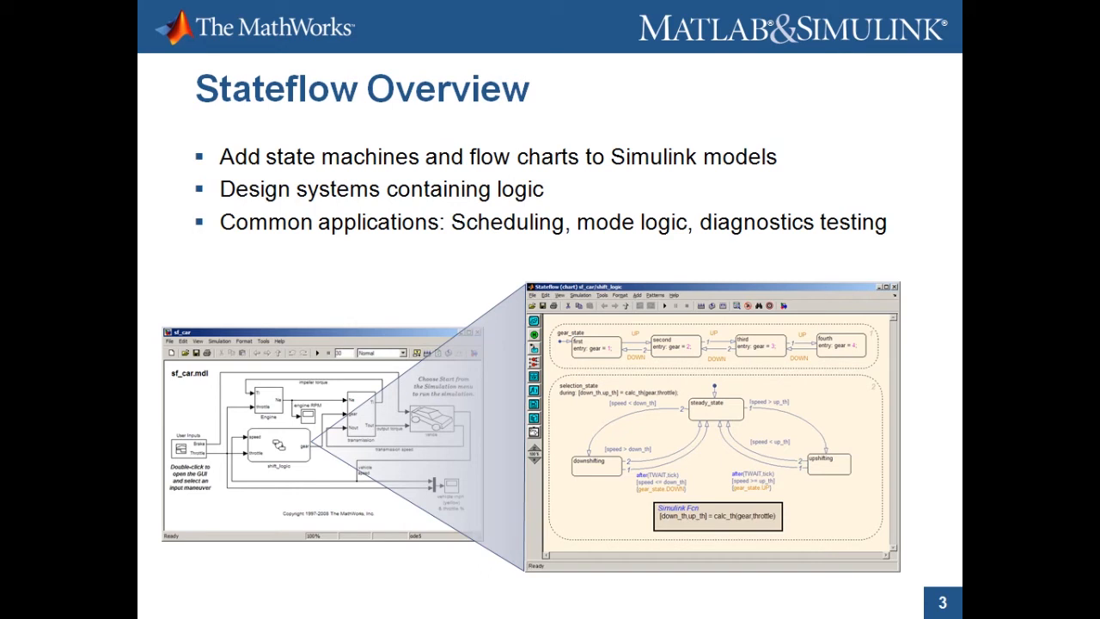
pyautogui.moveTo(661, 360)
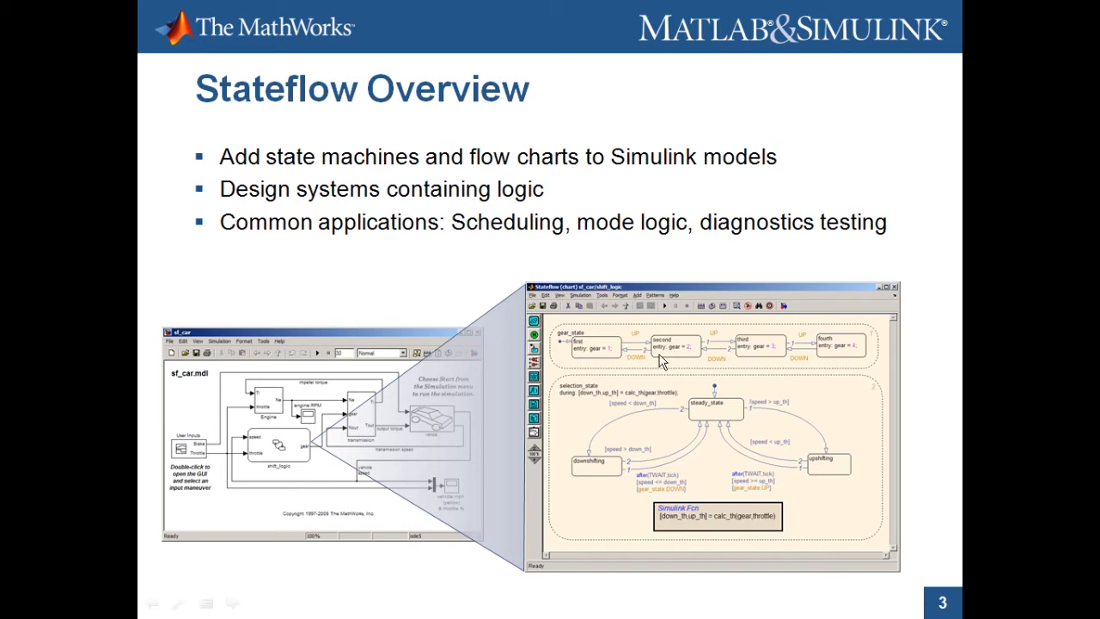
pyautogui.moveTo(693, 367)
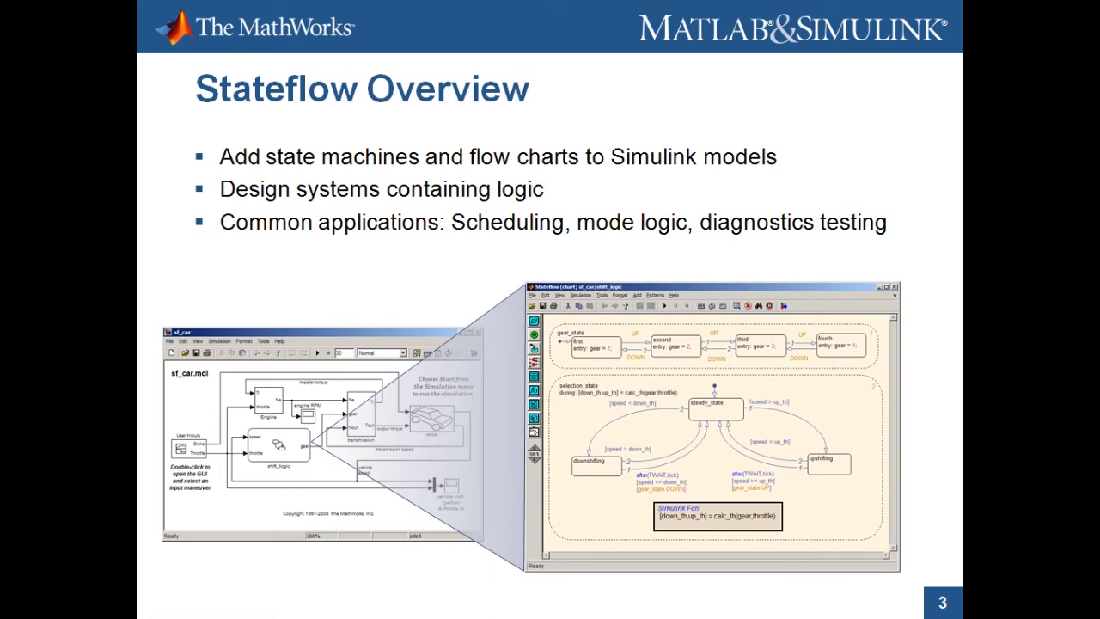
# - Open Pattern 1's switch_case chart with the Go_Start, Go_Off and Go_Standby functions
pyautogui.press('Escape')
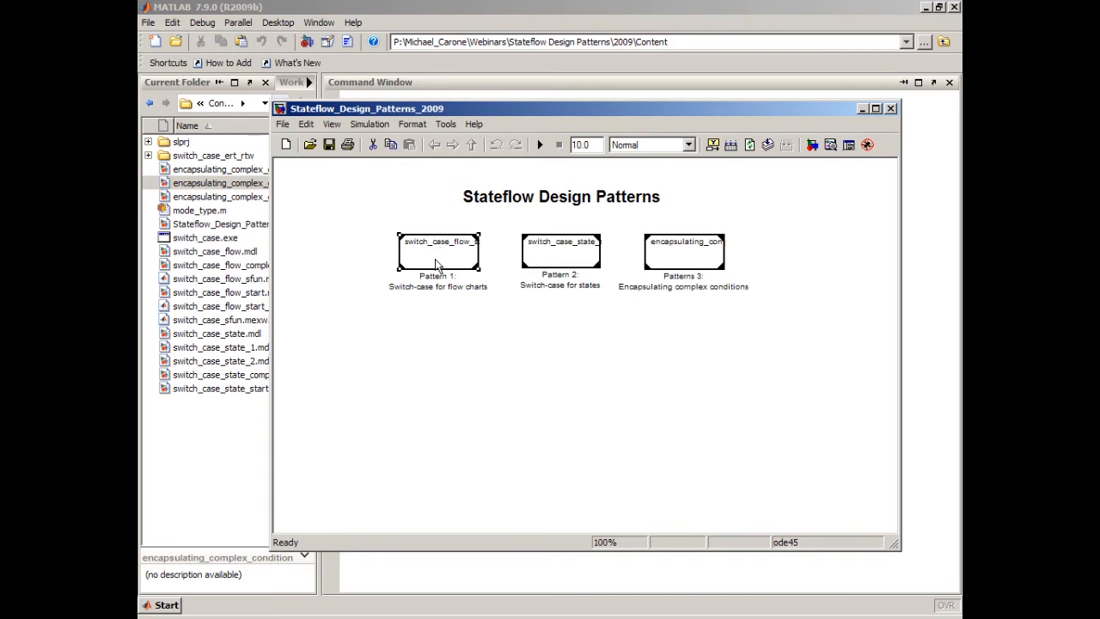
pyautogui.doubleClick(439, 251)
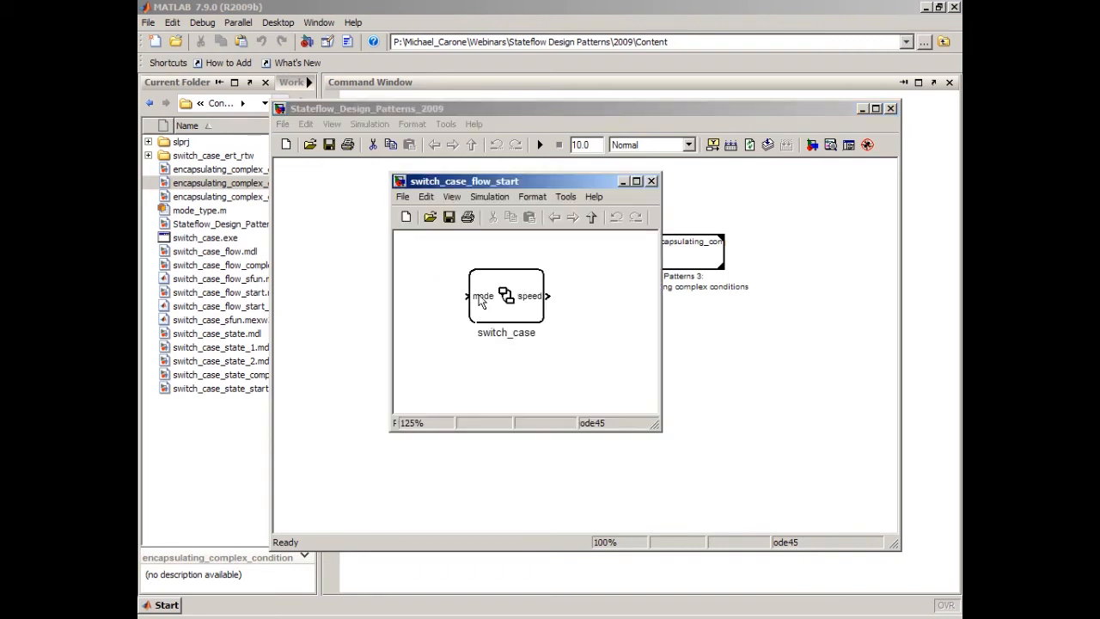
pyautogui.doubleClick(505, 296)
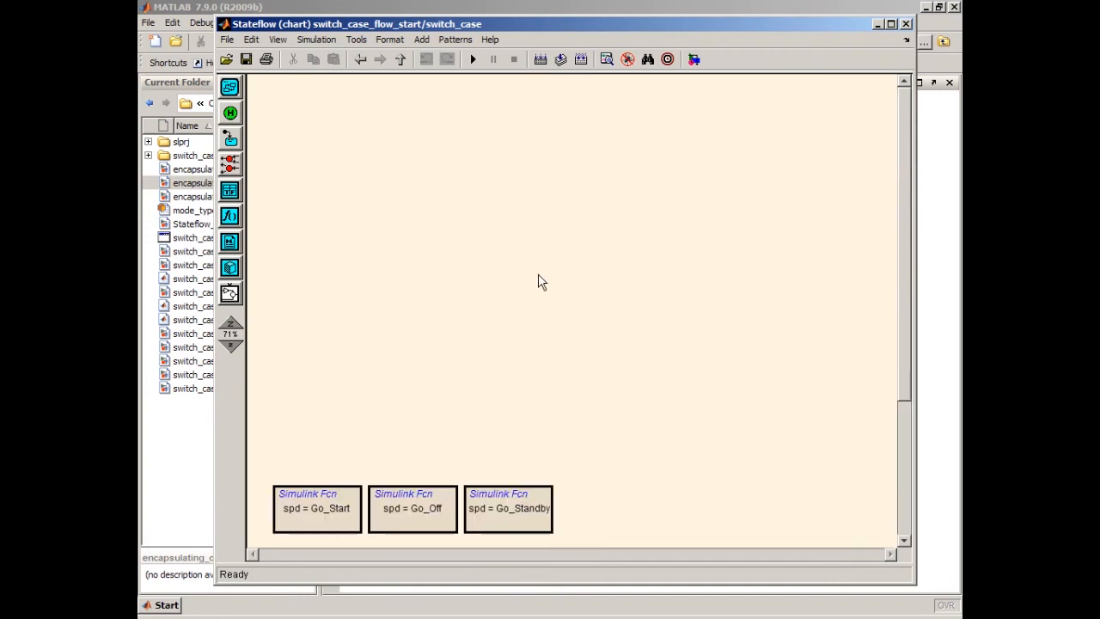
pyautogui.moveTo(266, 460)
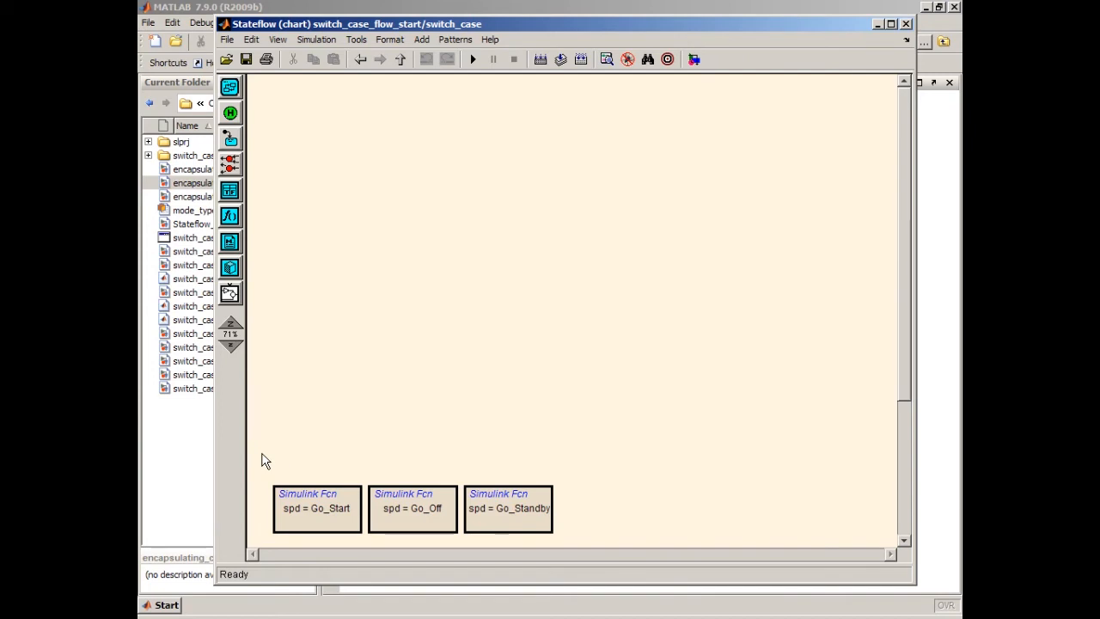
pyautogui.moveTo(283, 455)
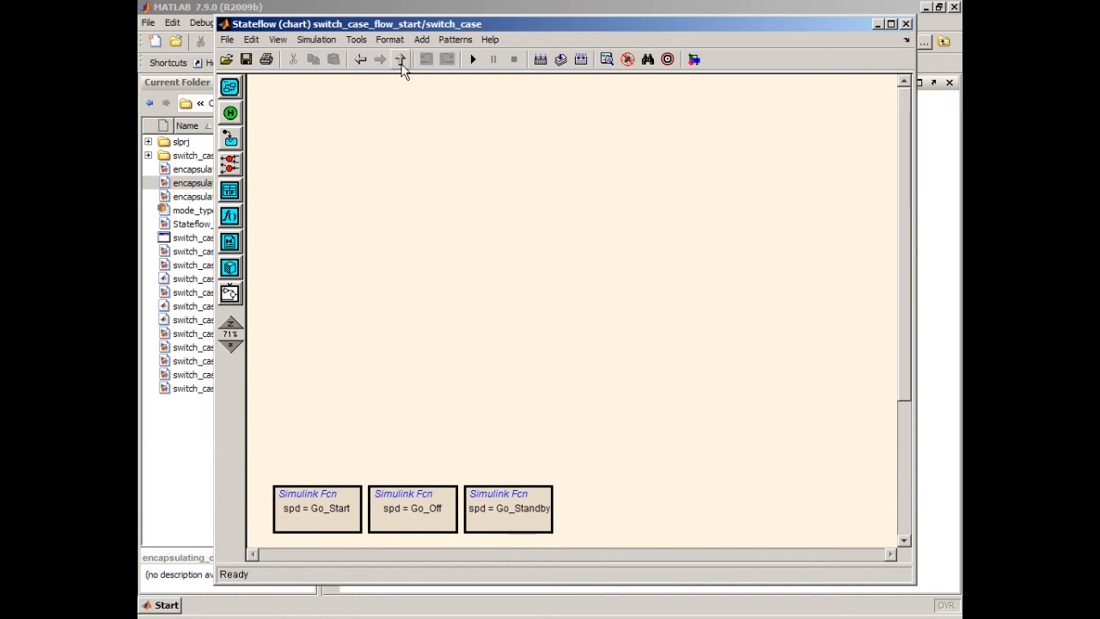
pyautogui.click(399, 59)
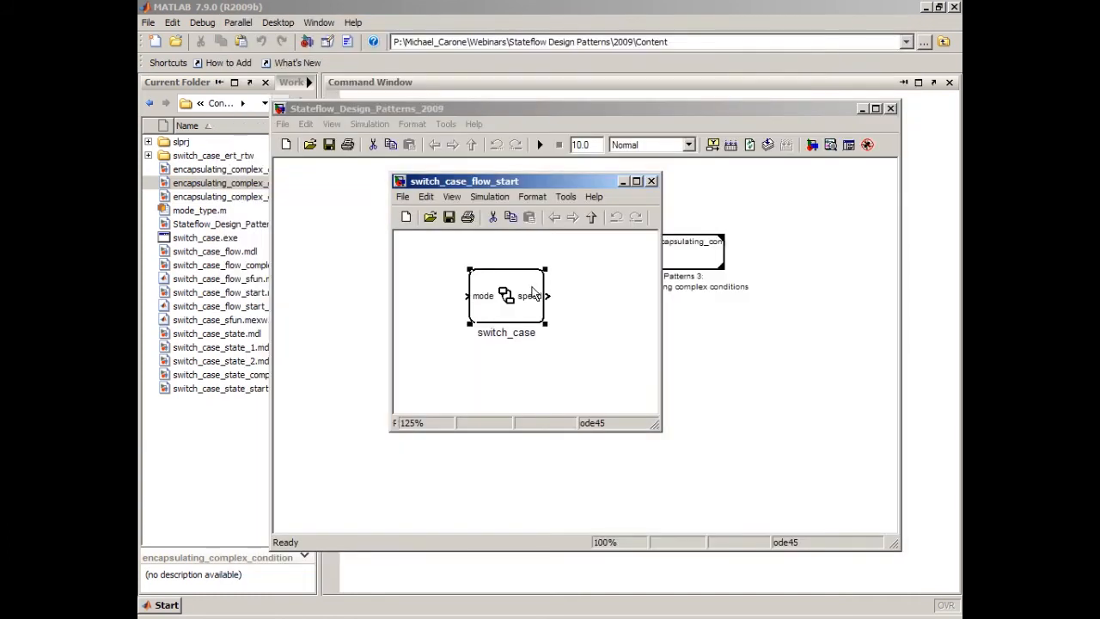
pyautogui.doubleClick(506, 295)
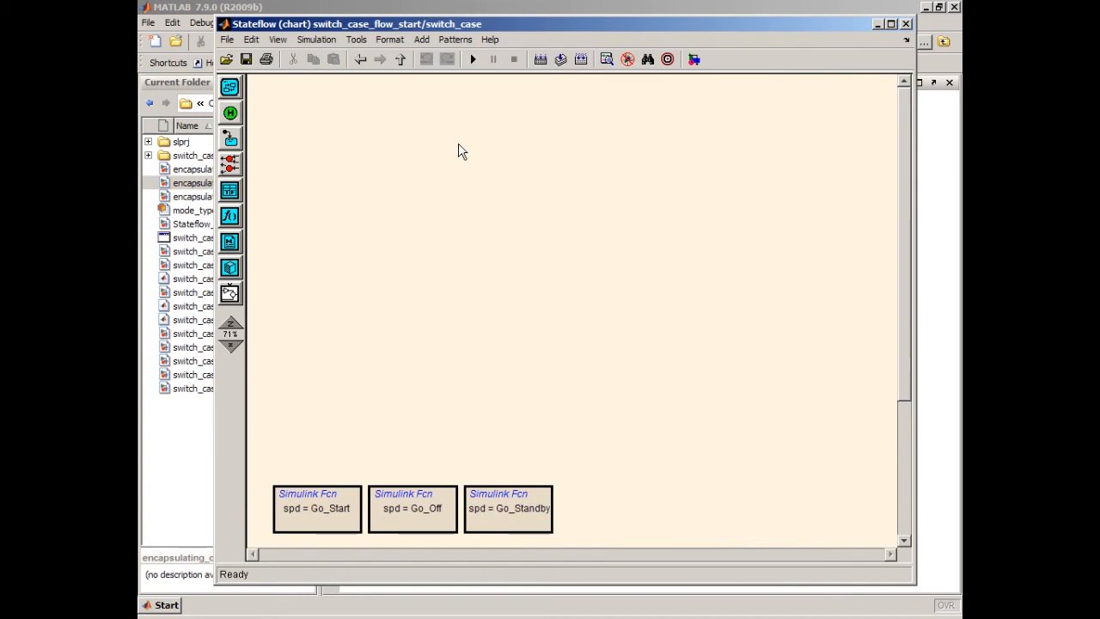
pyautogui.moveTo(463, 84)
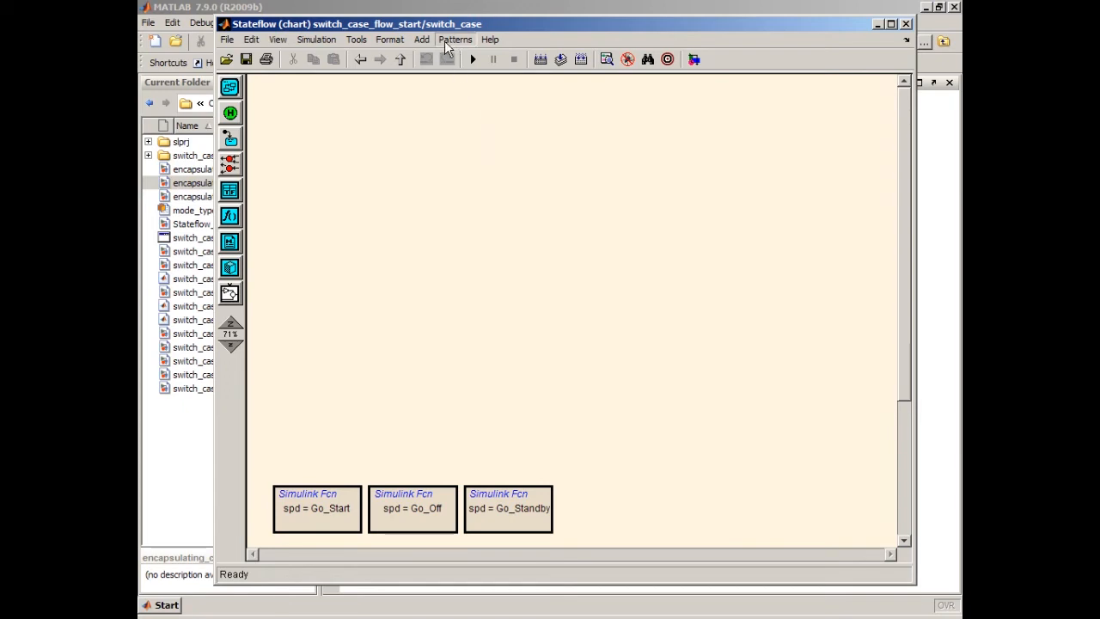
# - Choose the Add Switch pattern with 3 cases and default from Patterns
pyautogui.click(454, 39)
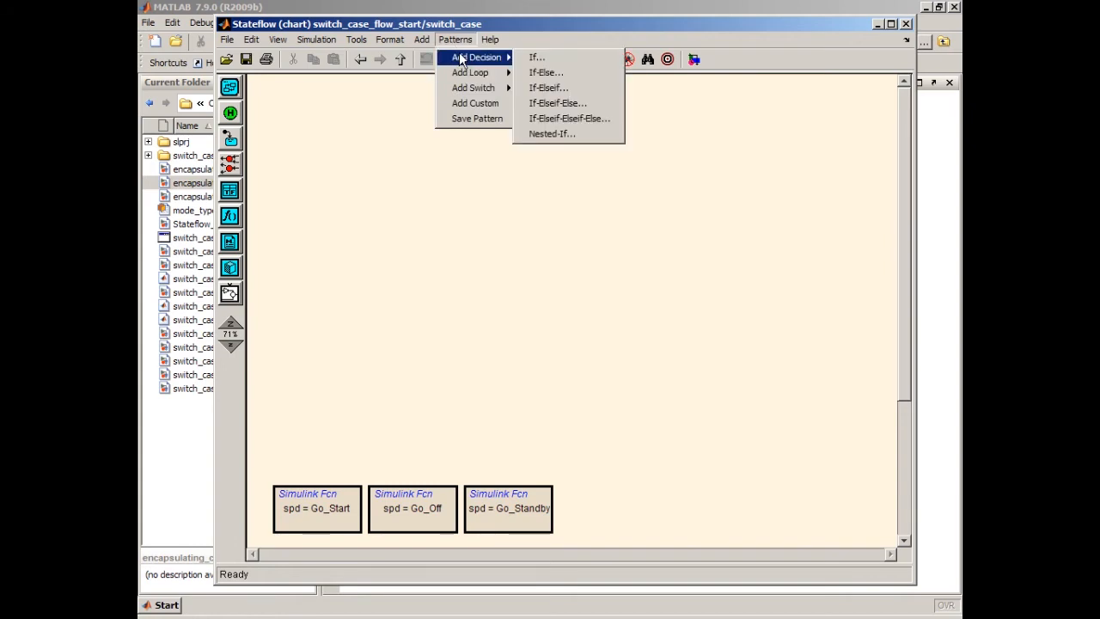
pyautogui.moveTo(476, 61)
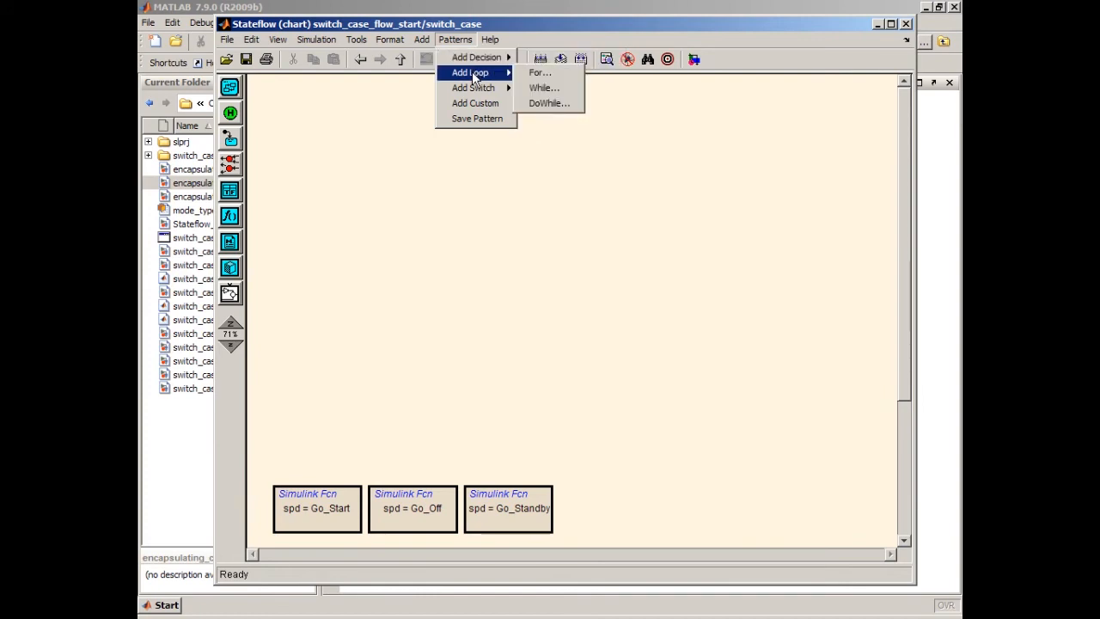
pyautogui.moveTo(473, 88)
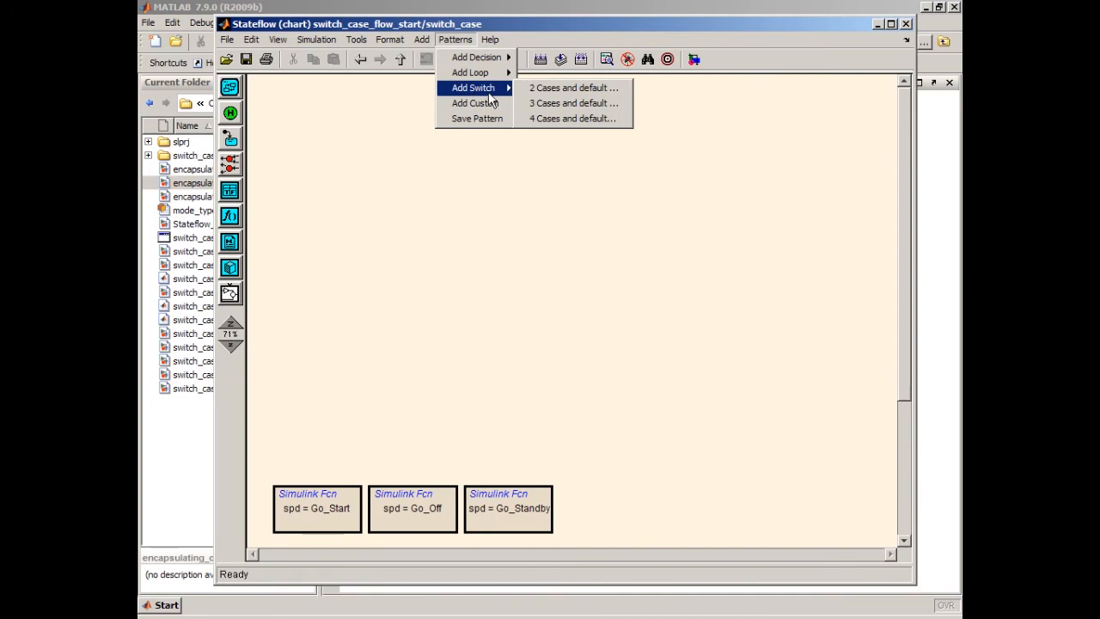
pyautogui.moveTo(573, 103)
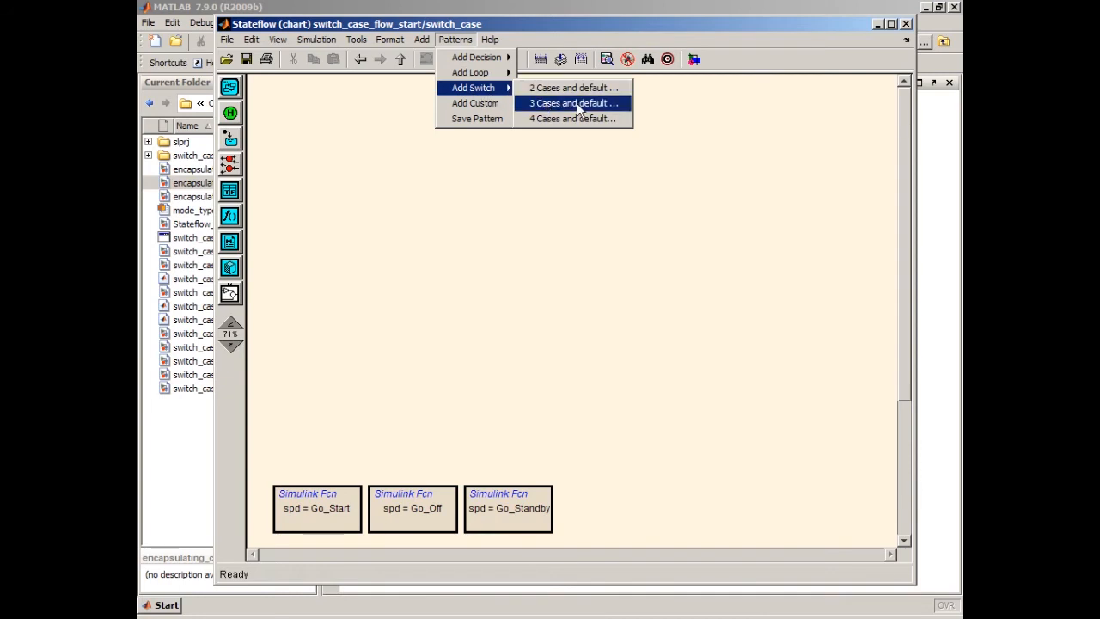
pyautogui.click(572, 103)
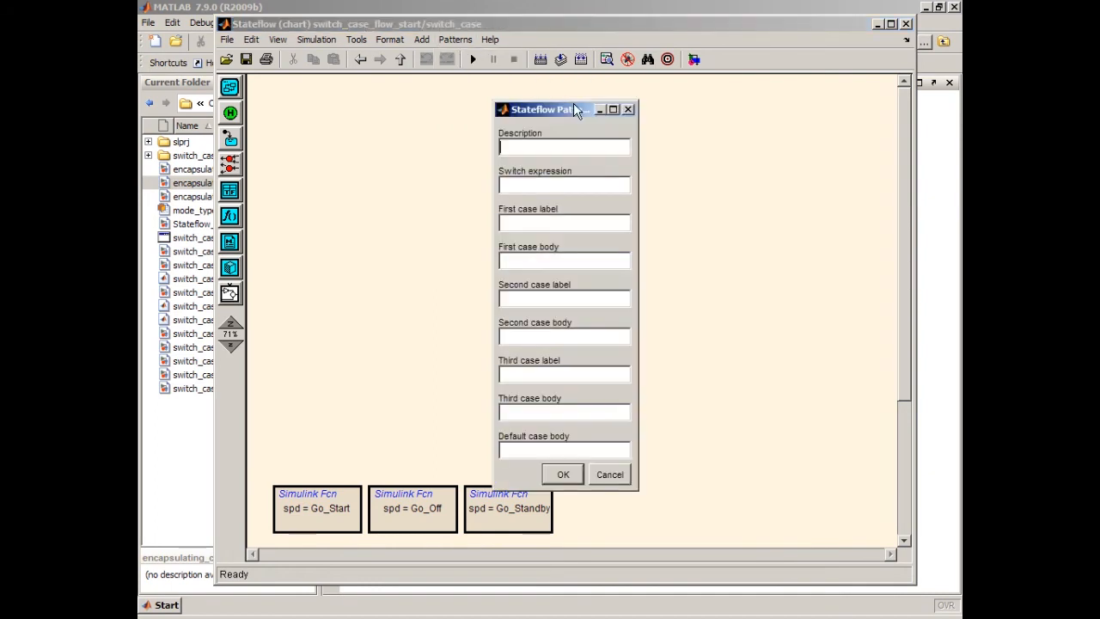
# - Describe the pattern as 'mode switching', switch on mode, and add the START case
pyautogui.moveTo(562, 109); pyautogui.dragTo(398, 86)
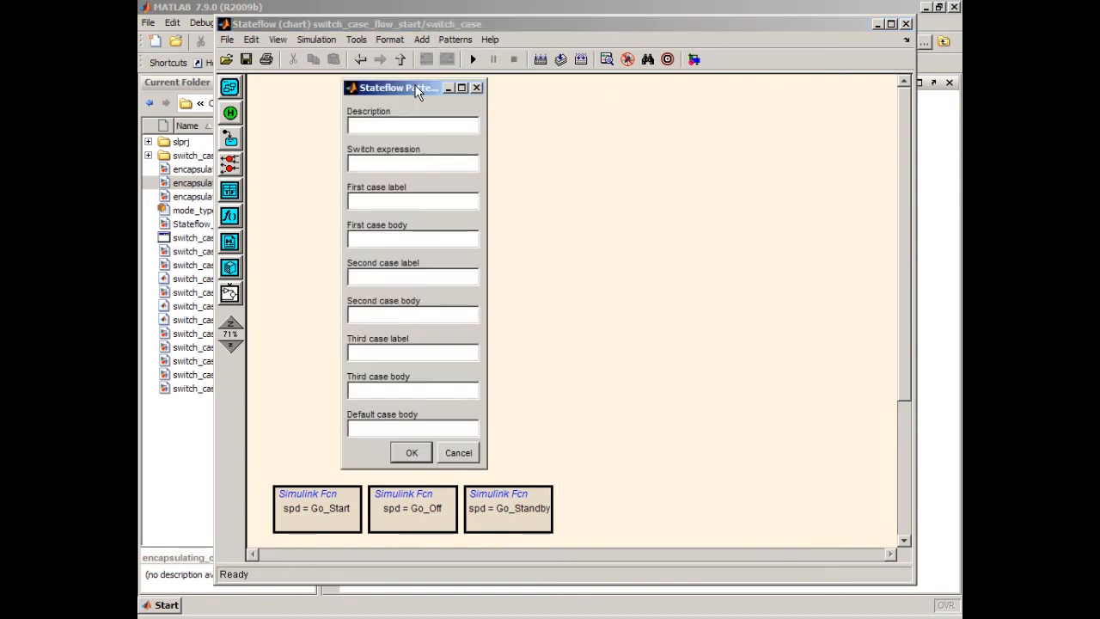
pyautogui.write('mode s')
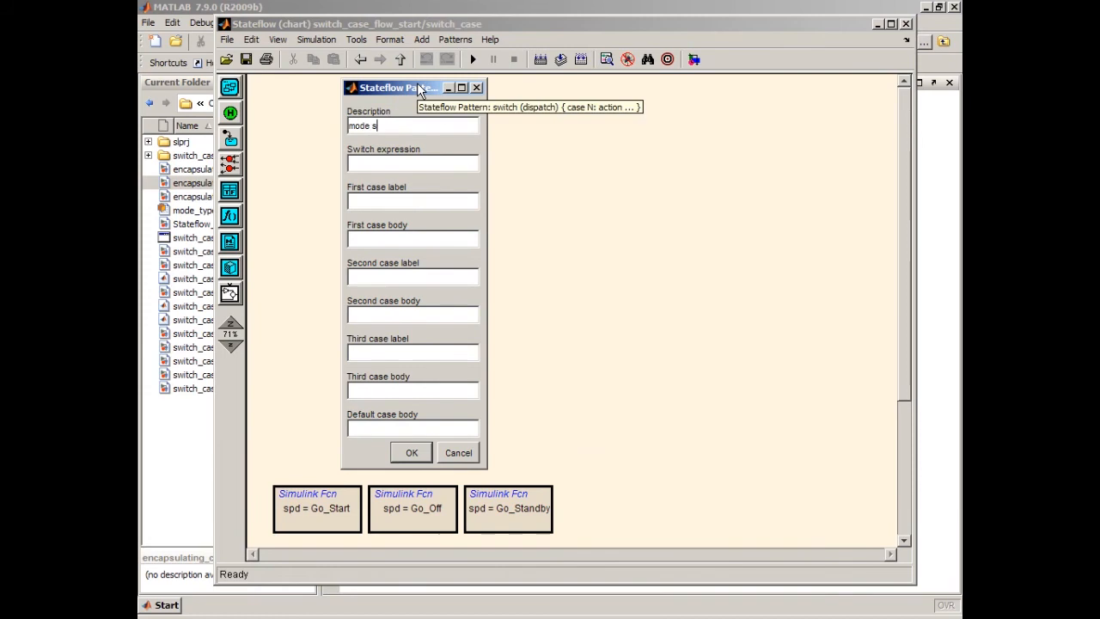
pyautogui.write('witching')
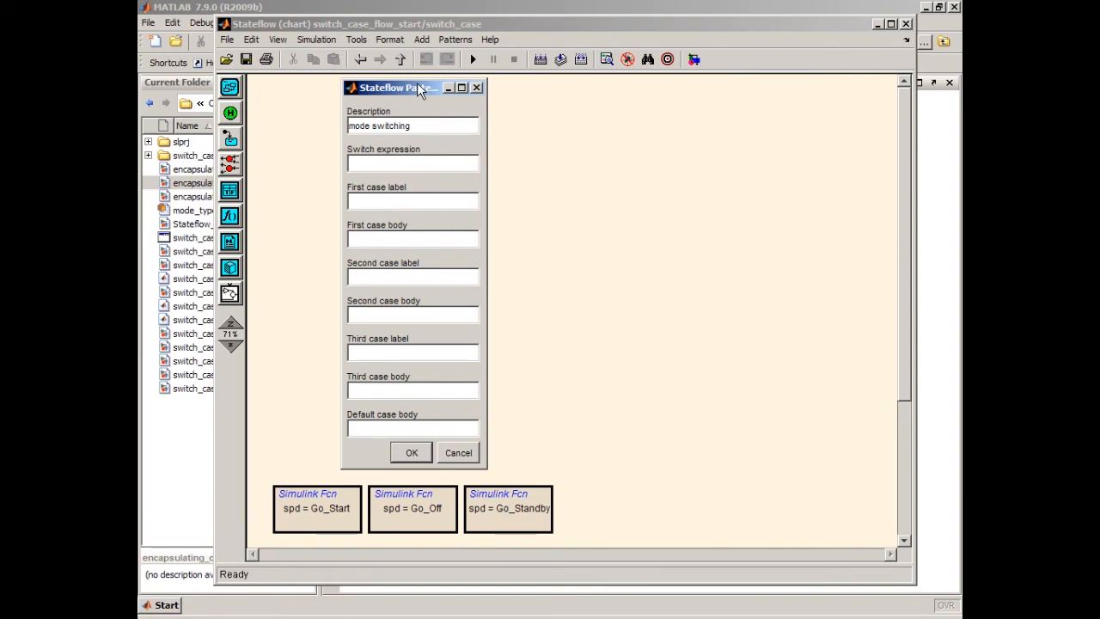
pyautogui.write('mode')
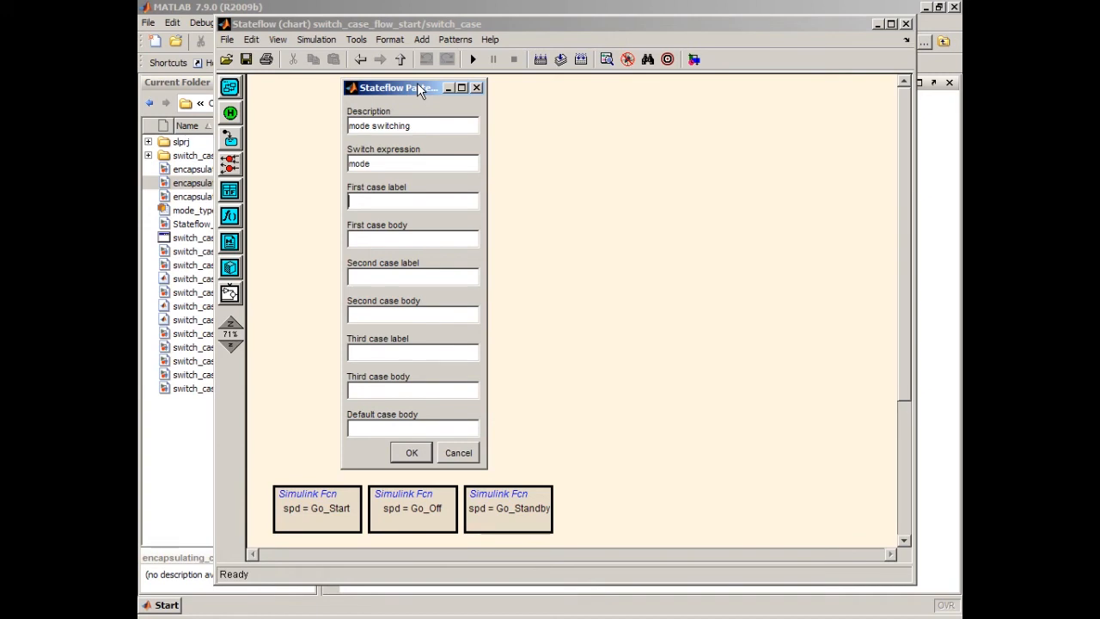
pyautogui.write('START')
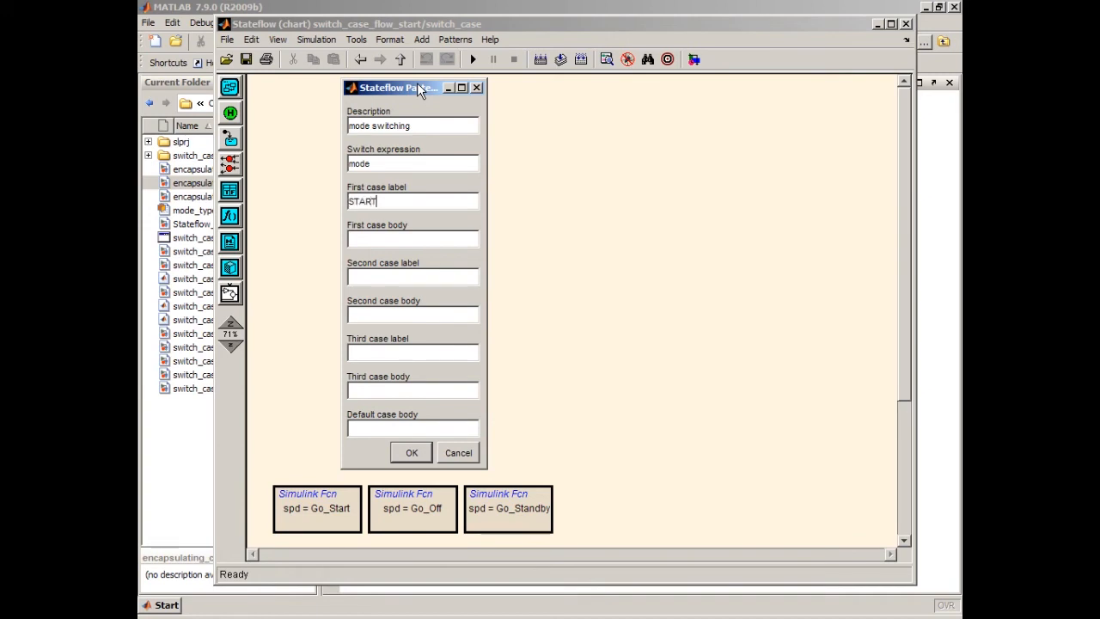
pyautogui.write('speed = Go_Sta')
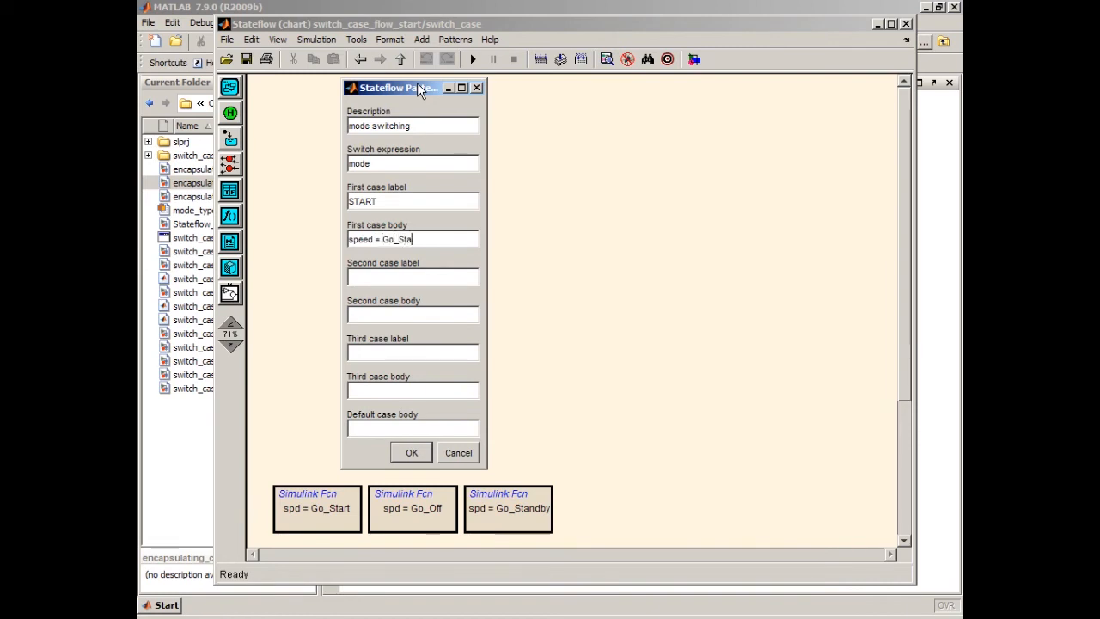
pyautogui.write('rt();')
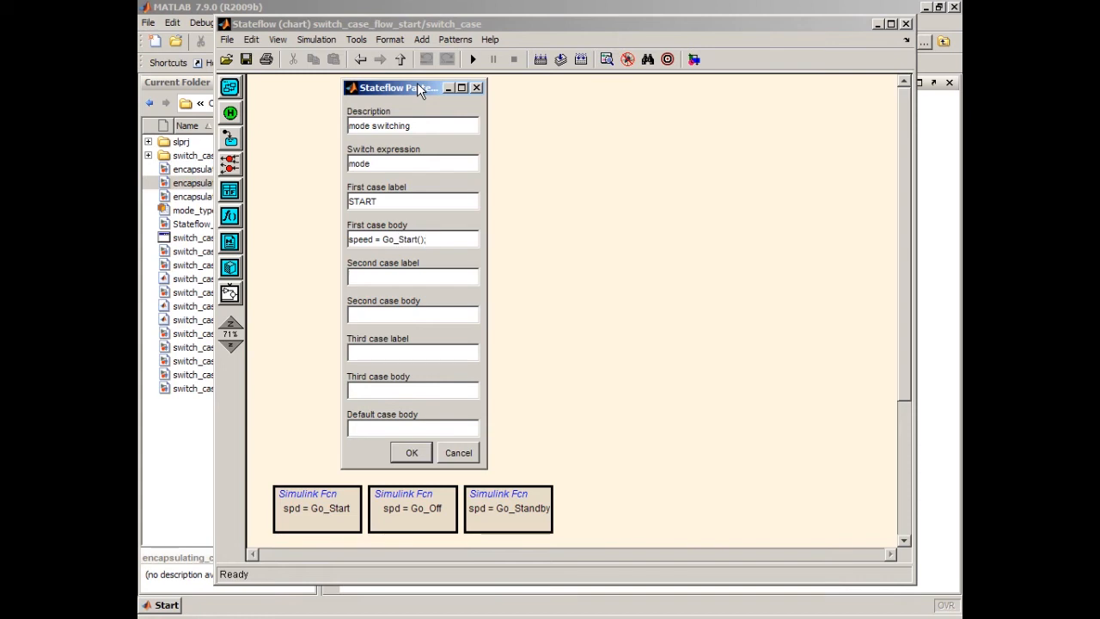
# - Add the OFF case with body speed = Go_Off();
pyautogui.write('o')
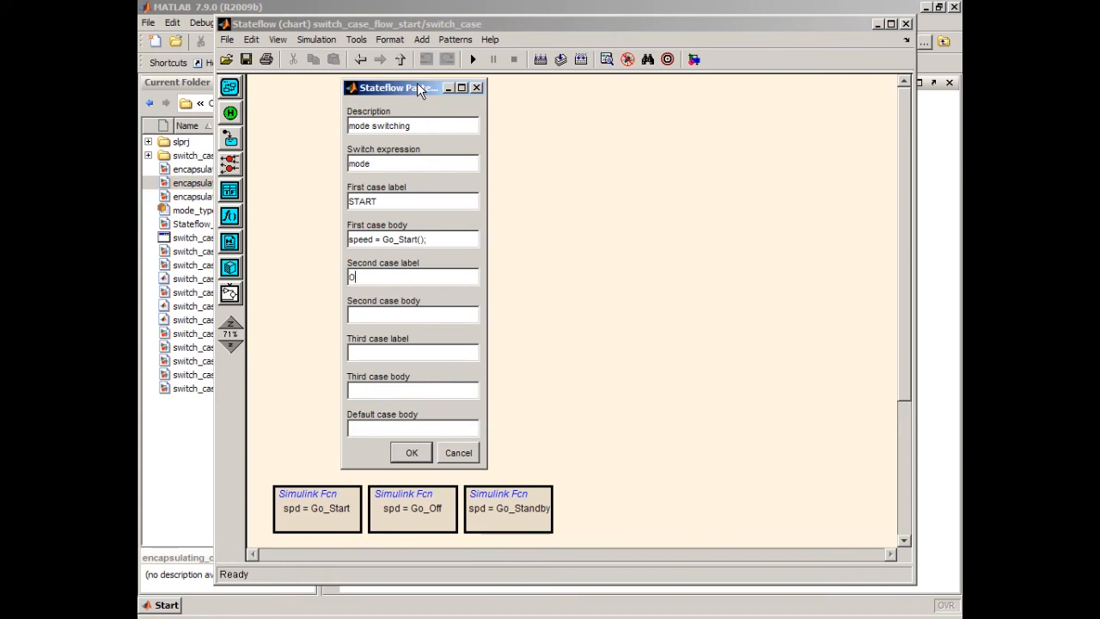
pyautogui.write('FF')
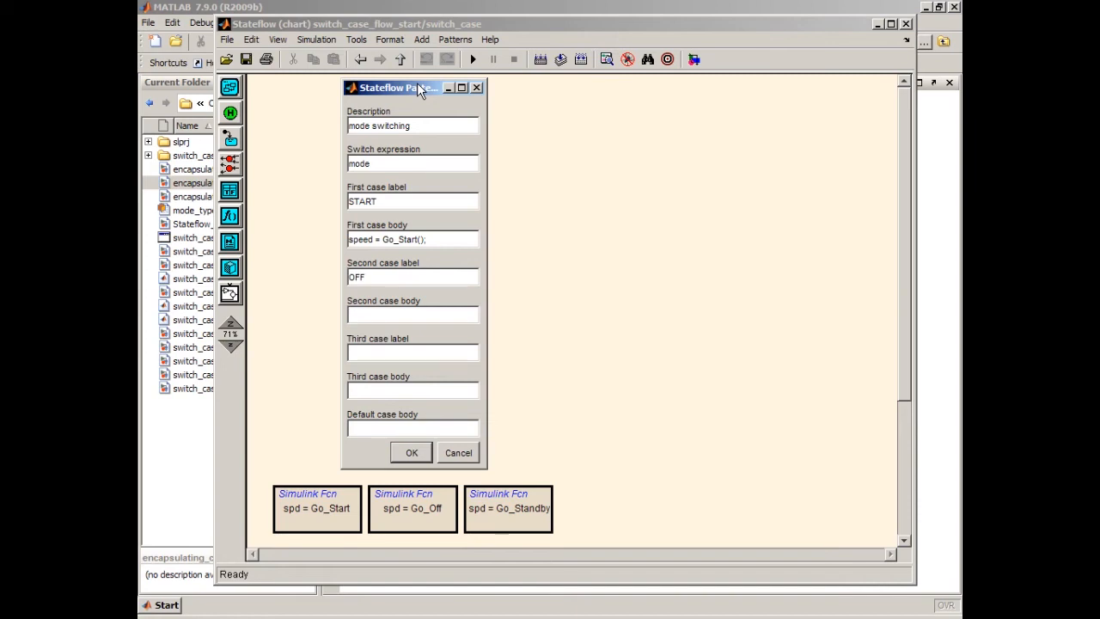
pyautogui.write('speed')
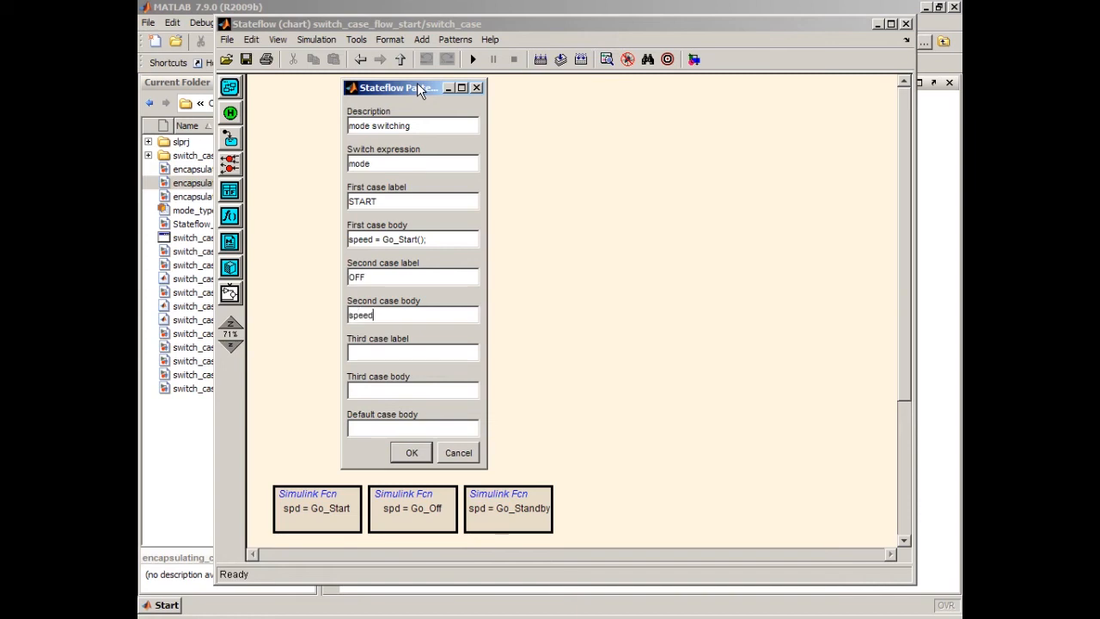
pyautogui.write('= Go')
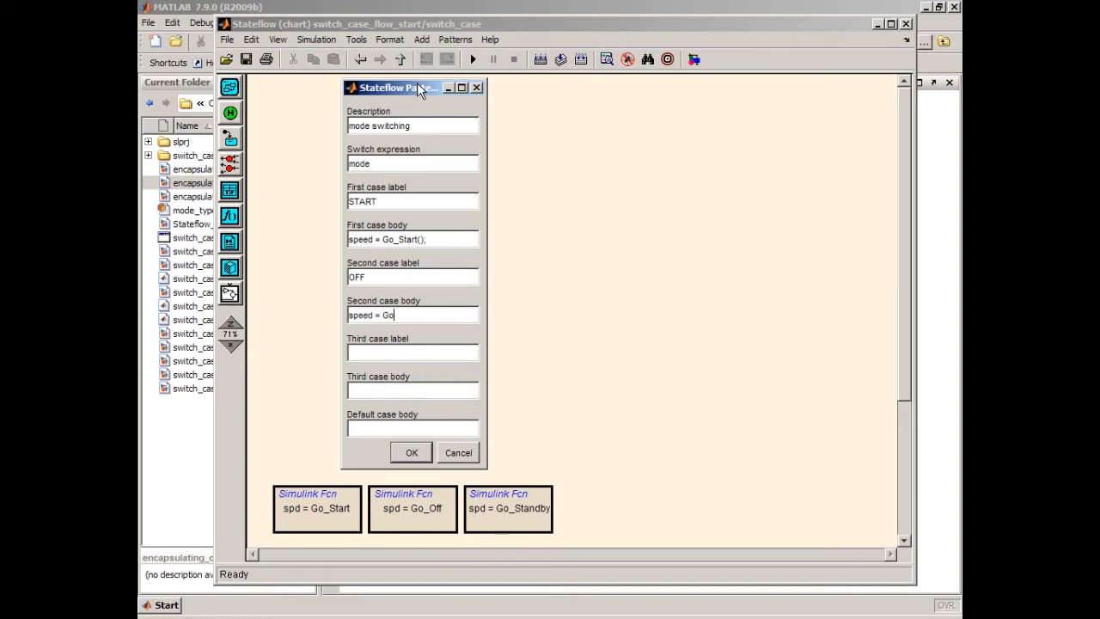
pyautogui.write('_Off')
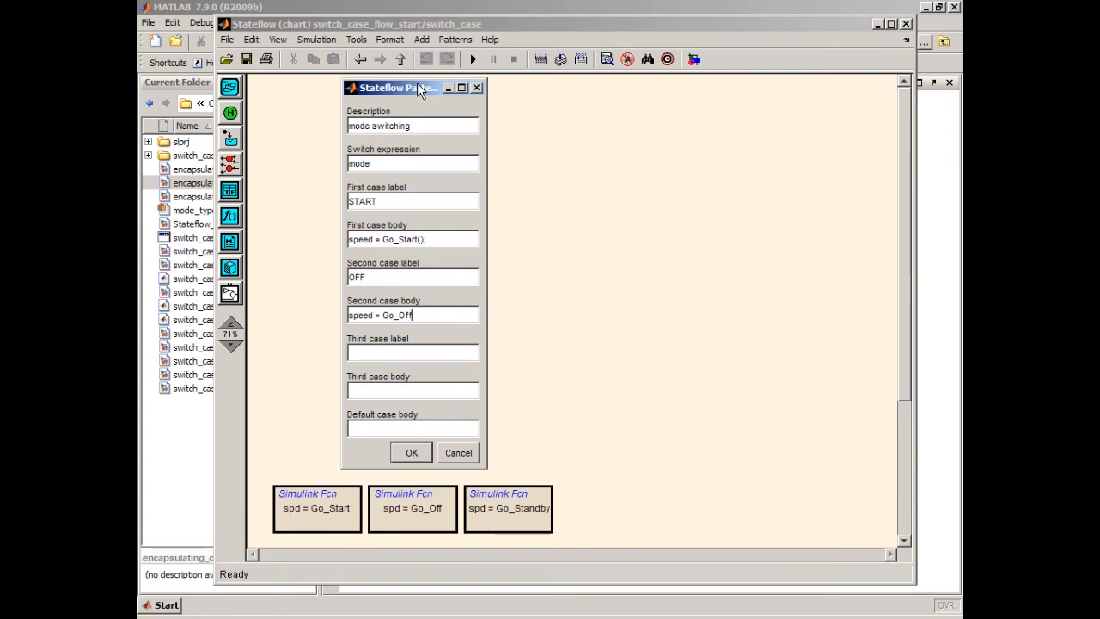
pyautogui.write('();')
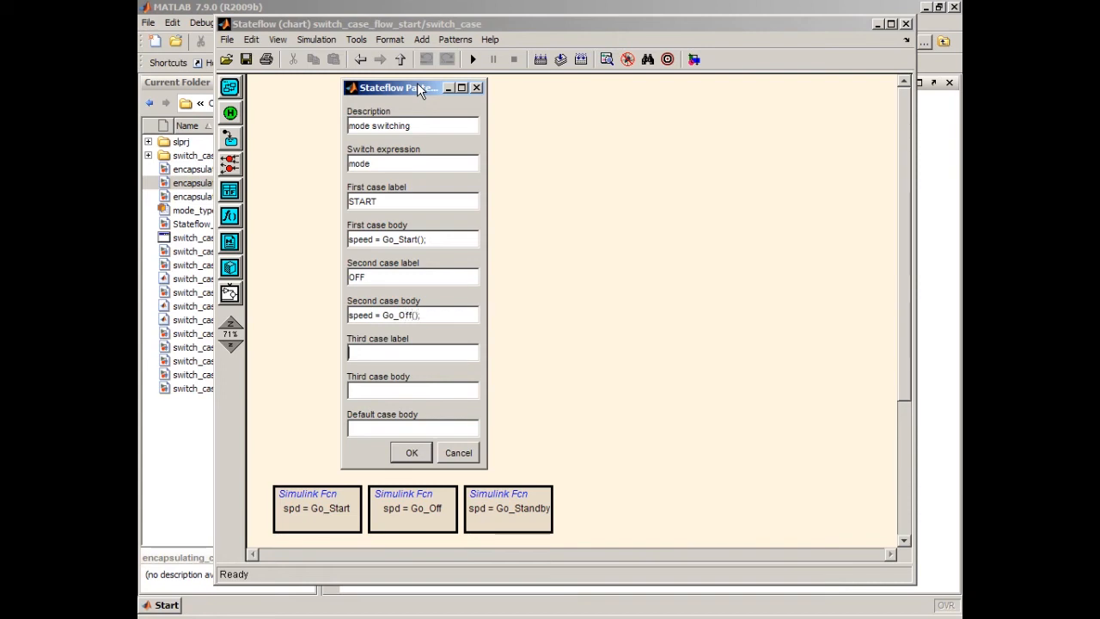
# - Add the STANDBY case and a default body calling speed = Go_Standby
pyautogui.write('STANDBY')
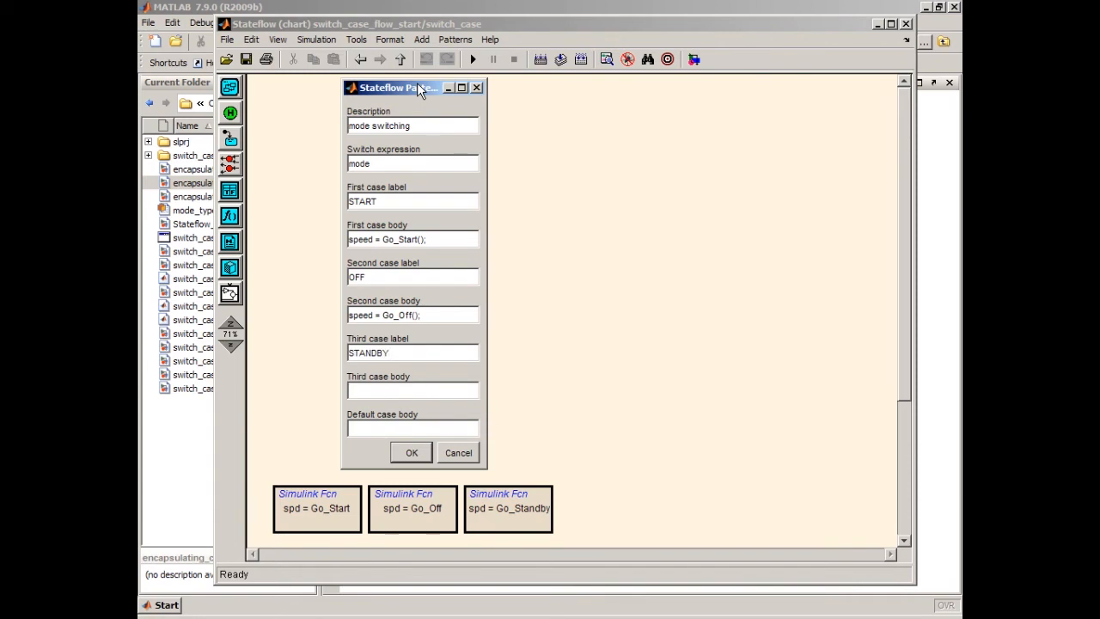
pyautogui.write('Go_Standby();')
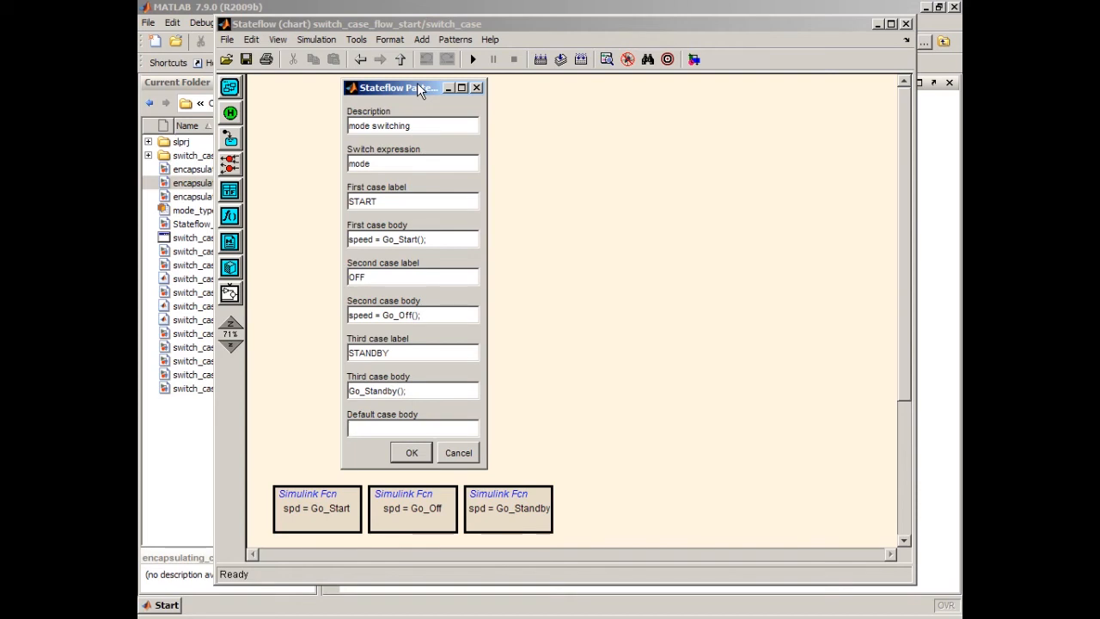
pyautogui.write('speed')
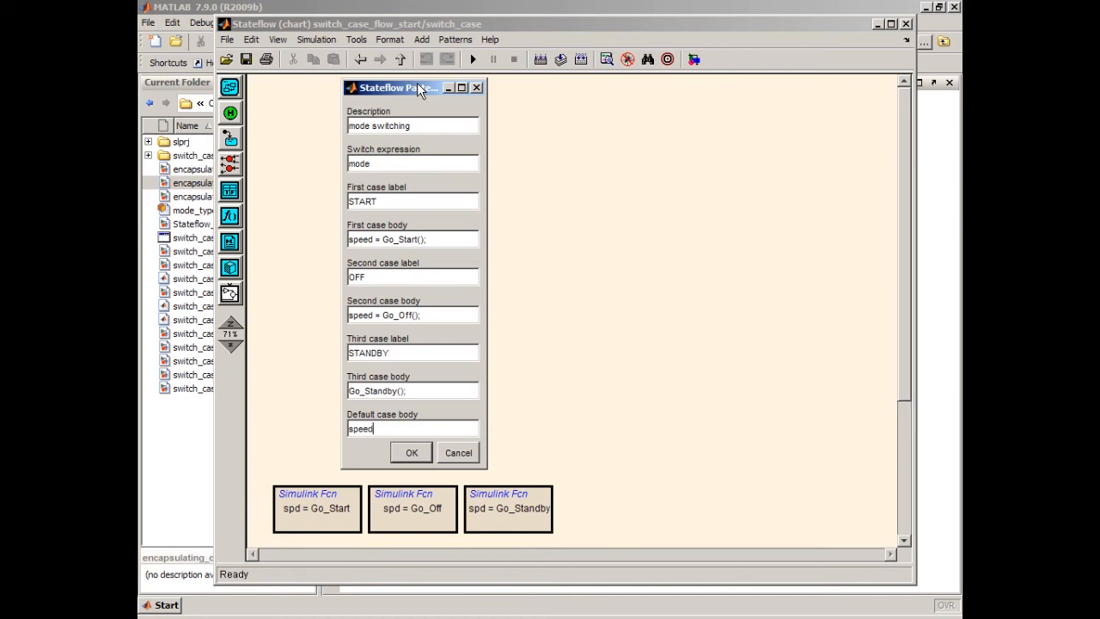
pyautogui.write('= Go')
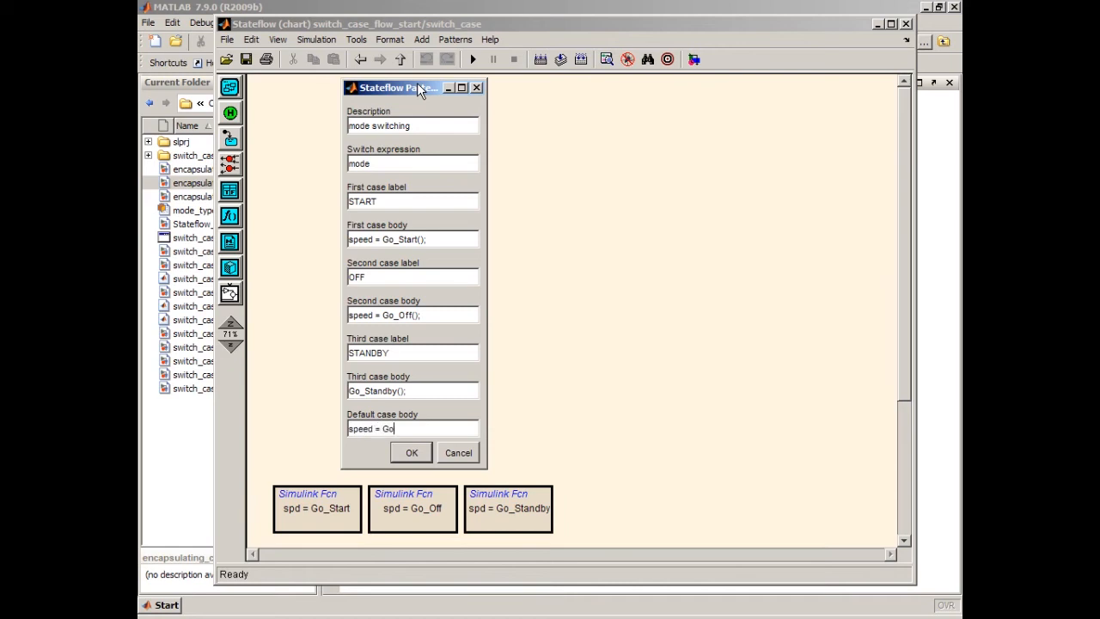
pyautogui.write('_Standby();')
pyautogui.click(412, 391)
pyautogui.write('speed = ')
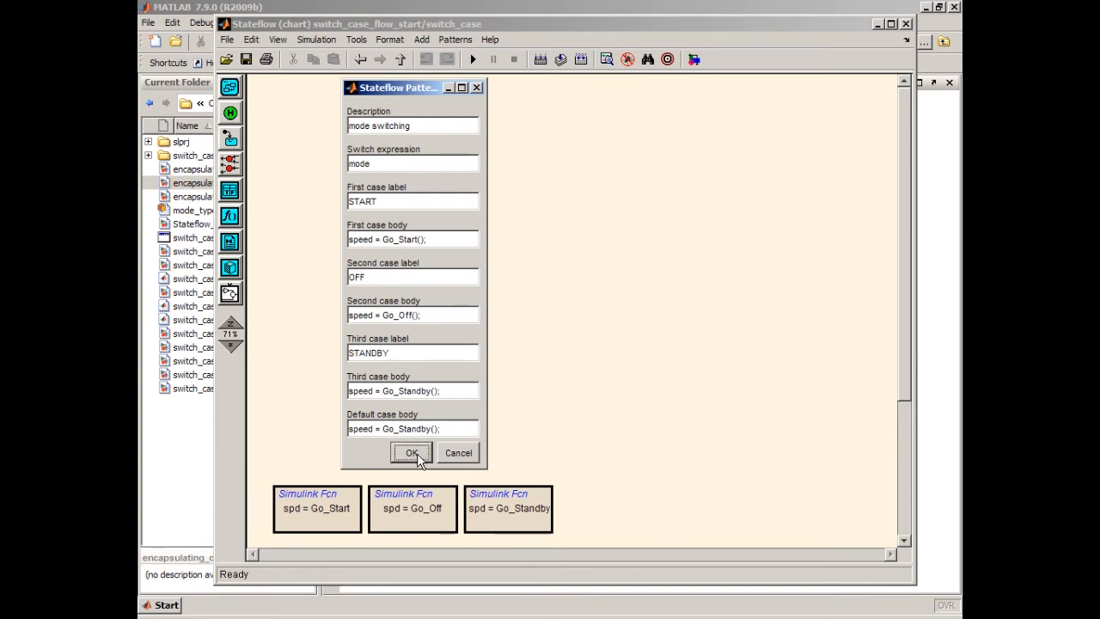
# - Insert the switch flowchart and review the mode == OFF branch label
pyautogui.click(411, 453)
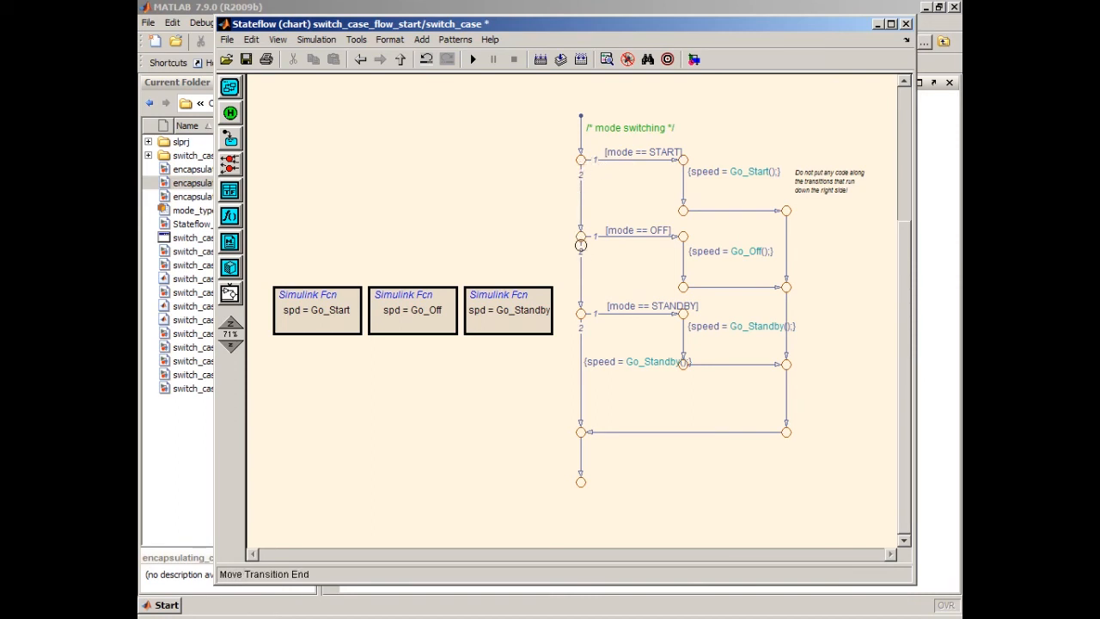
pyautogui.doubleClick(637, 230)
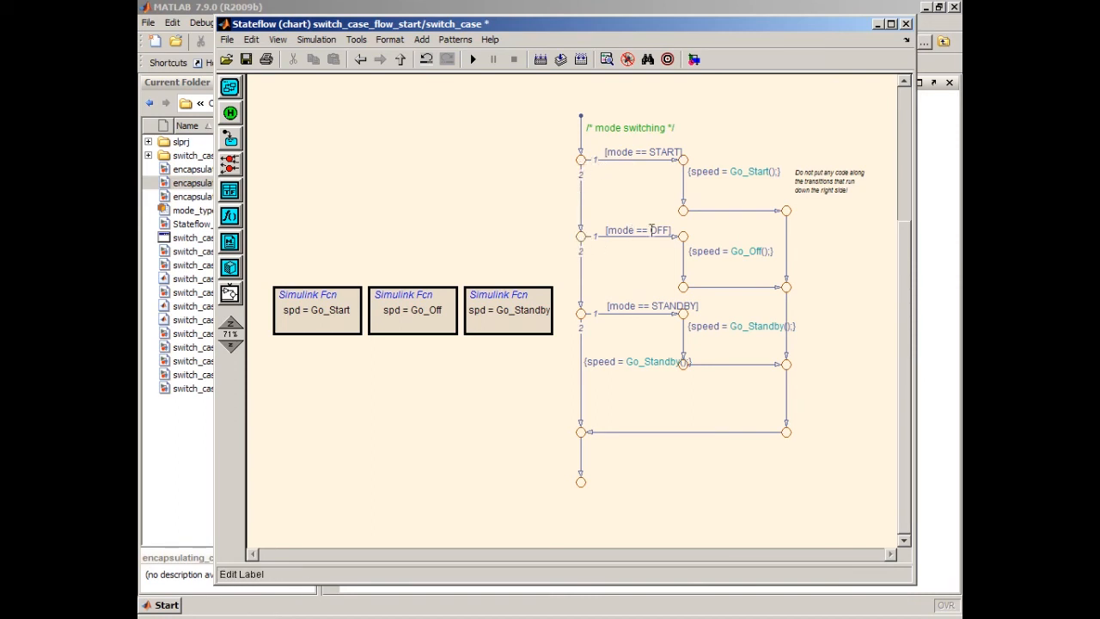
pyautogui.click(765, 266)
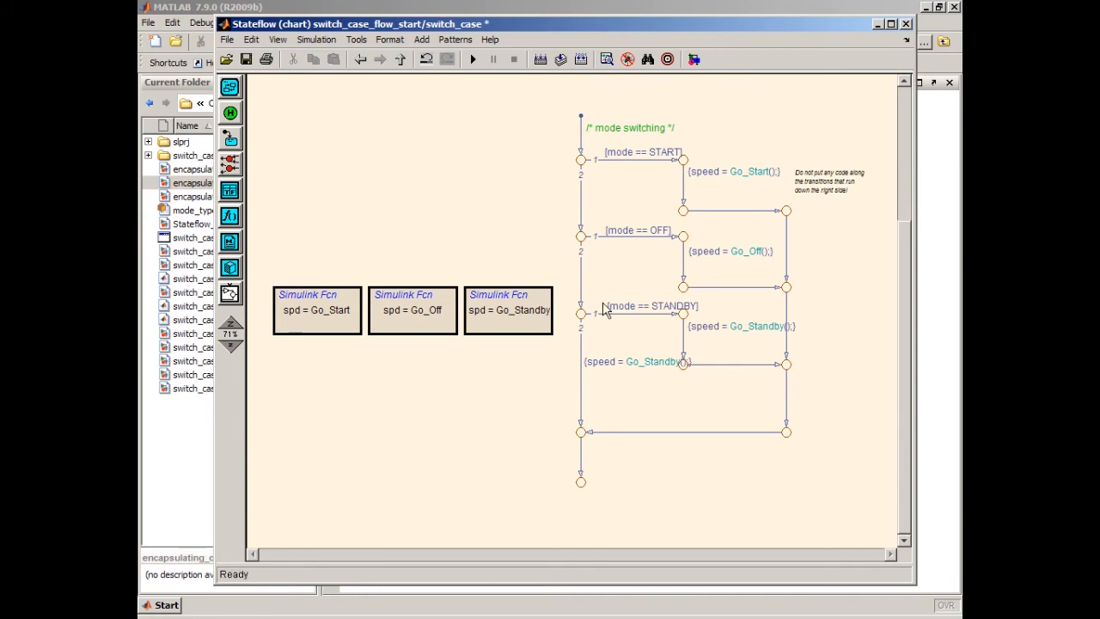
pyautogui.moveTo(599, 345)
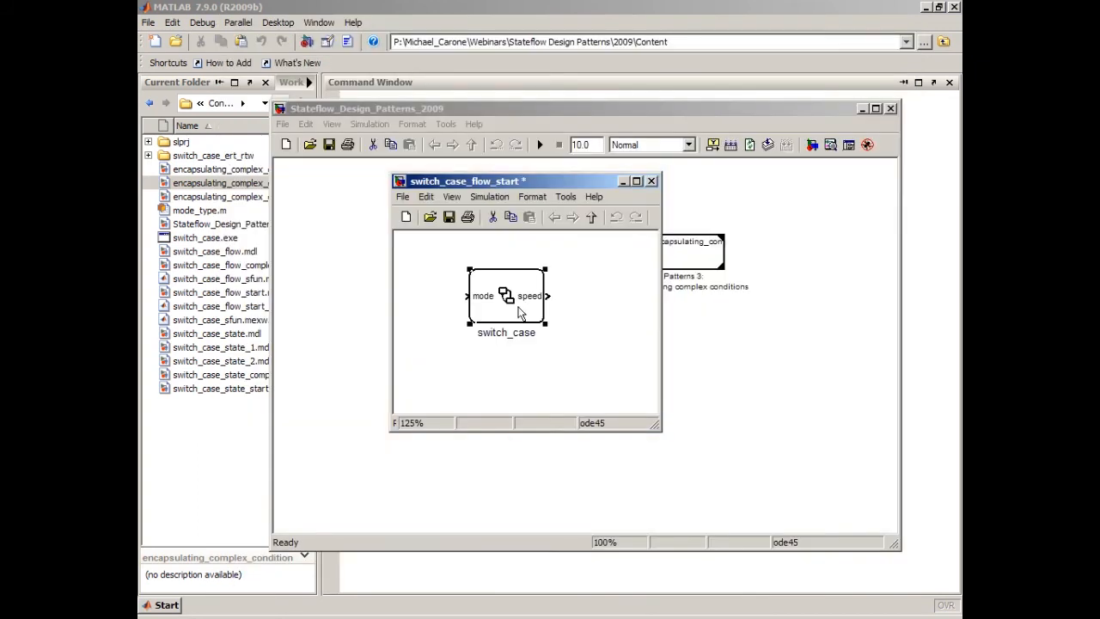
# - Start Real-Time Workshop Build Subsystem on the switch_case block
pyautogui.rightClick(505, 301)
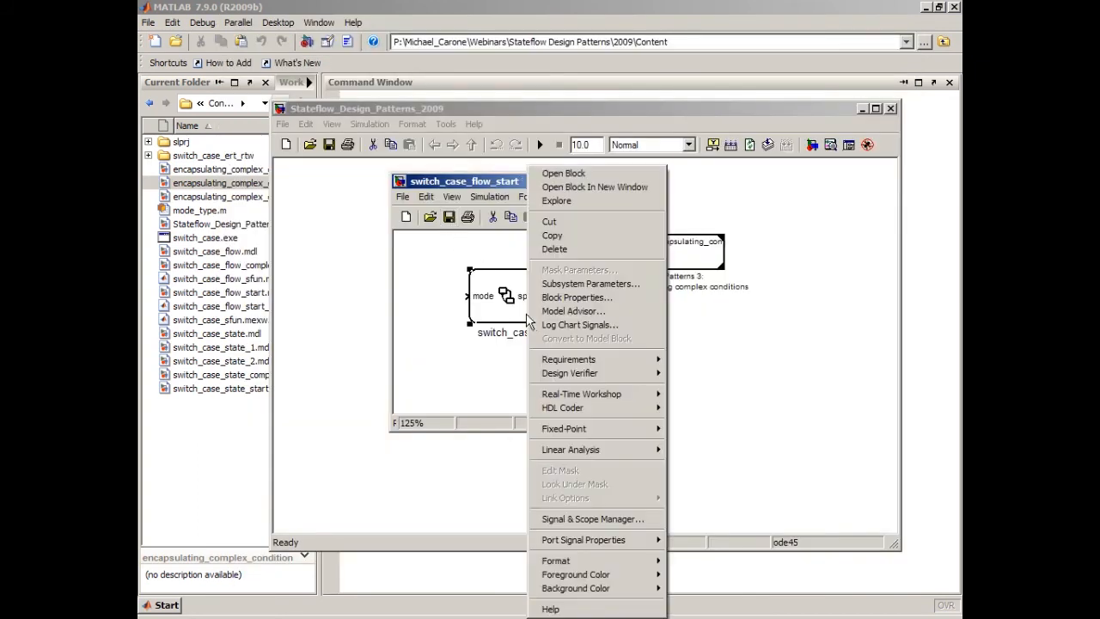
pyautogui.moveTo(581, 393)
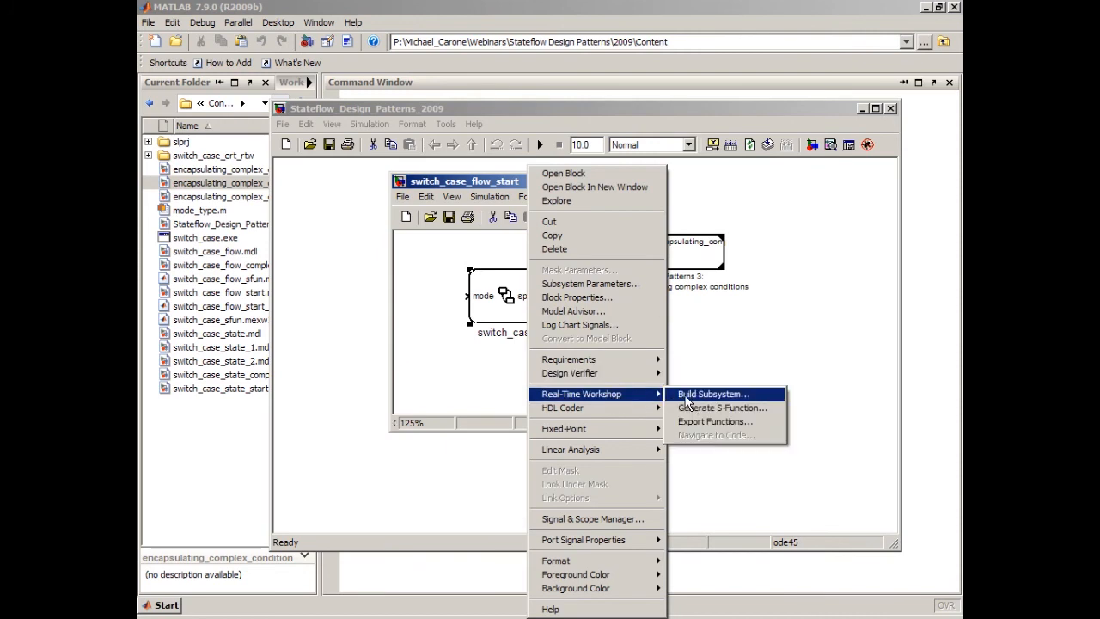
pyautogui.click(711, 393)
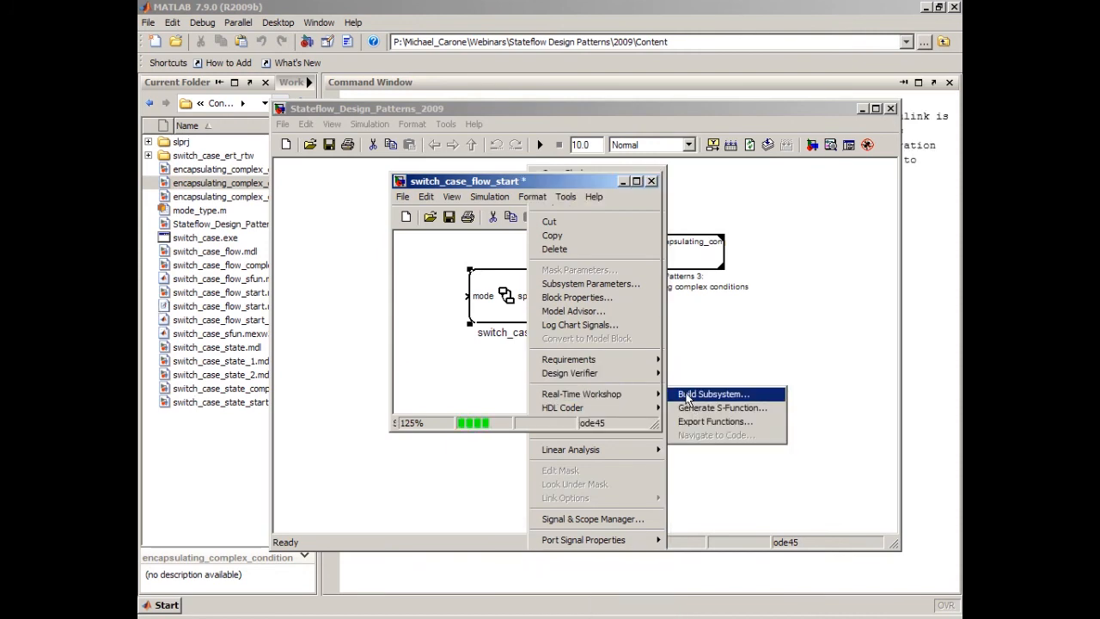
pyautogui.click(712, 394)
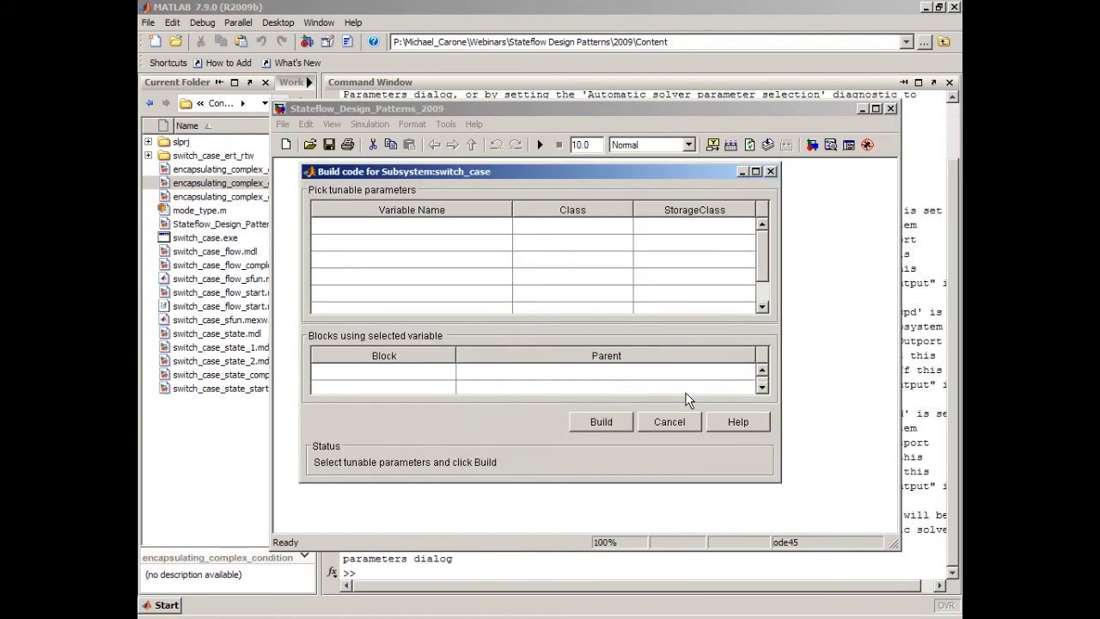
# - Build code for switch_case and wait for the Code Generation Report
pyautogui.click(601, 421)
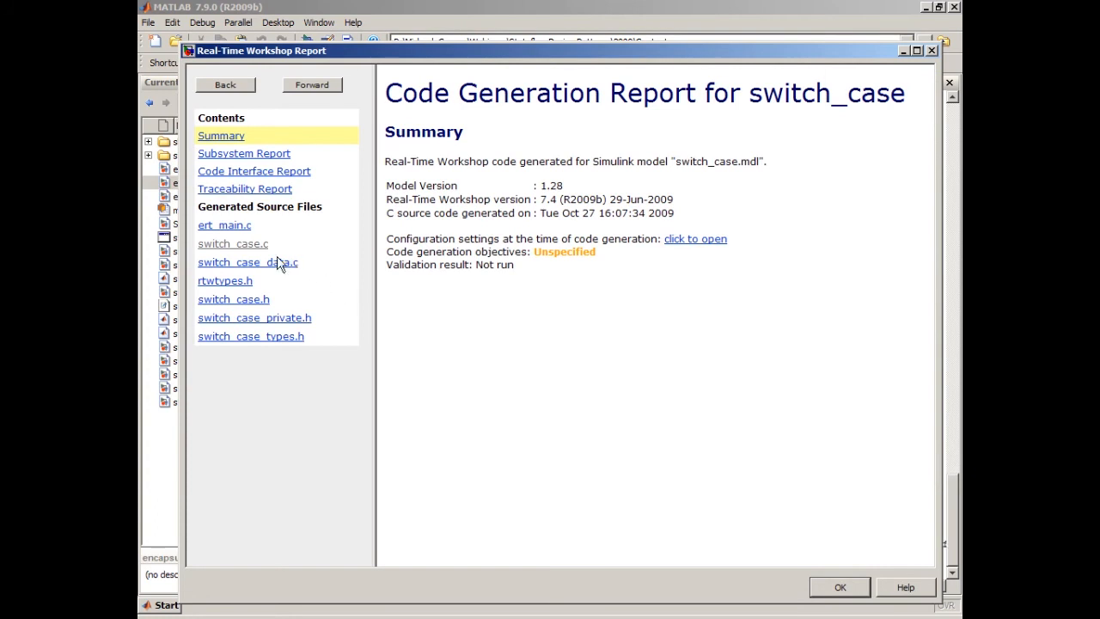
# - Scroll through the generated switch_case.c source in the report
pyautogui.click(232, 243)
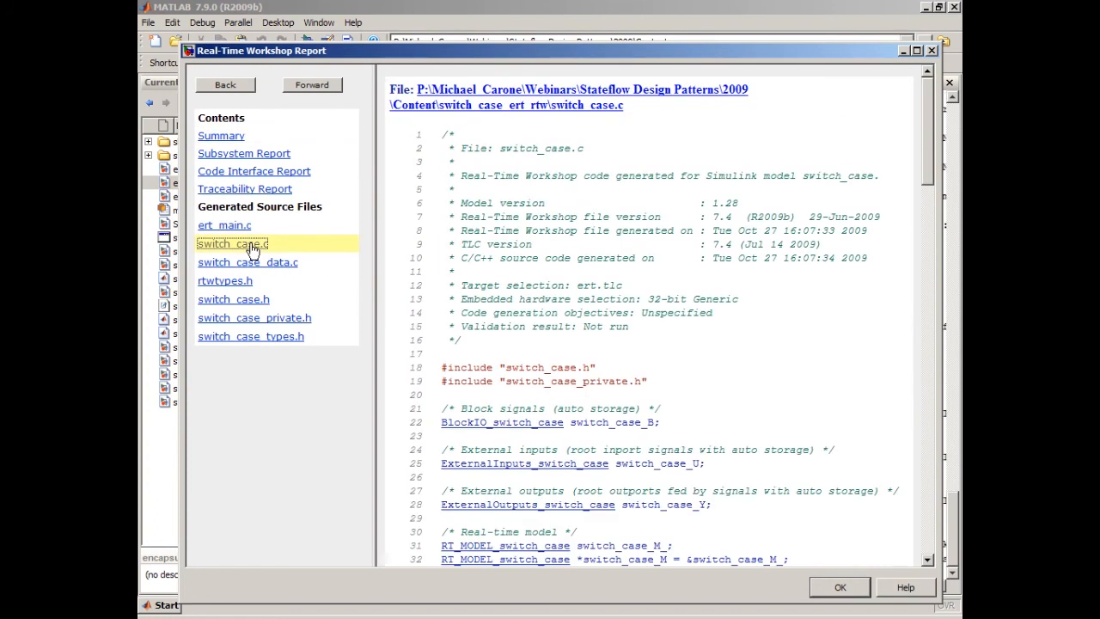
pyautogui.scroll(-3)
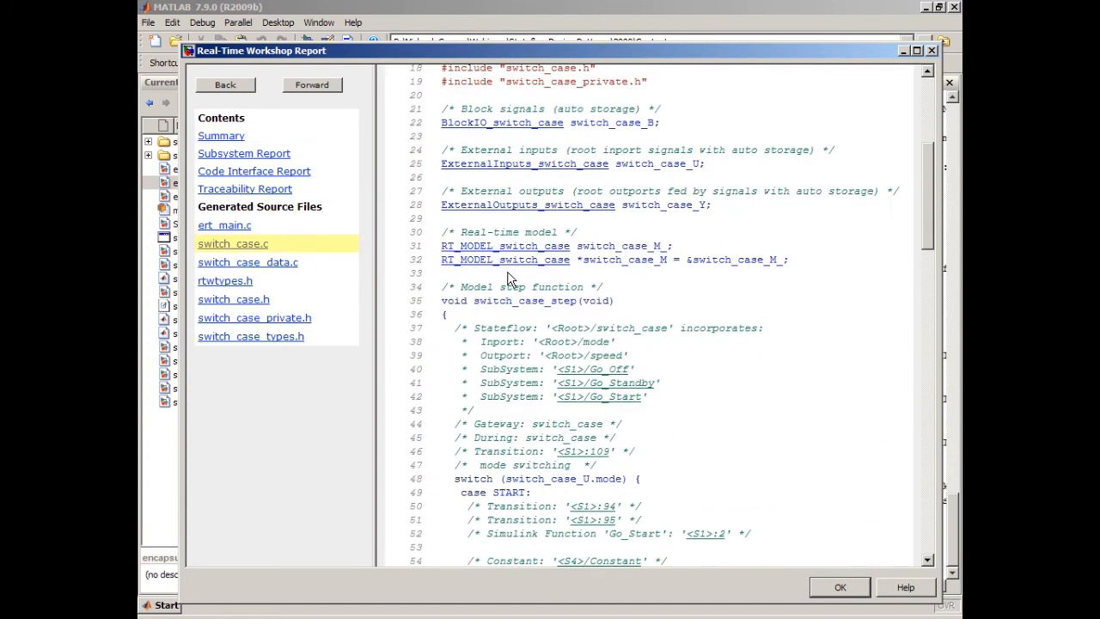
pyautogui.scroll(-3)
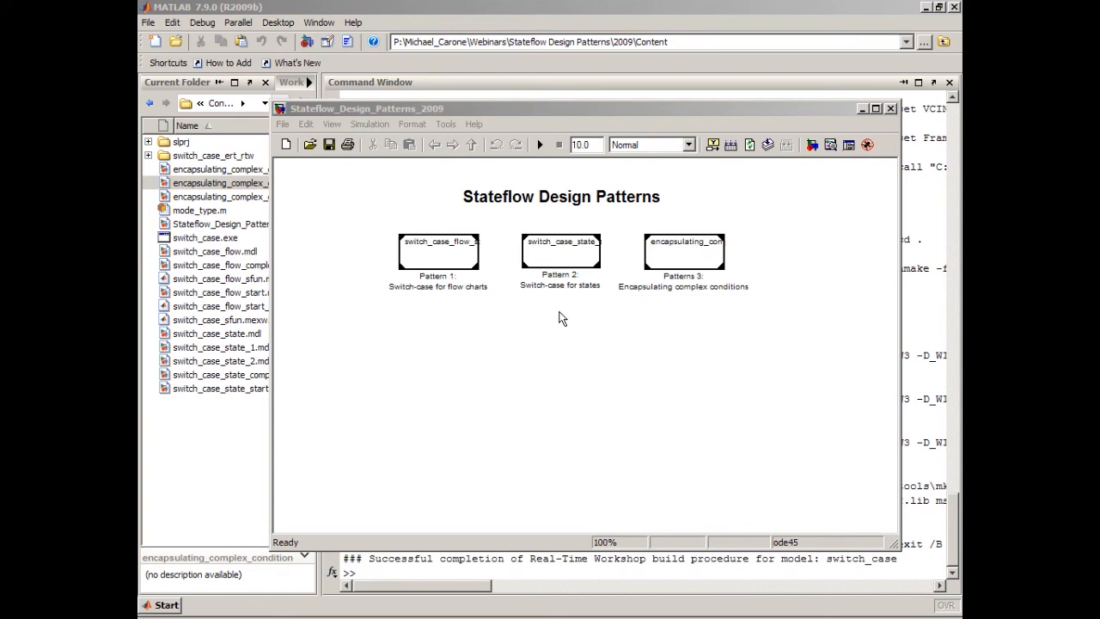
pyautogui.moveTo(558, 260)
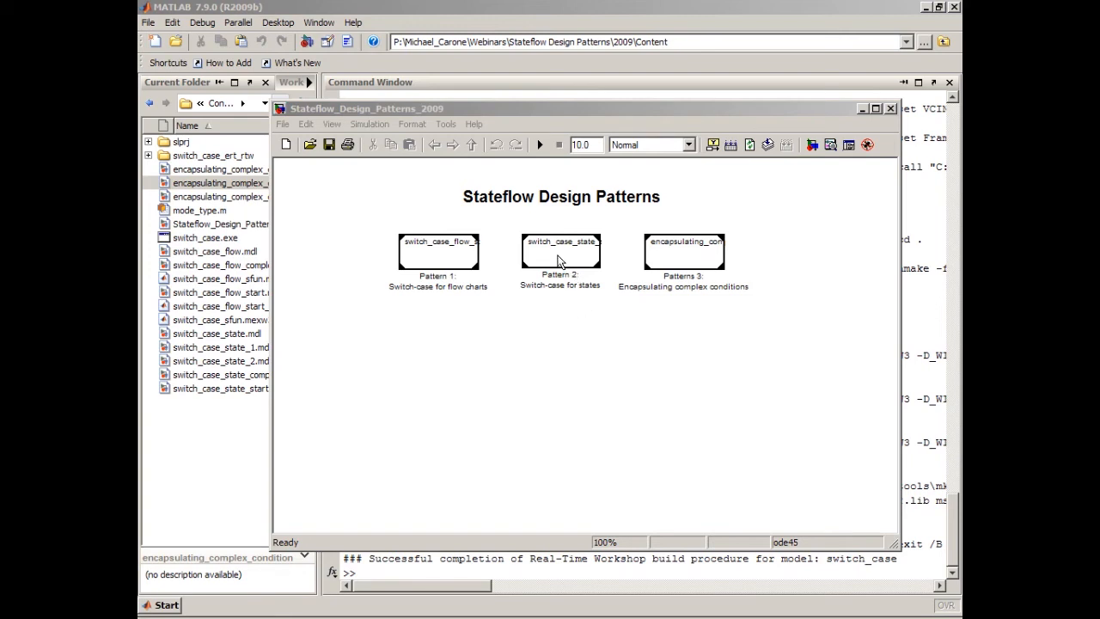
# - Open the switch_case_state chart with Off, Start and Standby states
pyautogui.doubleClick(560, 250)
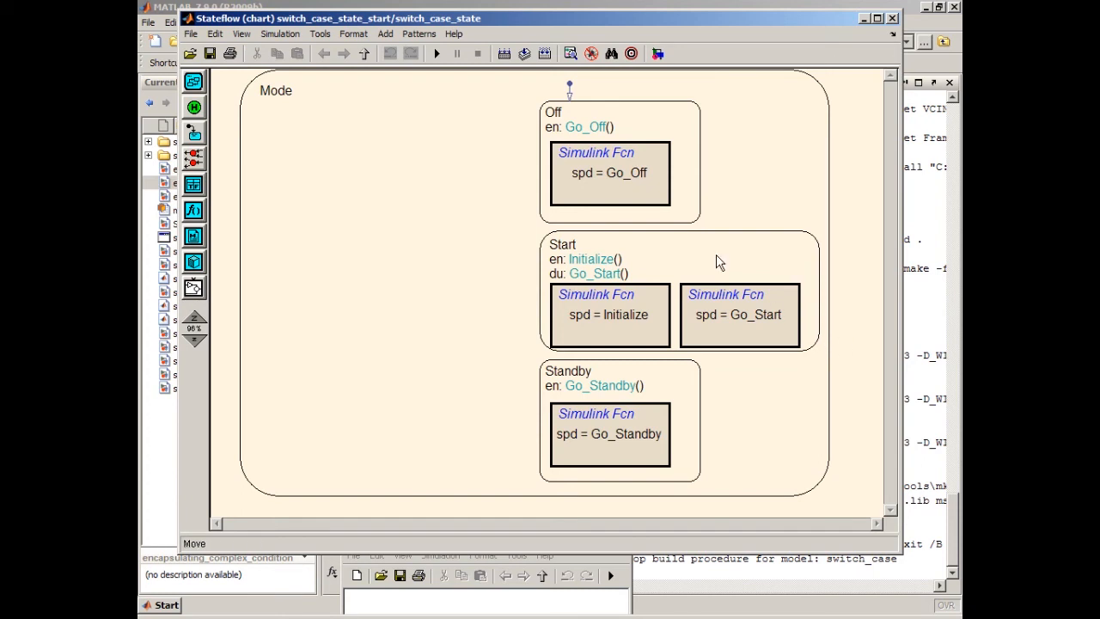
pyautogui.moveTo(634, 124)
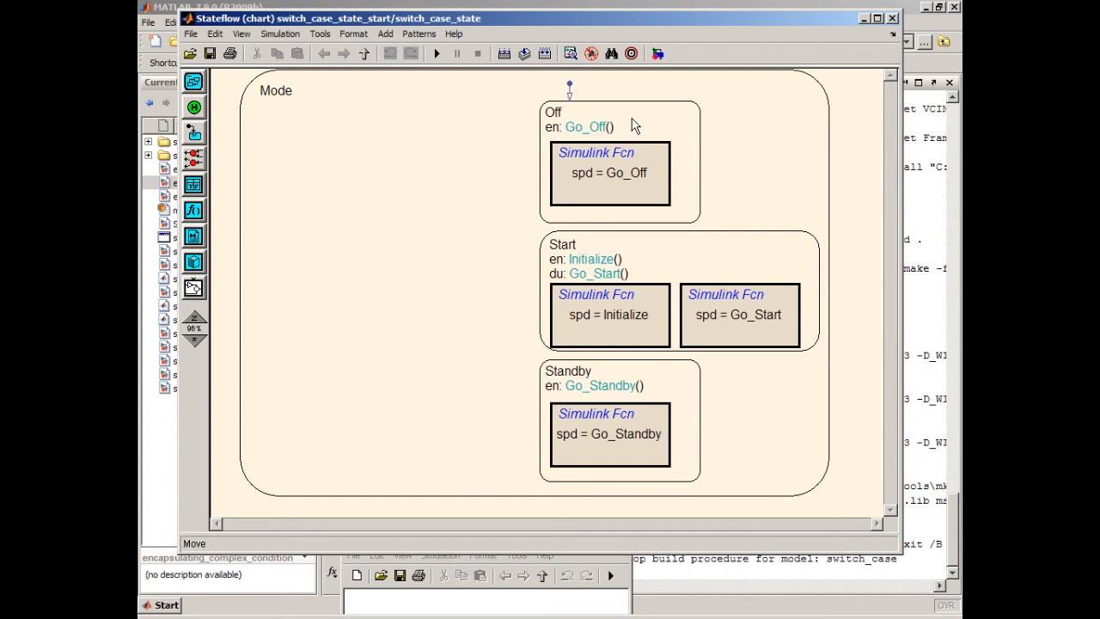
pyautogui.moveTo(746, 240)
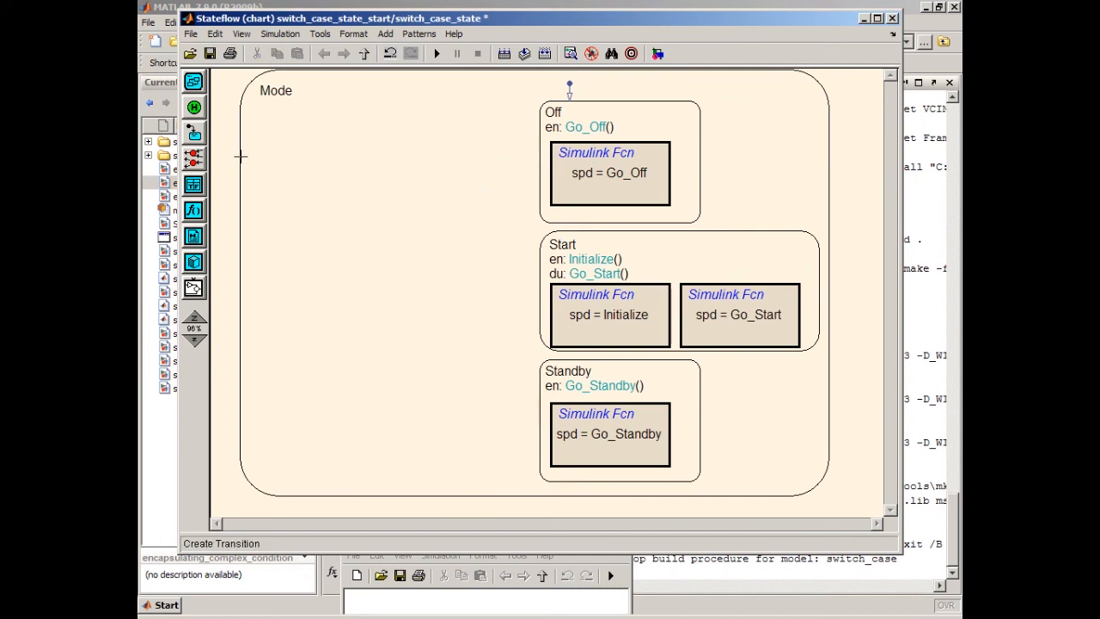
# - Draw transitions into Off and Standby, guarding the Off one with [mode == OFF]
pyautogui.moveTo(240, 156); pyautogui.dragTo(542, 161)
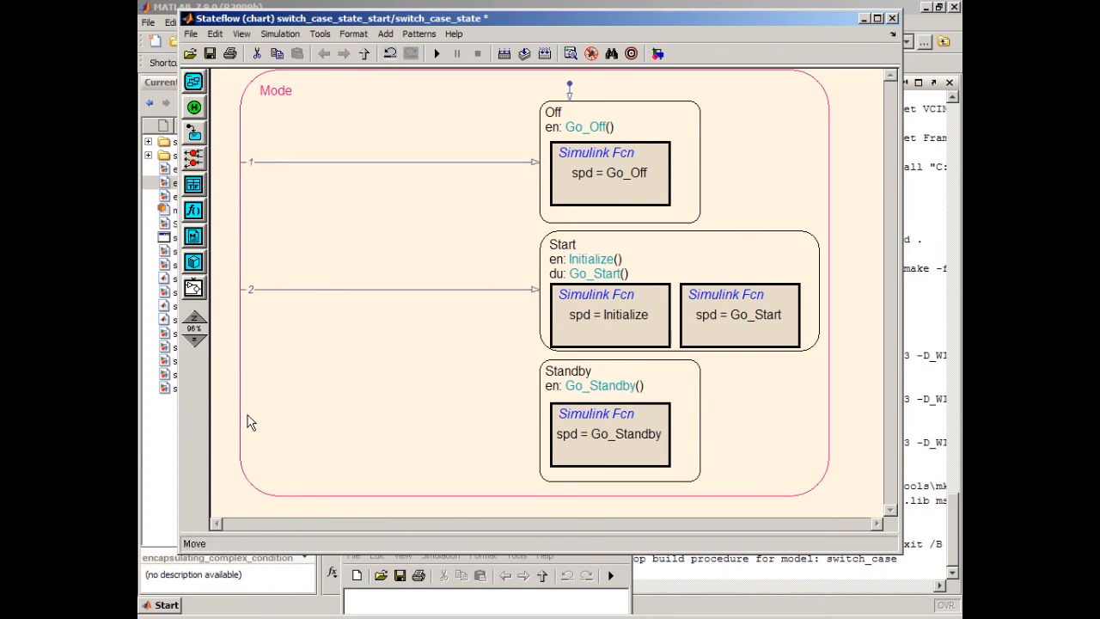
pyautogui.moveTo(249, 417); pyautogui.dragTo(537, 418)
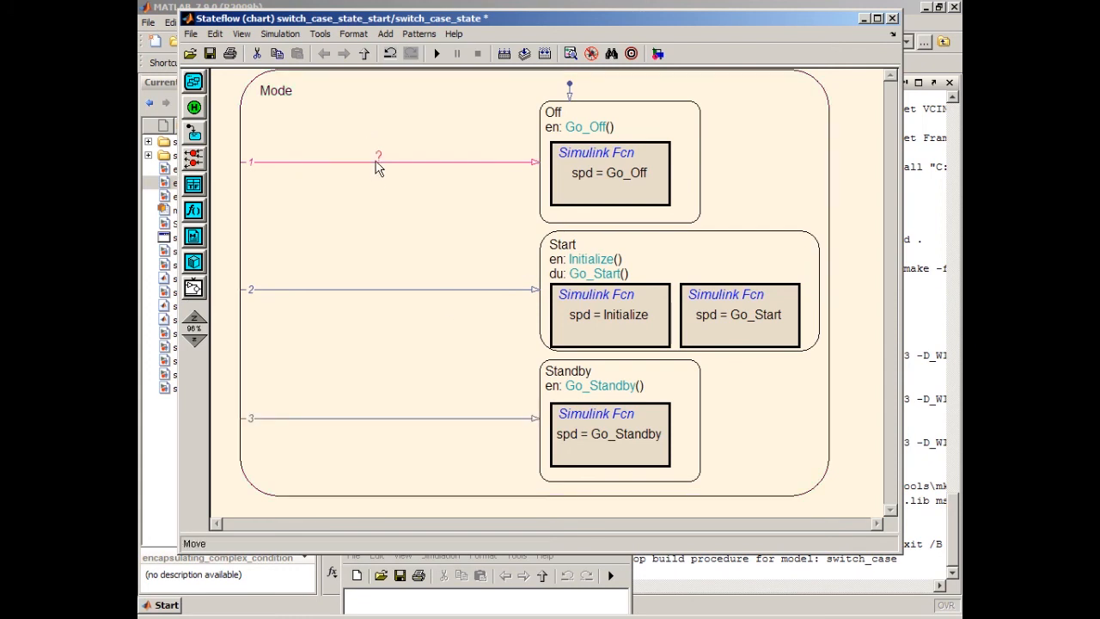
pyautogui.write('mode == O')
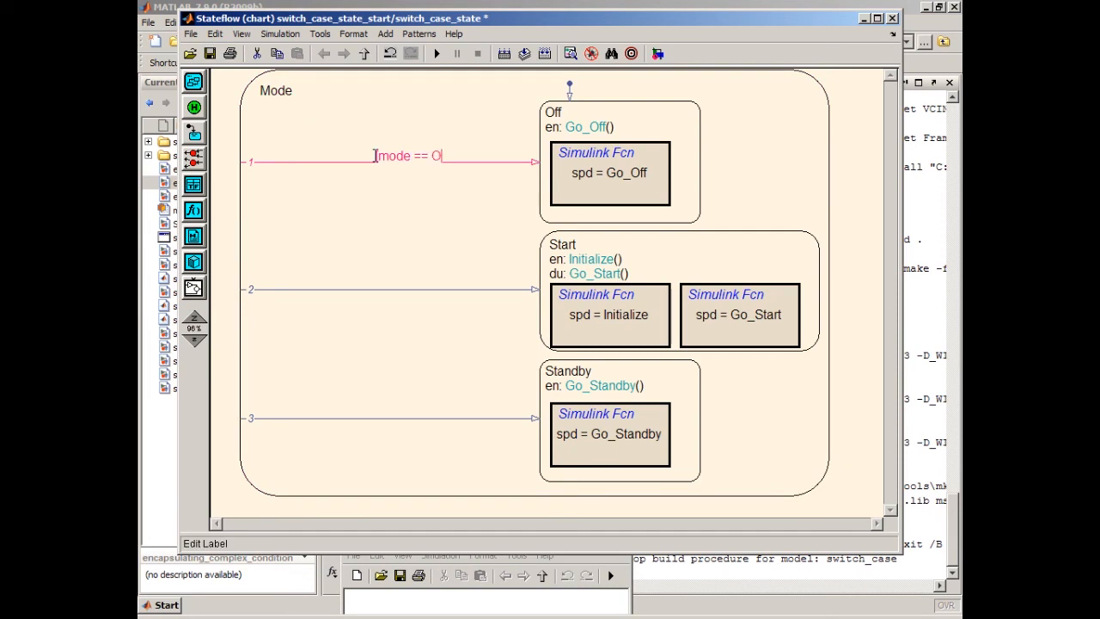
pyautogui.write('FF]')
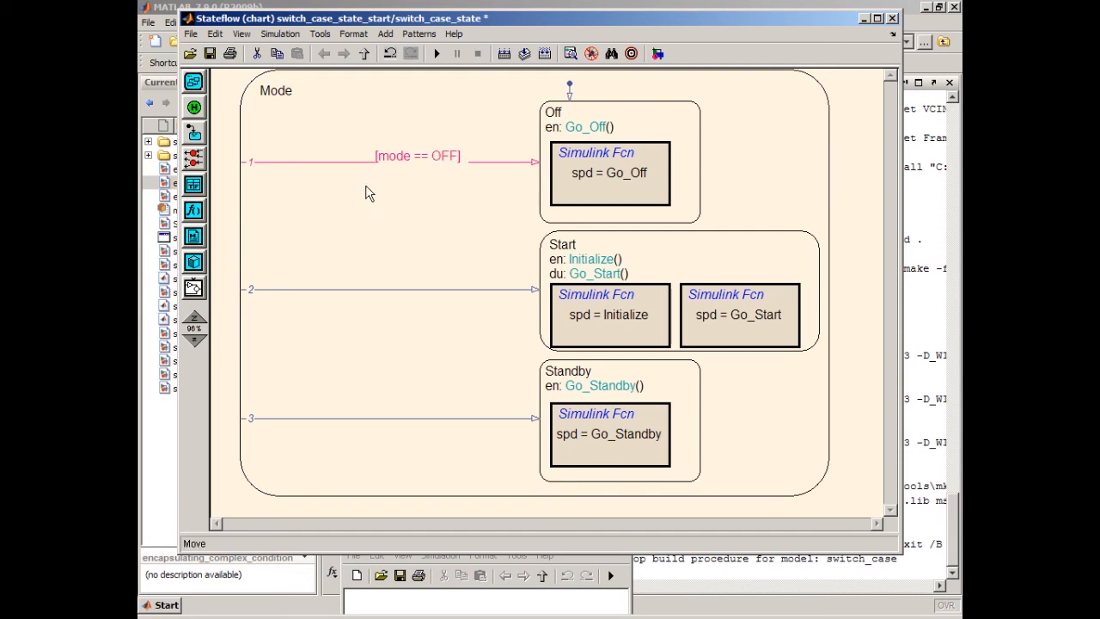
# - Select transition labels in the Mode chart to begin the [mode == START] guard
pyautogui.doubleClick(416, 156)
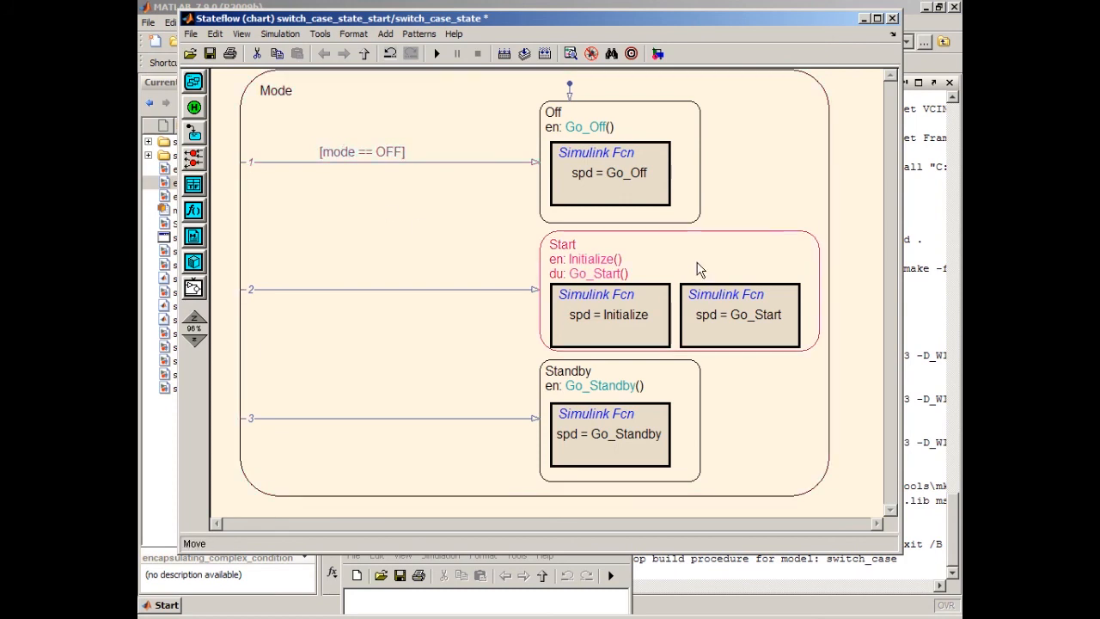
pyautogui.moveTo(693, 271)
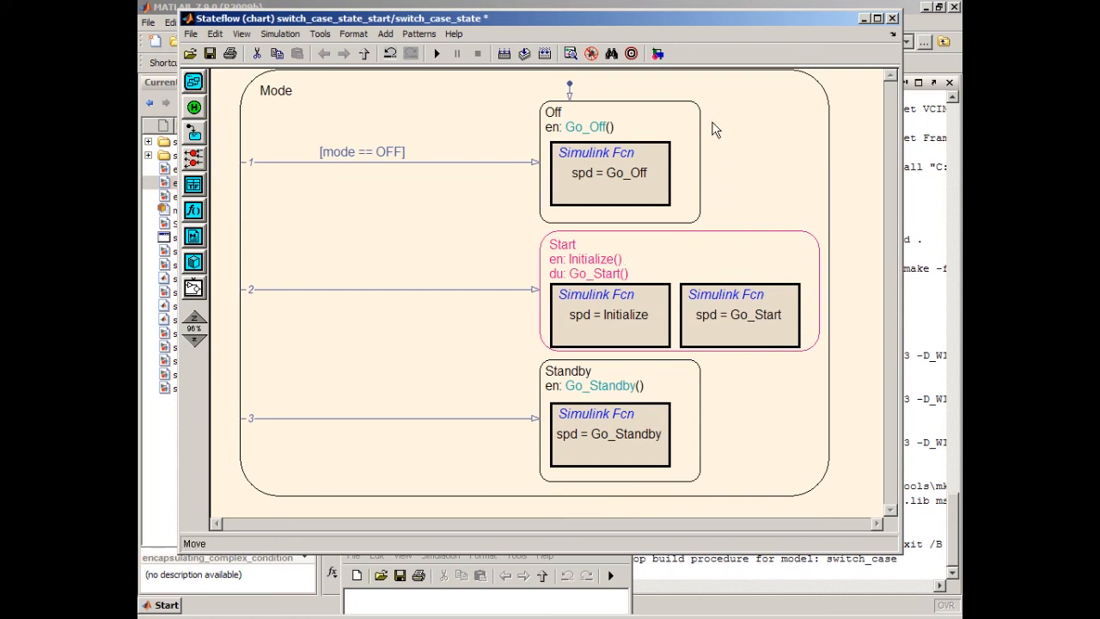
pyautogui.doubleClick(274, 90)
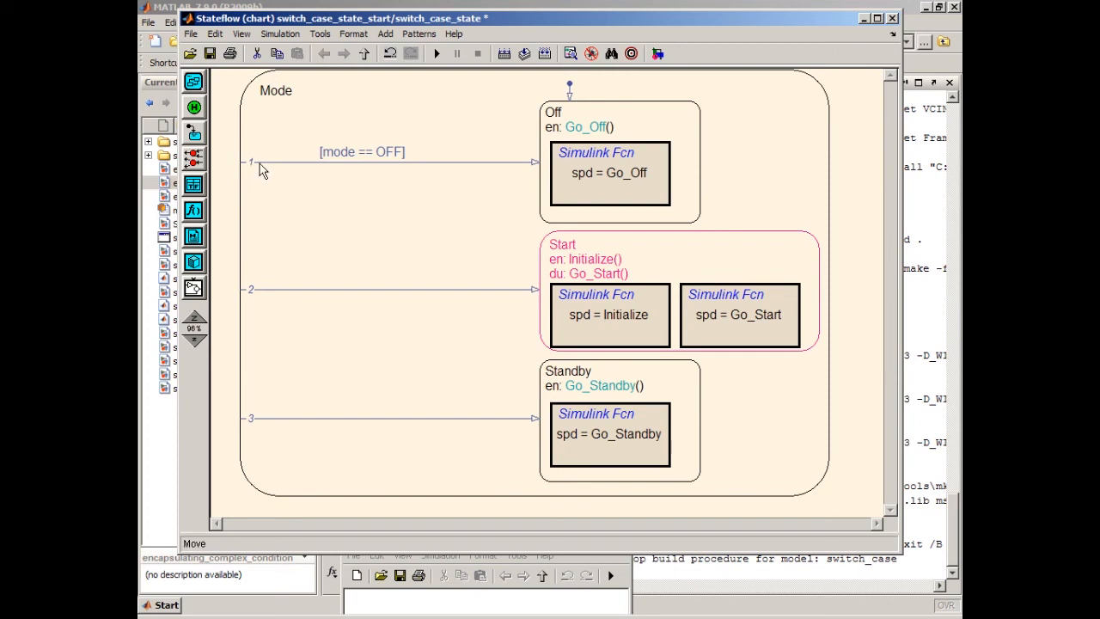
pyautogui.moveTo(271, 165)
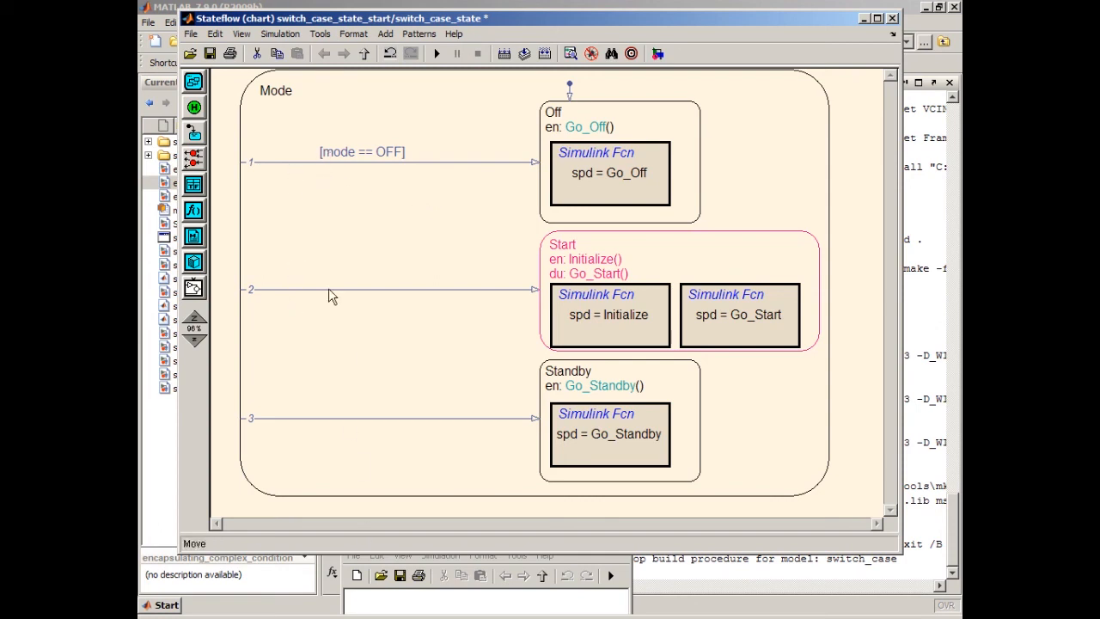
pyautogui.doubleClick(360, 152)
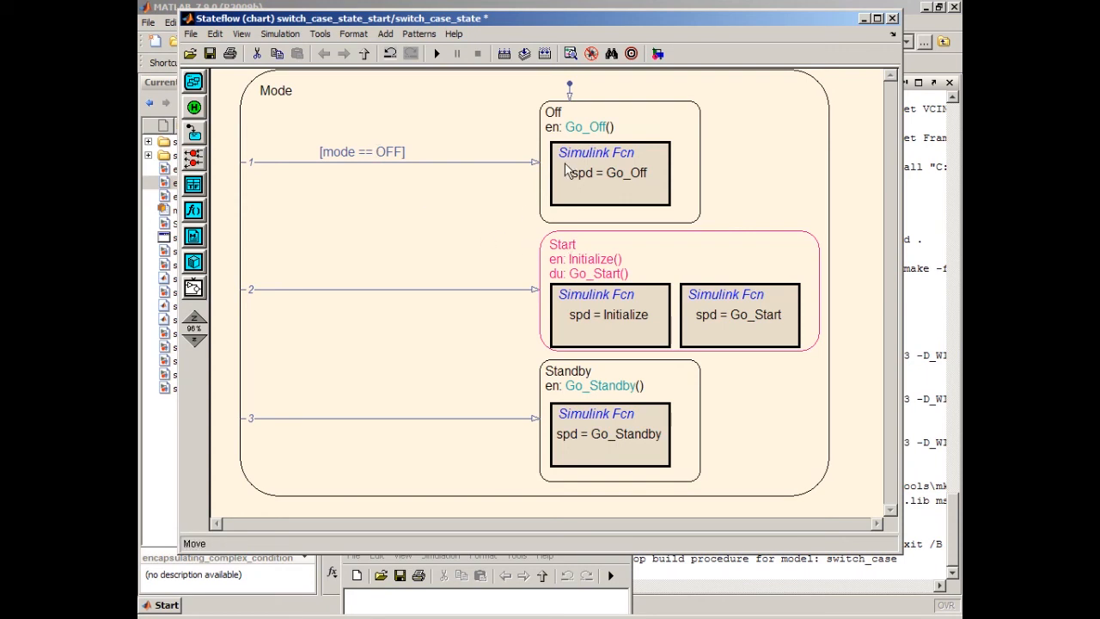
pyautogui.moveTo(336, 294)
pyautogui.write('[mode == ST')
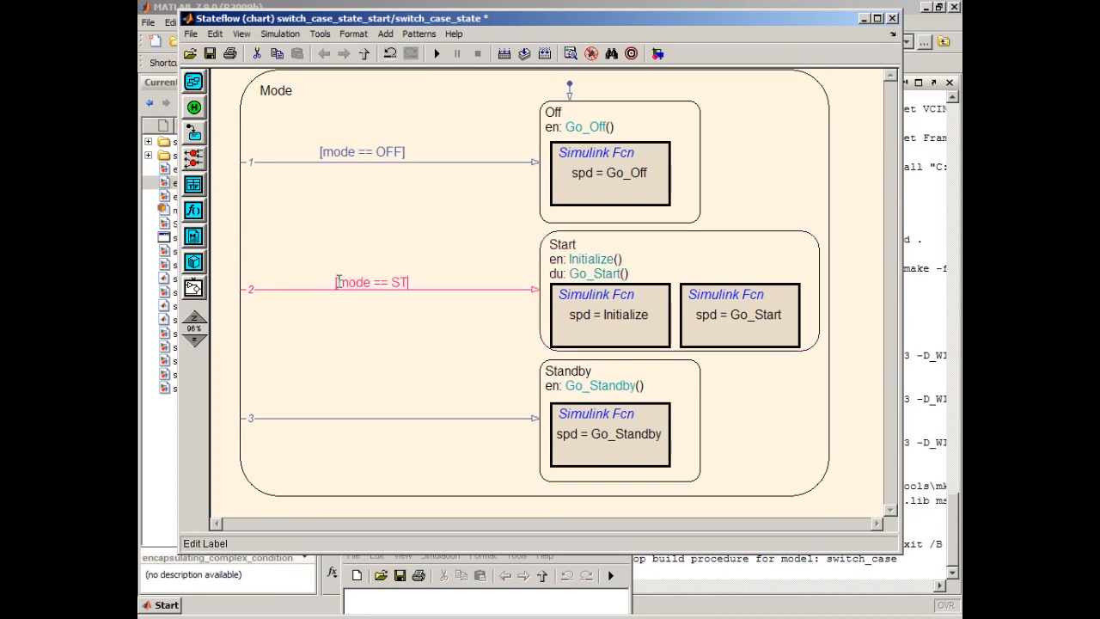
# - Complete the [mode == START] guard, add [mode == STANDBY] to the Standby transition, and tidy labels
pyautogui.write('ART')
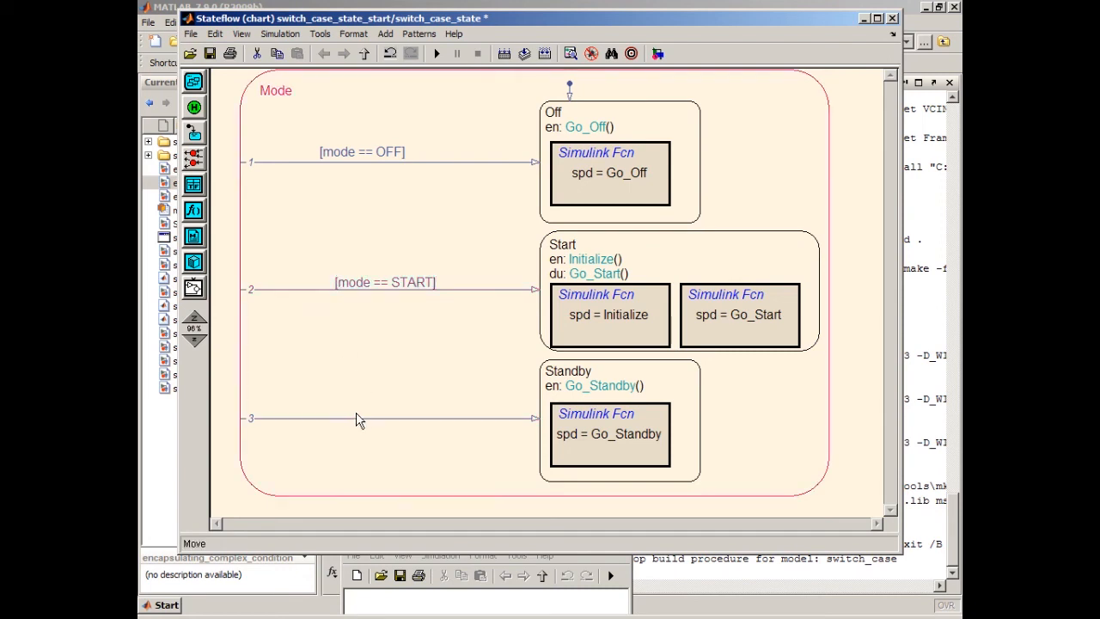
pyautogui.click(386, 419)
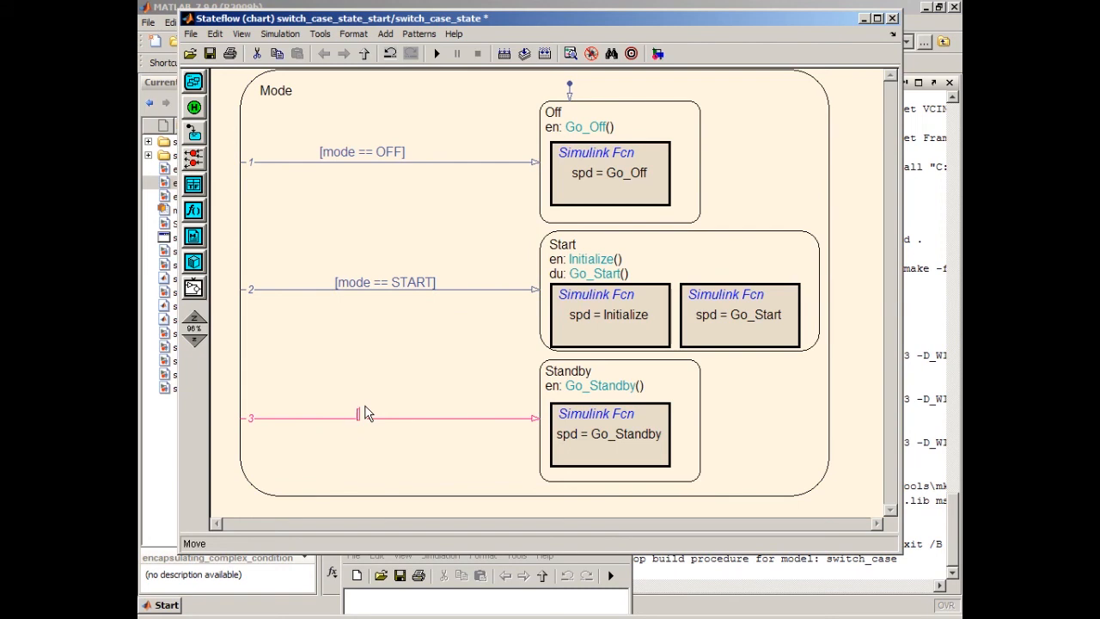
pyautogui.write('[mode == STA')
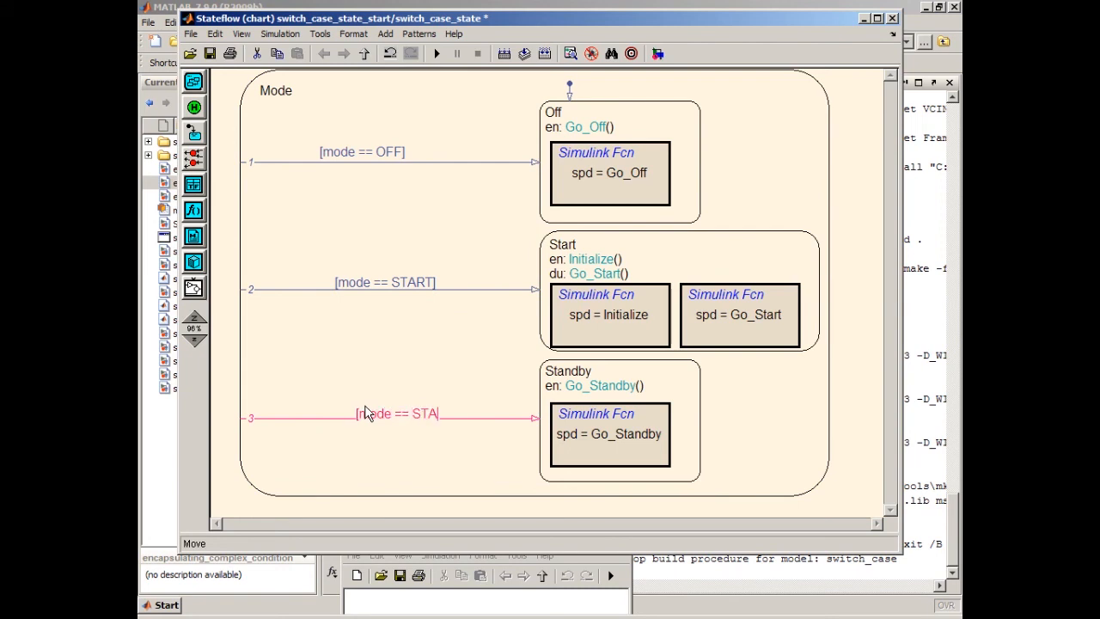
pyautogui.write('NDBY]')
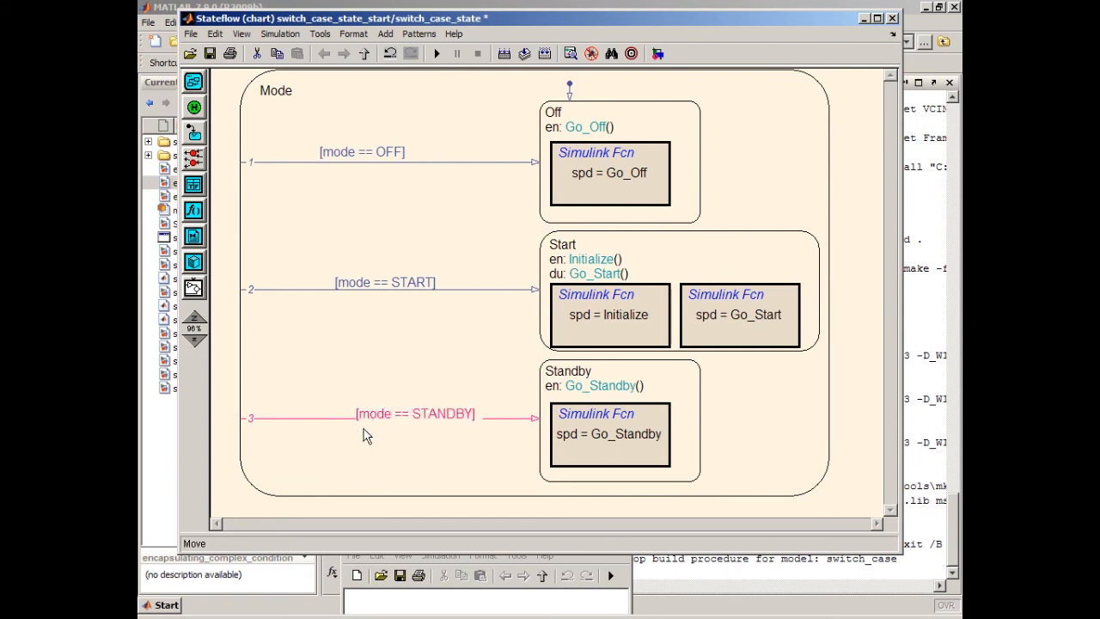
pyautogui.doubleClick(414, 414)
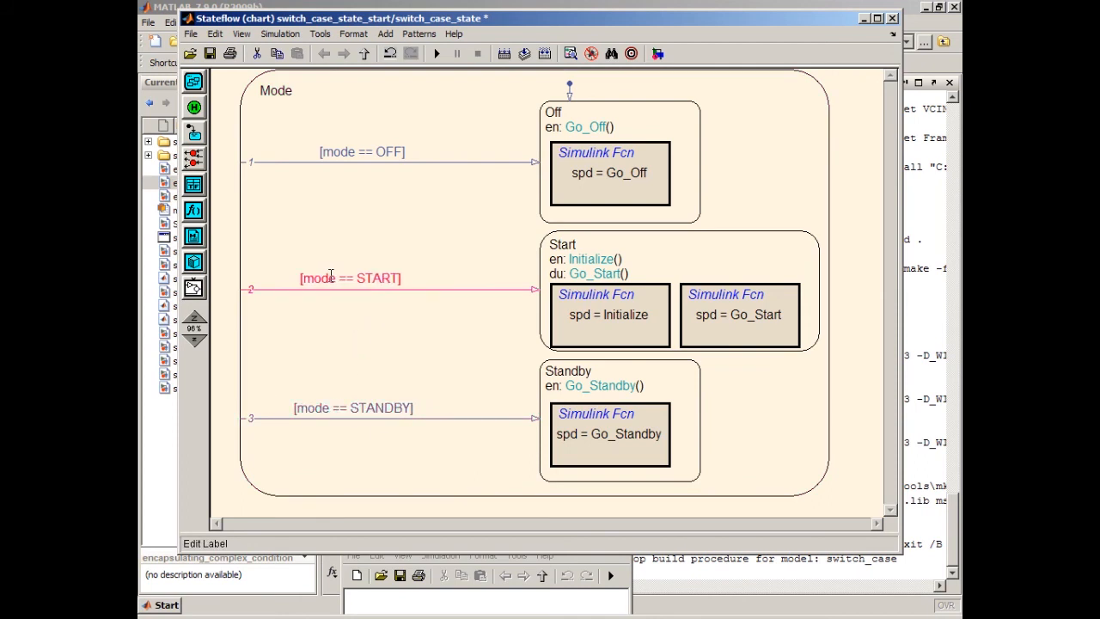
pyautogui.click(361, 161)
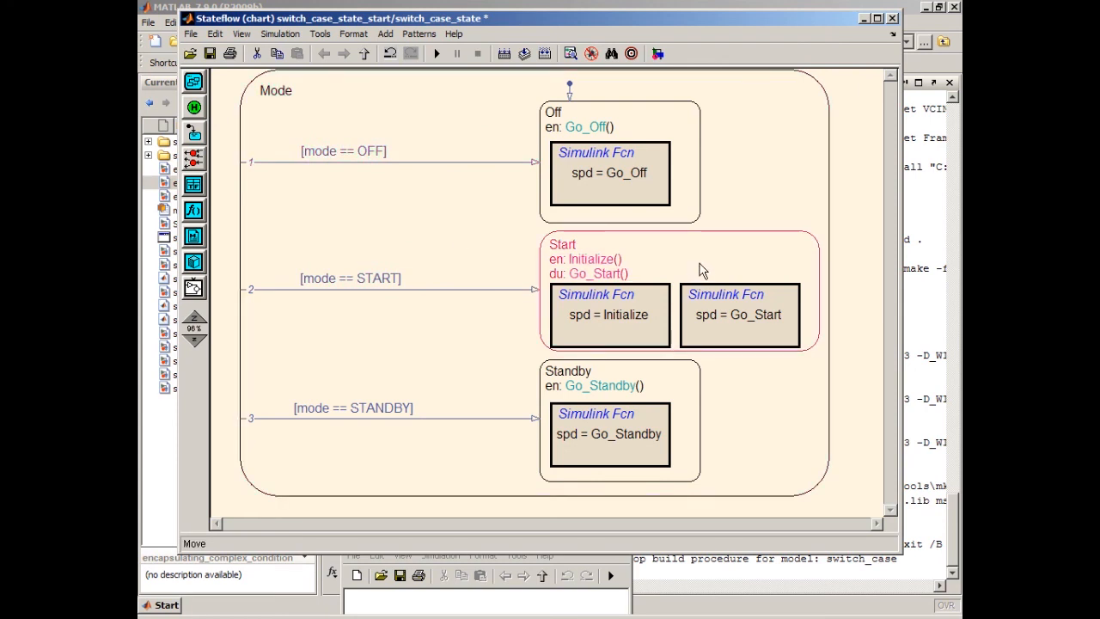
pyautogui.moveTo(688, 256)
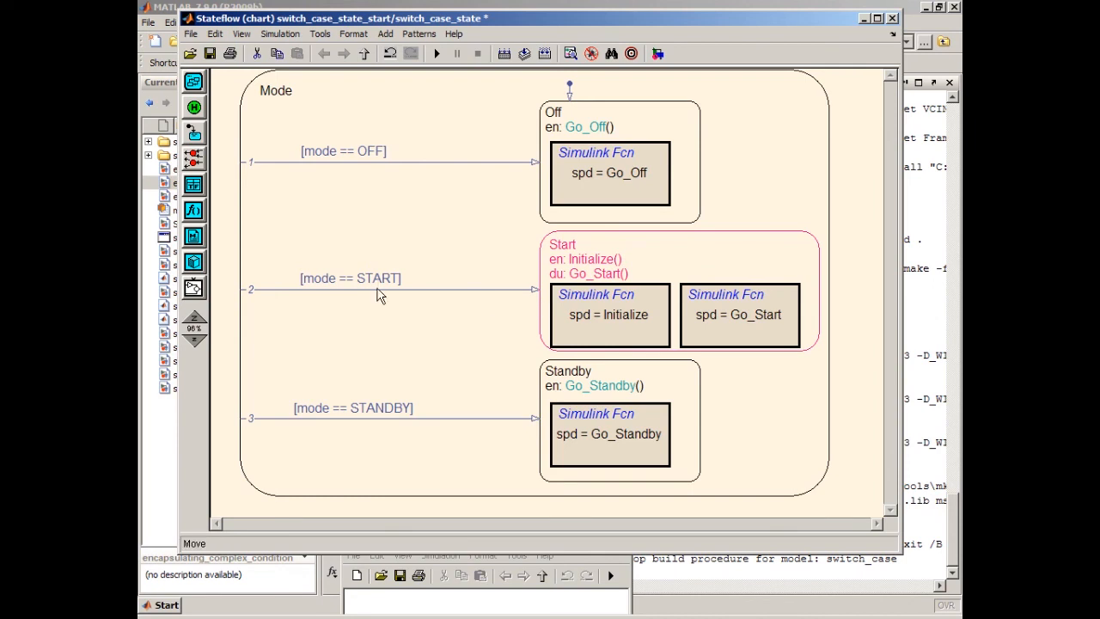
pyautogui.moveTo(297, 292)
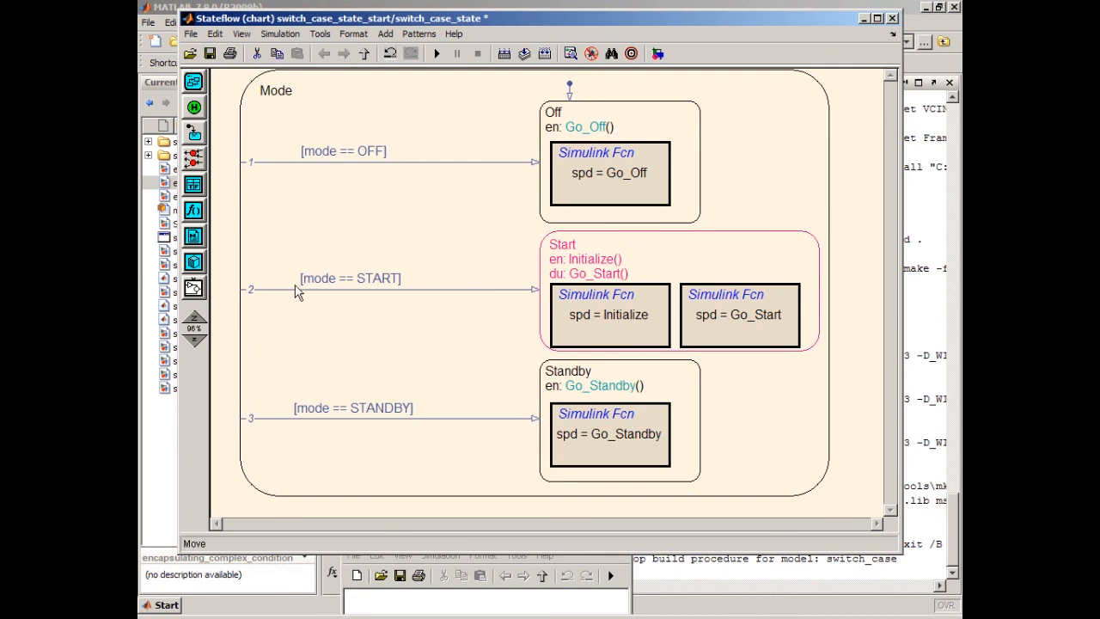
pyautogui.moveTo(476, 295)
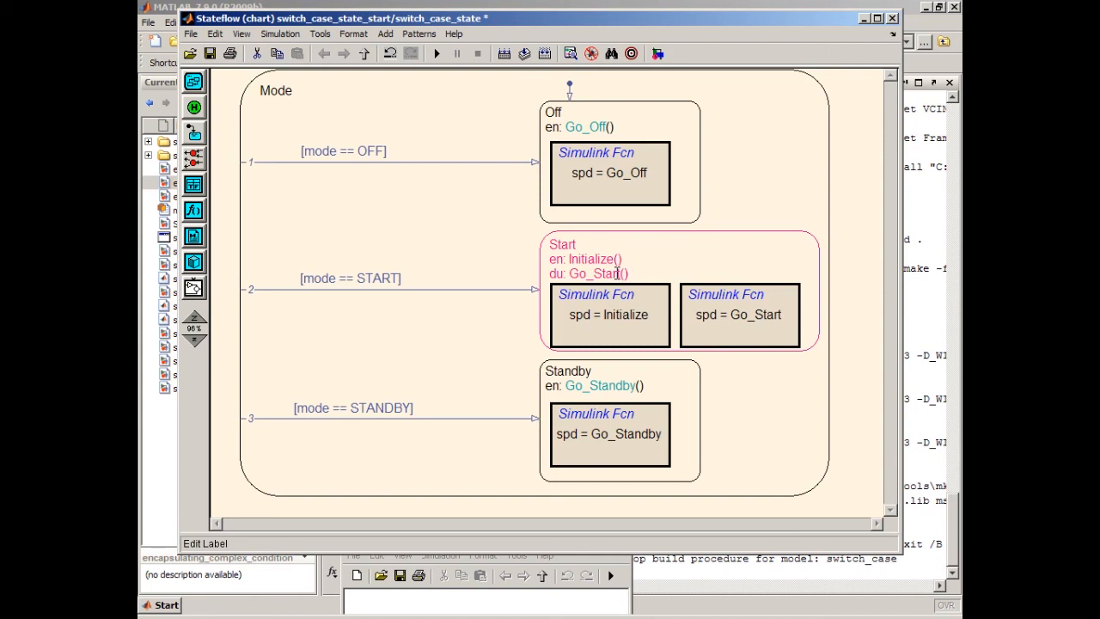
pyautogui.moveTo(361, 305)
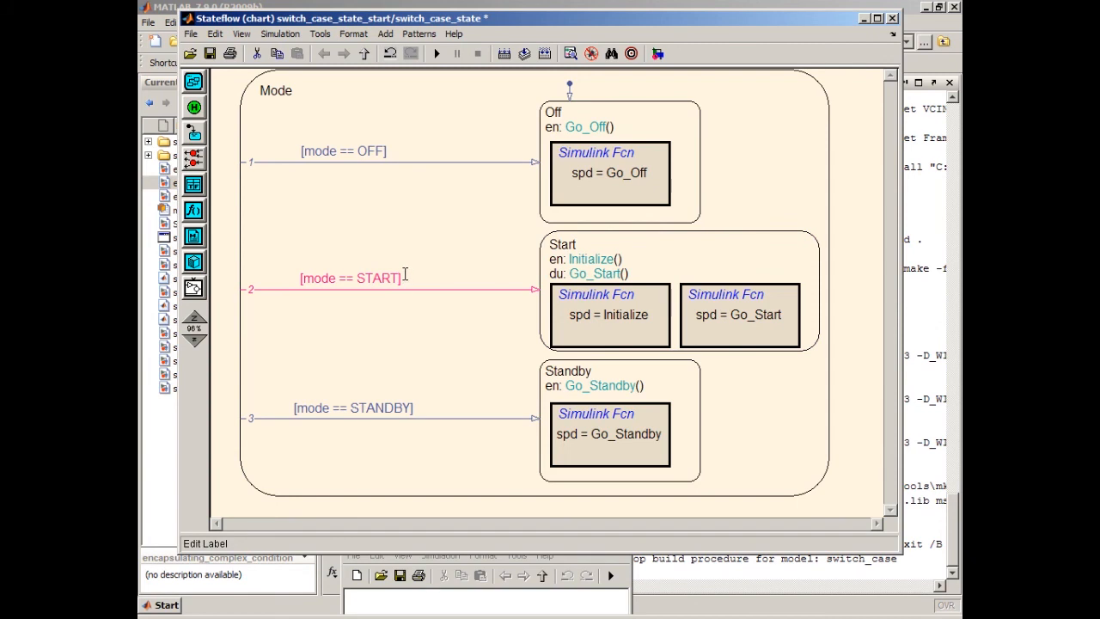
# - Append && !in(Start) to the START transition guard
pyautogui.write('&&')
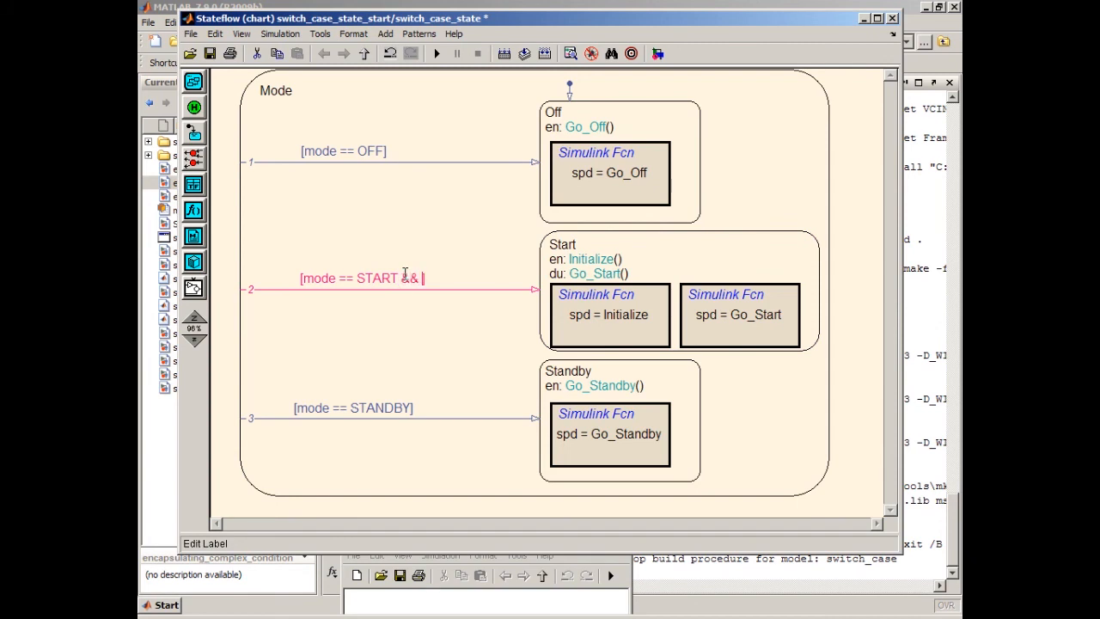
pyautogui.write('!in()')
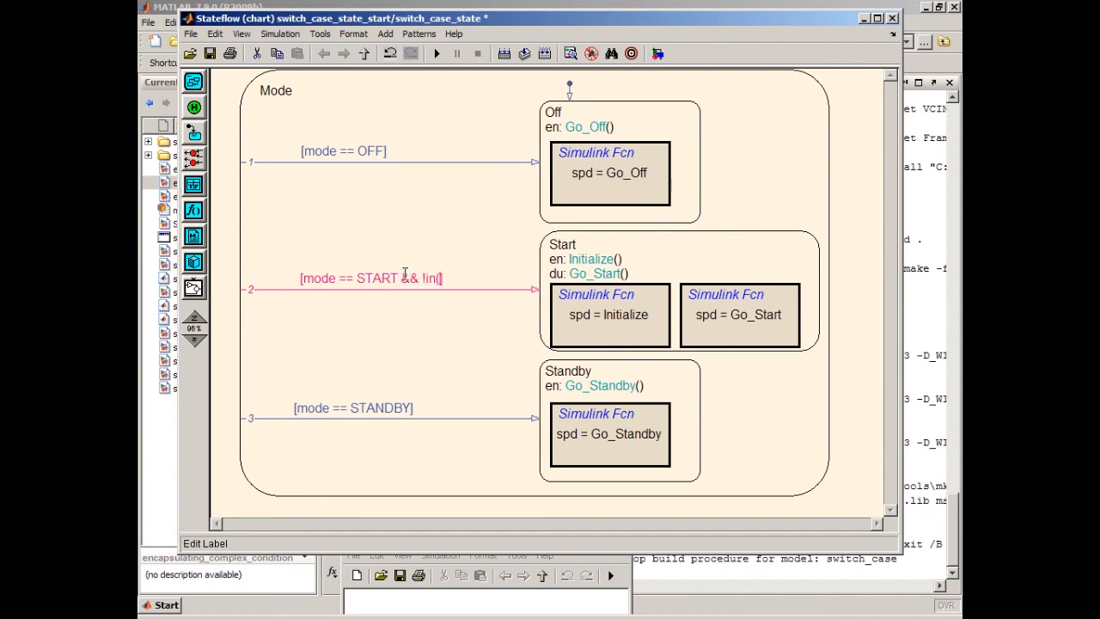
pyautogui.write('Start')
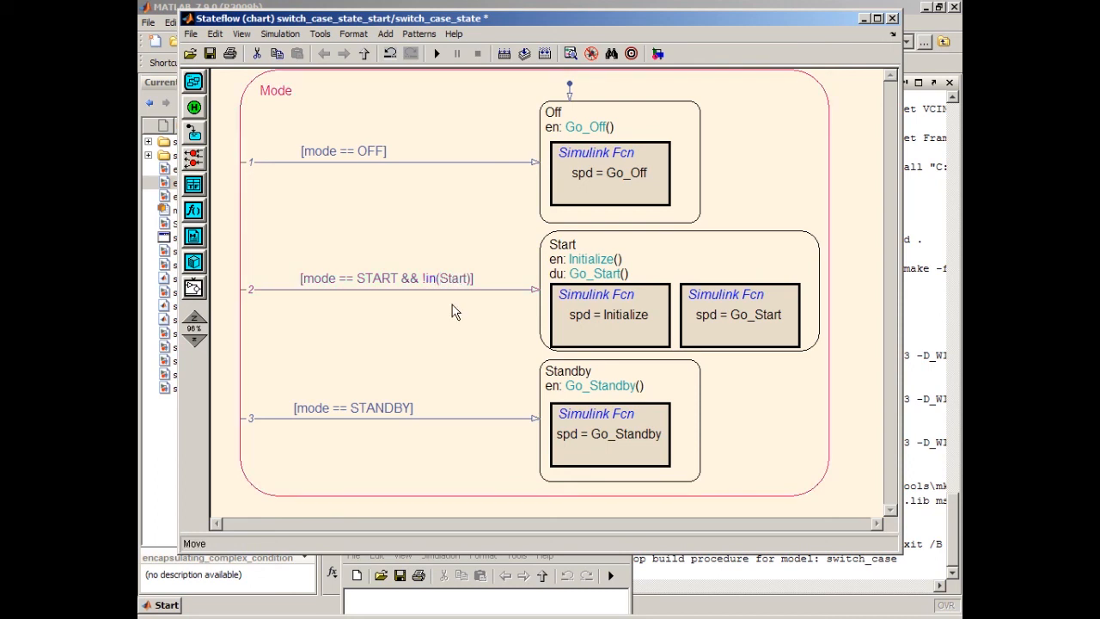
pyautogui.moveTo(380, 183)
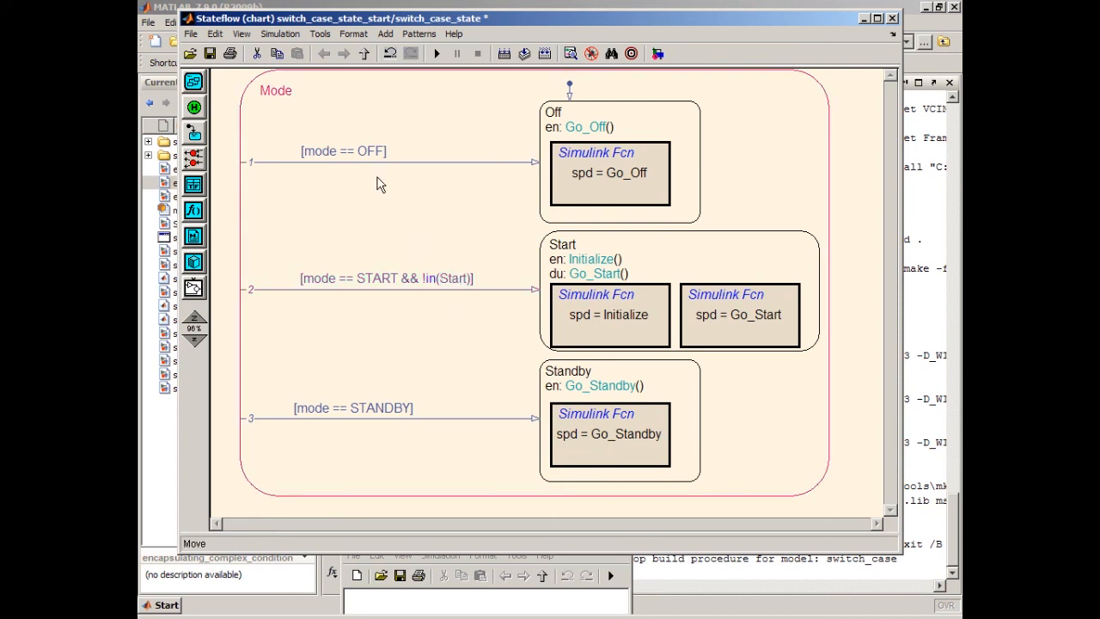
pyautogui.moveTo(501, 324)
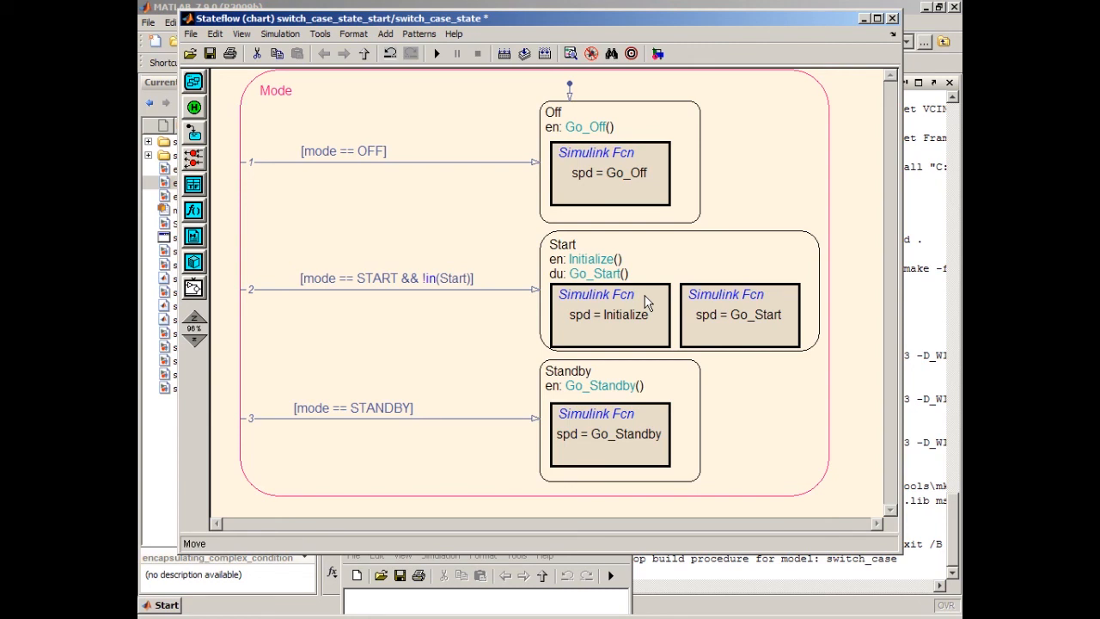
pyautogui.doubleClick(438, 277)
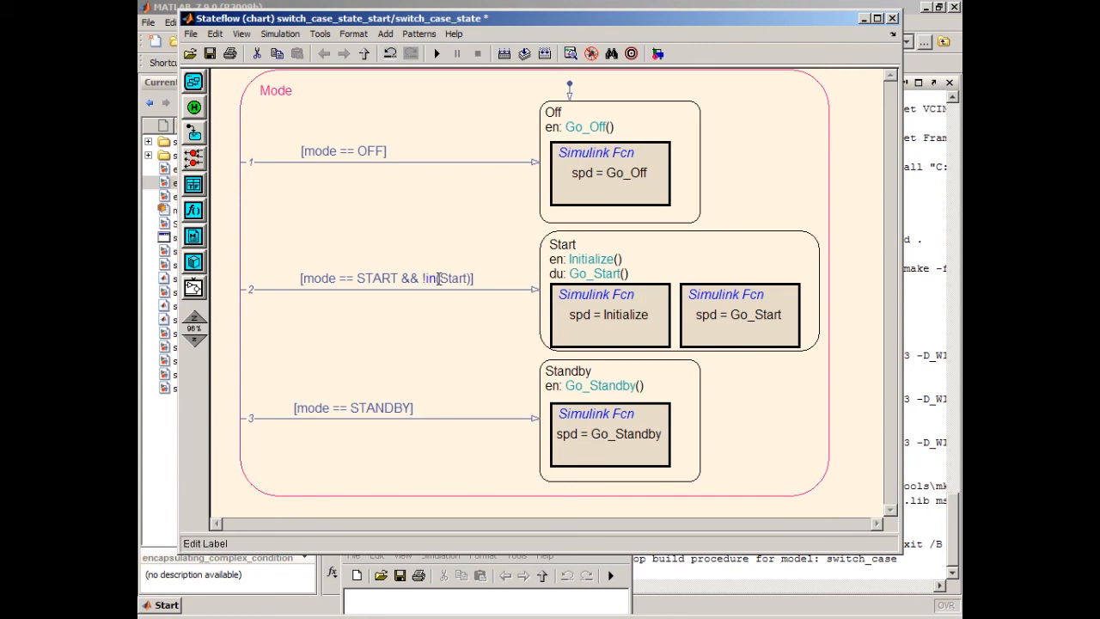
pyautogui.moveTo(380, 148)
pyautogui.write(' && !in(Off)')
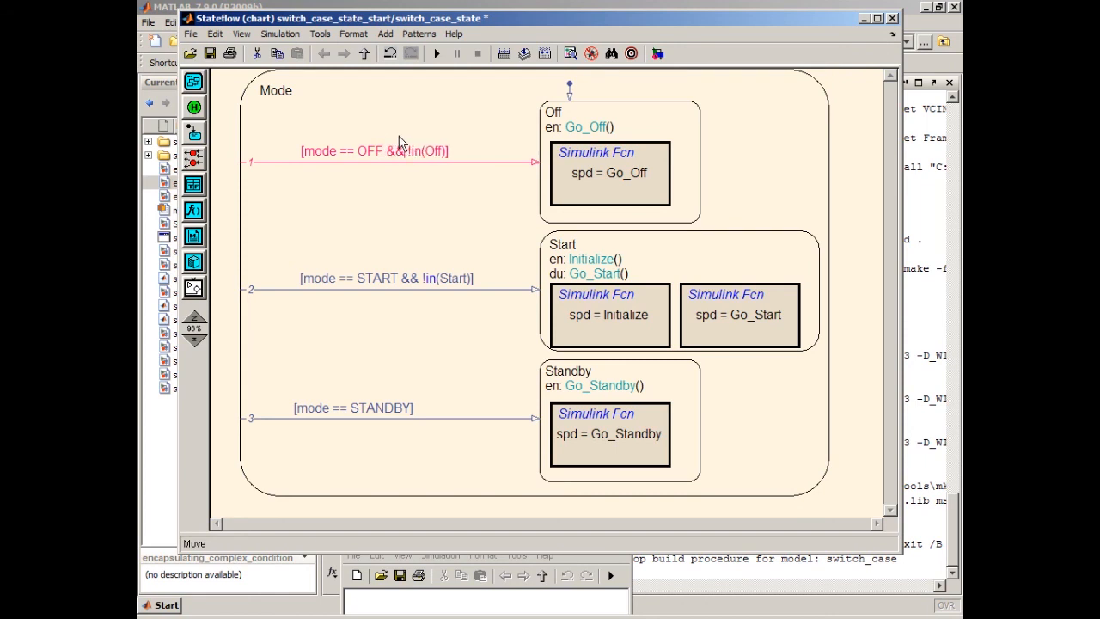
# - Append && !in(Standby) to the Standby transition's guard
pyautogui.doubleClick(353, 407)
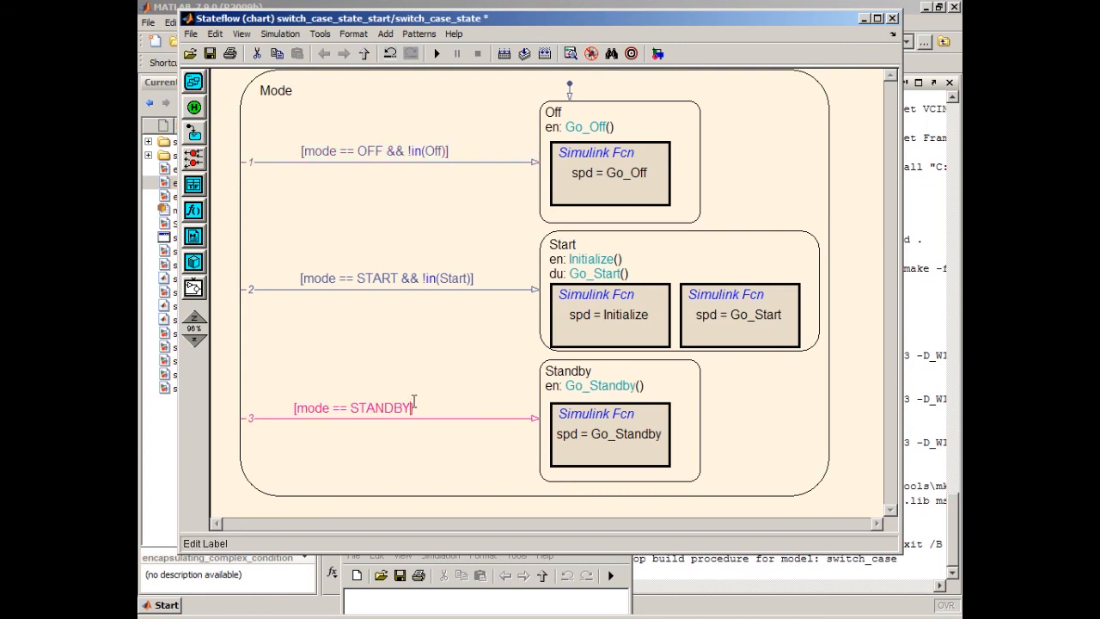
pyautogui.write('&& !')
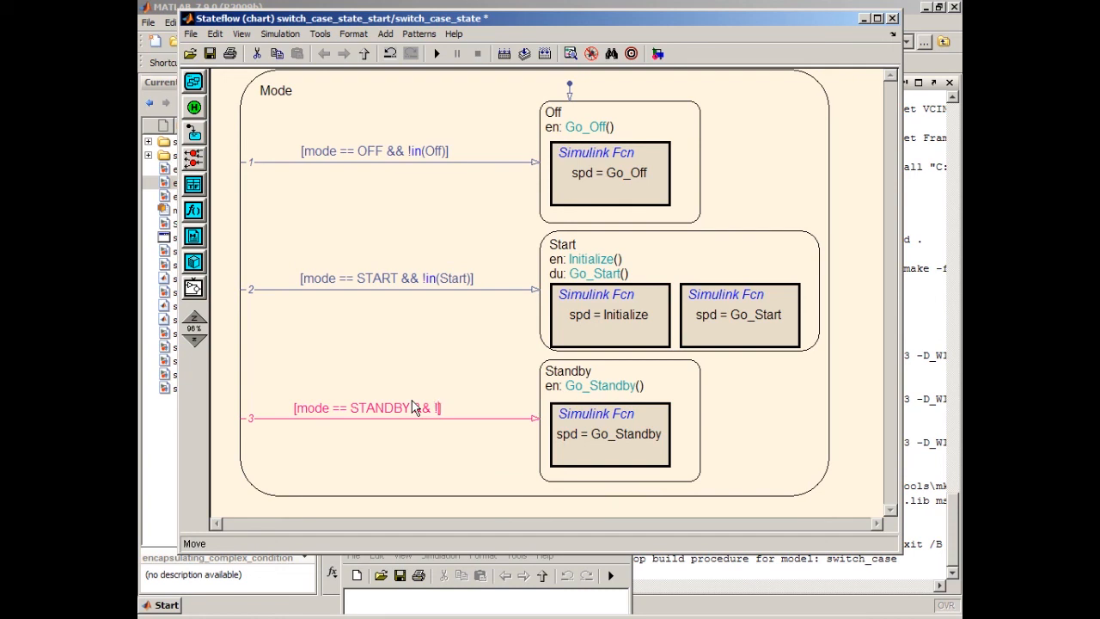
pyautogui.write('!in(Standby')
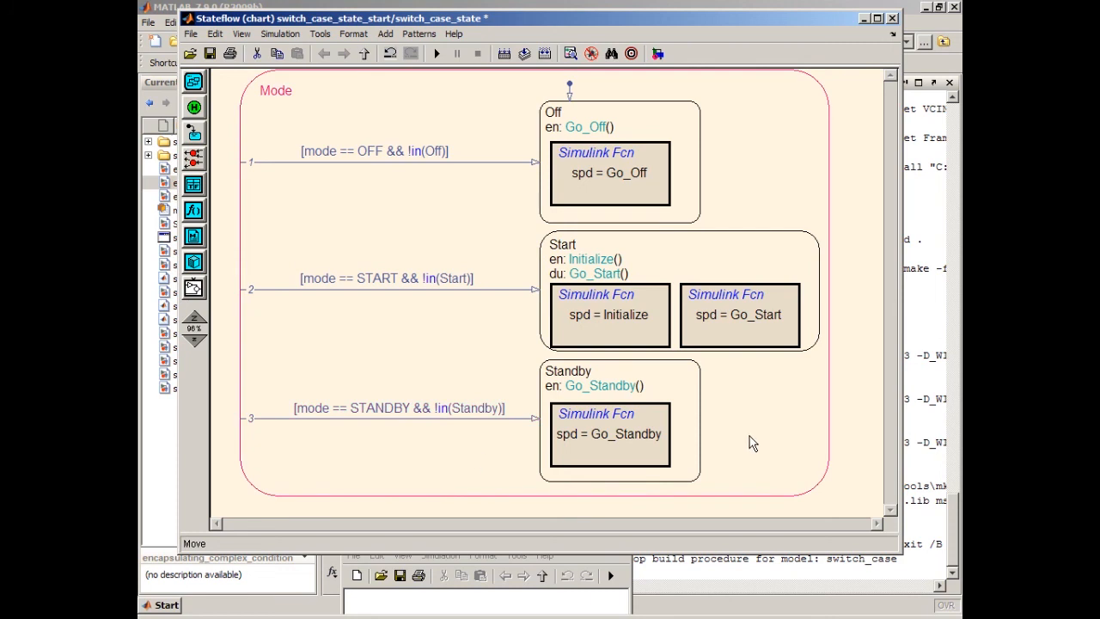
pyautogui.moveTo(713, 470)
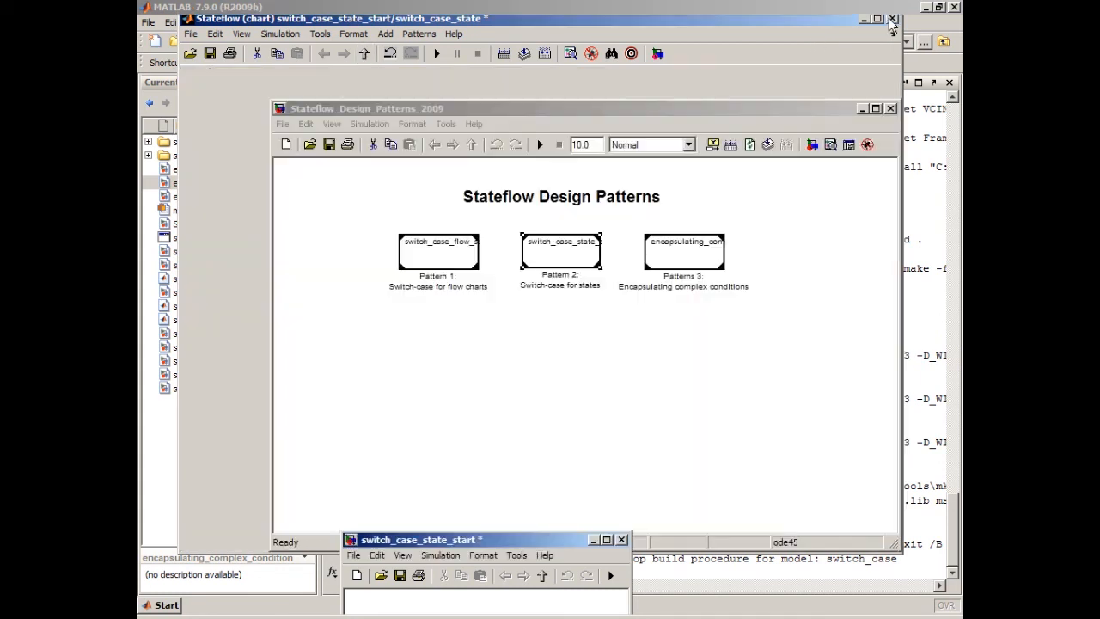
# - Close switch_case_state_start, answer the save prompt, and open the Pattern 3 example
pyautogui.click(892, 18)
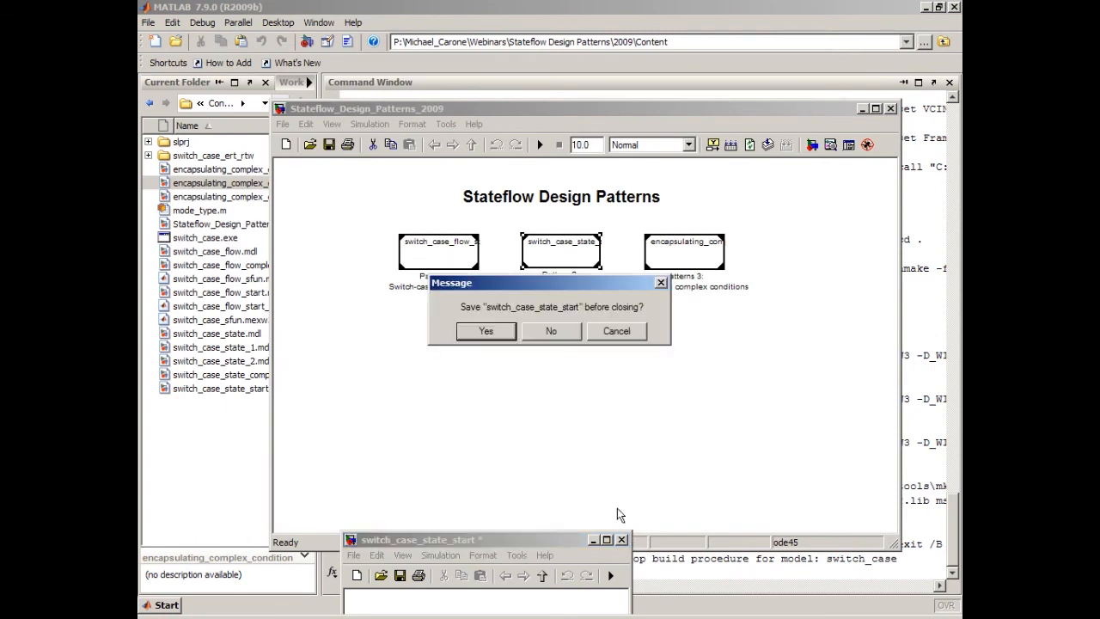
pyautogui.click(550, 331)
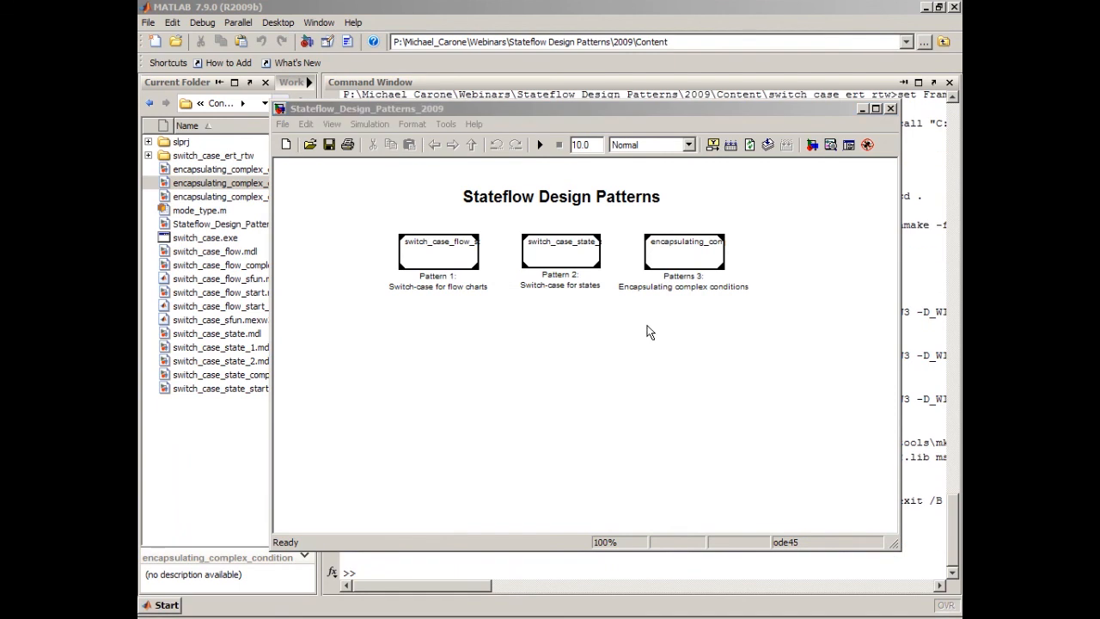
pyautogui.moveTo(695, 264)
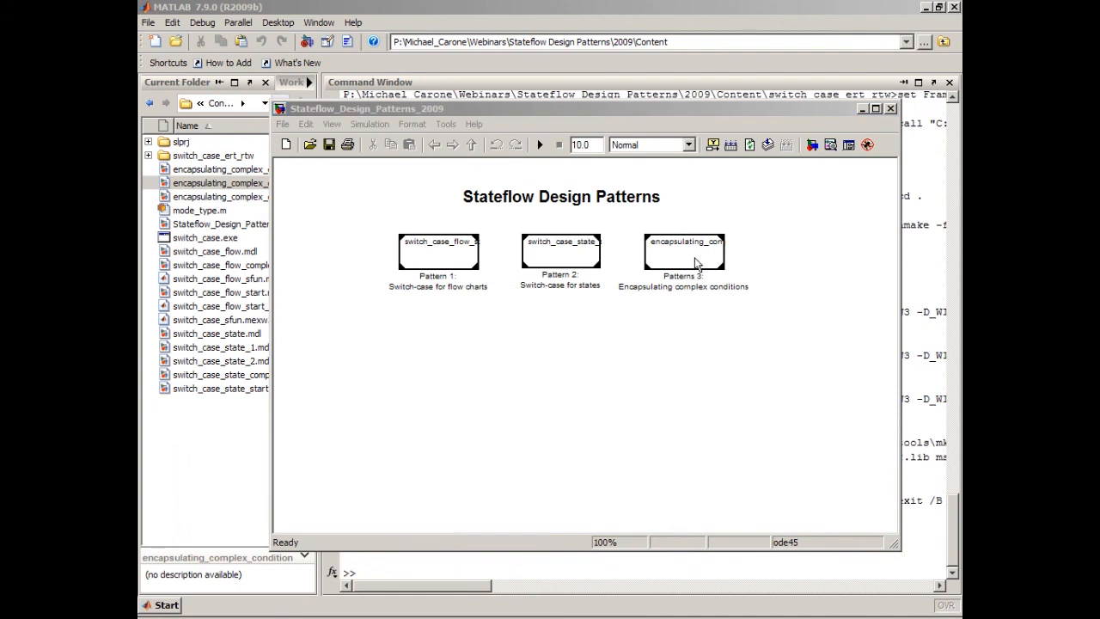
pyautogui.doubleClick(560, 249)
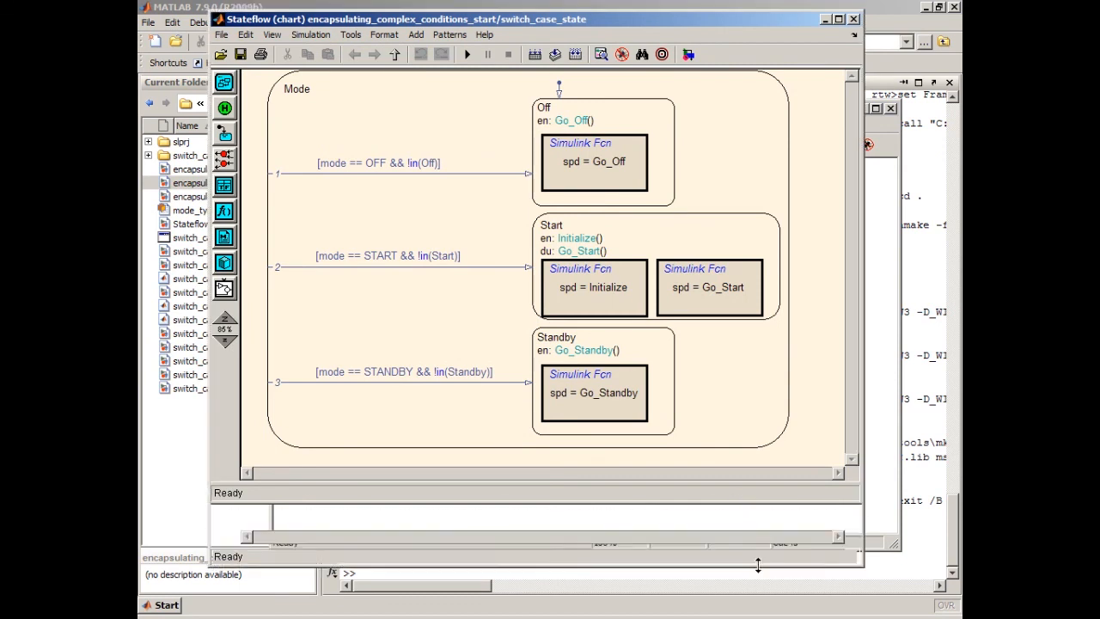
# - Add long filler text after the Off guard [mode == OFF && !in(Off)]
pyautogui.doubleClick(387, 255)
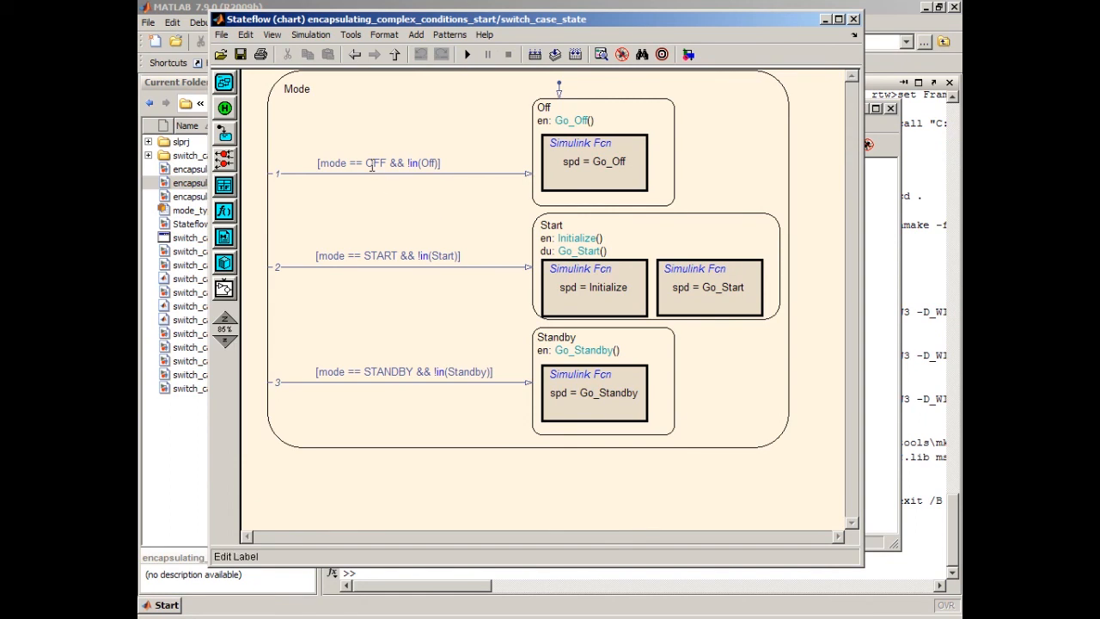
pyautogui.click(404, 172)
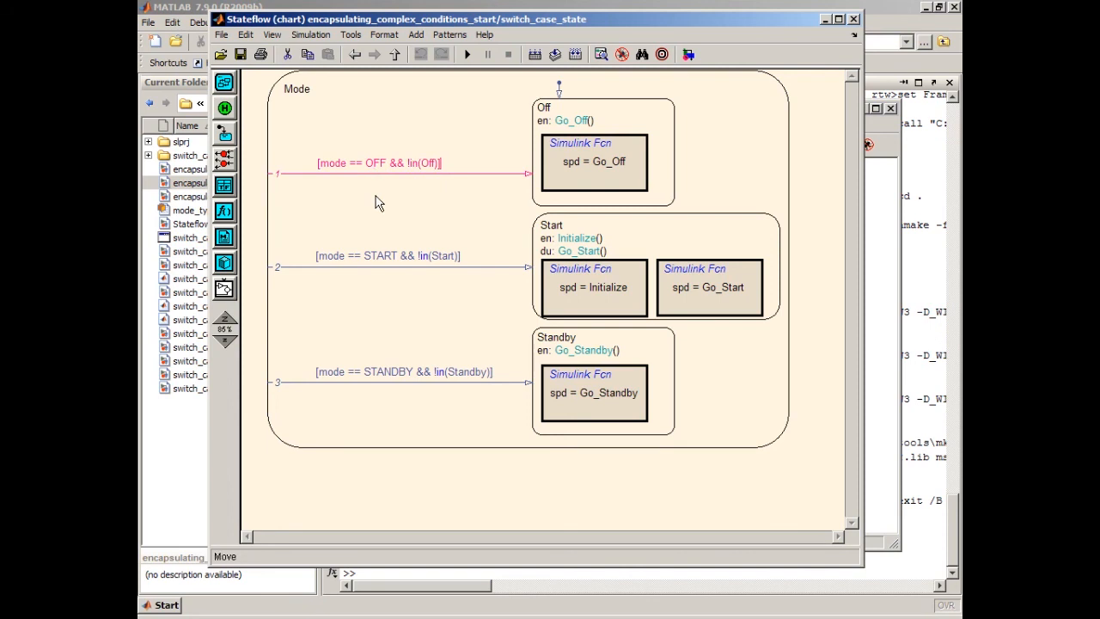
pyautogui.write('dfslkjfdlkjdflkjfdlkfdsjlkjfdslk')
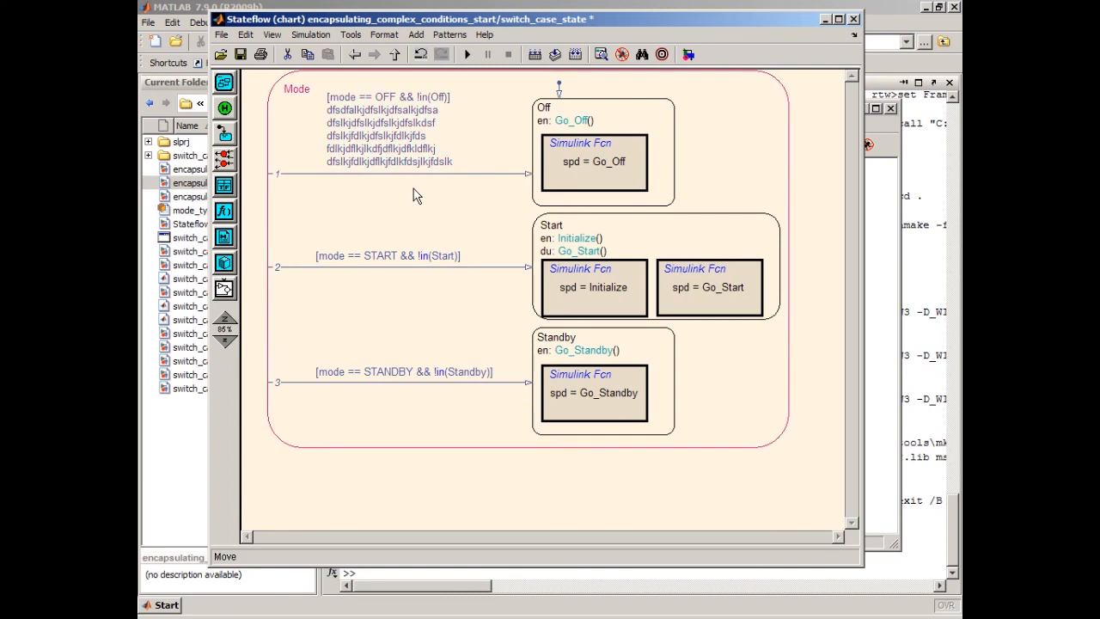
pyautogui.moveTo(418, 184)
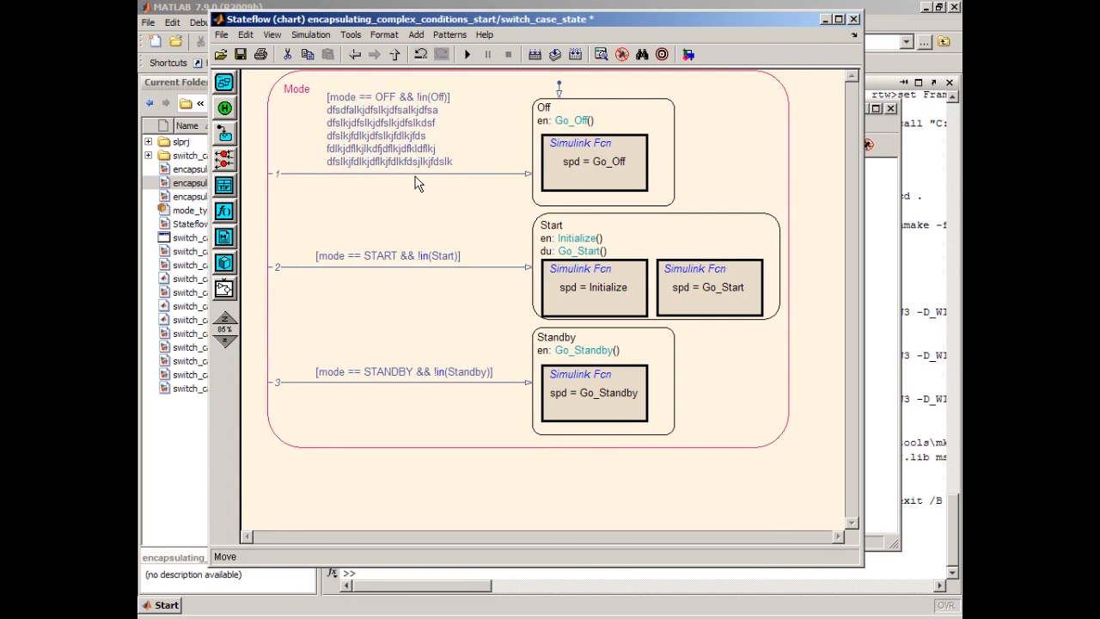
pyautogui.click(404, 173)
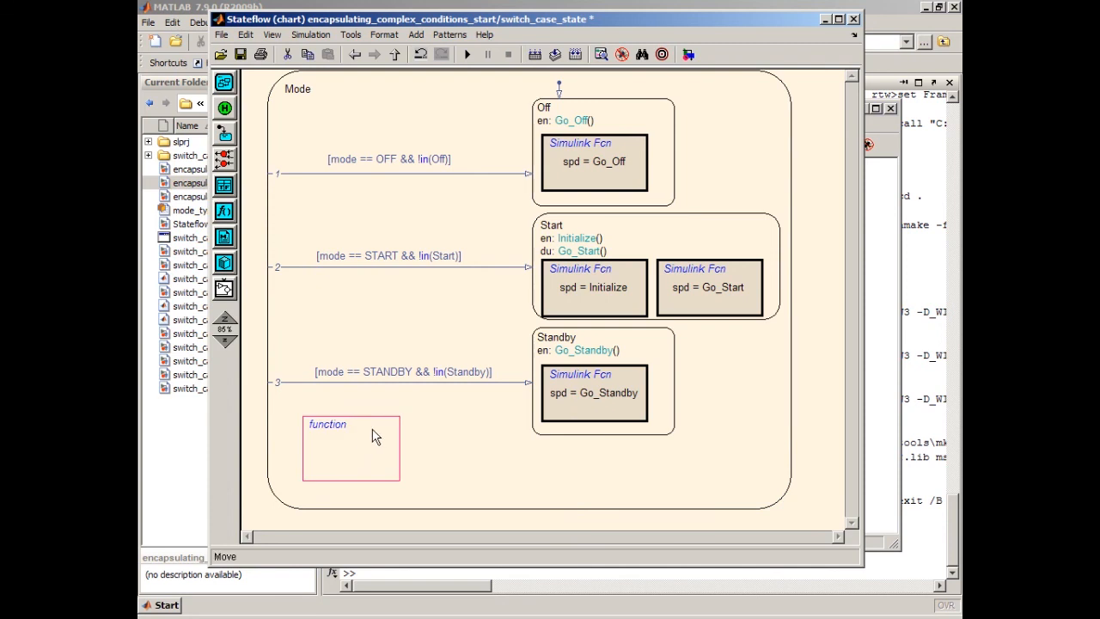
# - Label the function box y = switch_off and open its contents
pyautogui.write('y = switch')
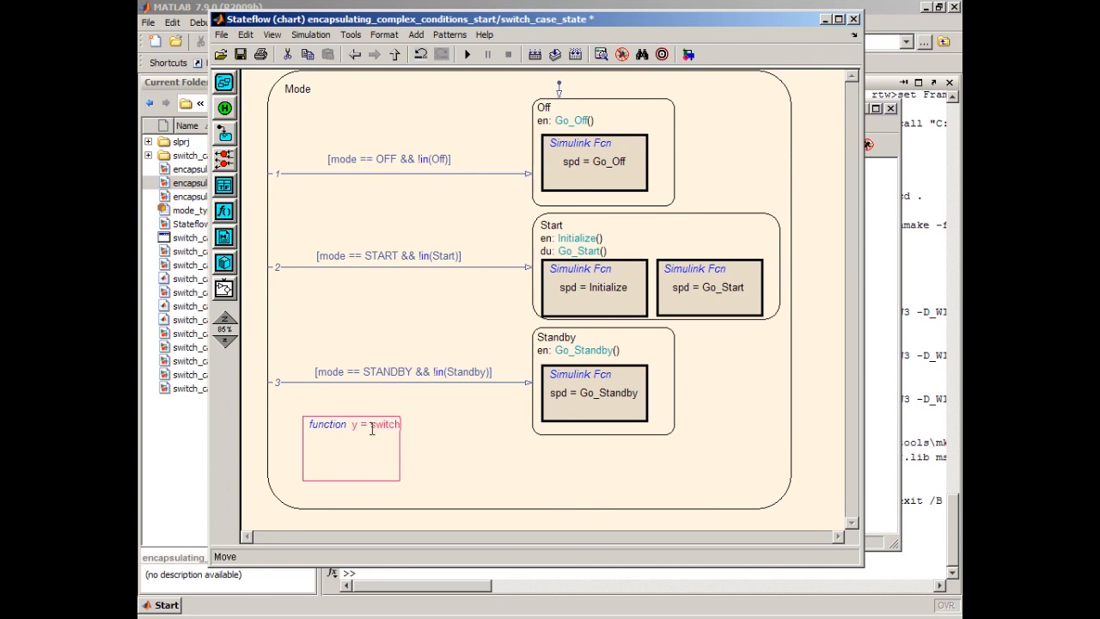
pyautogui.write('_off')
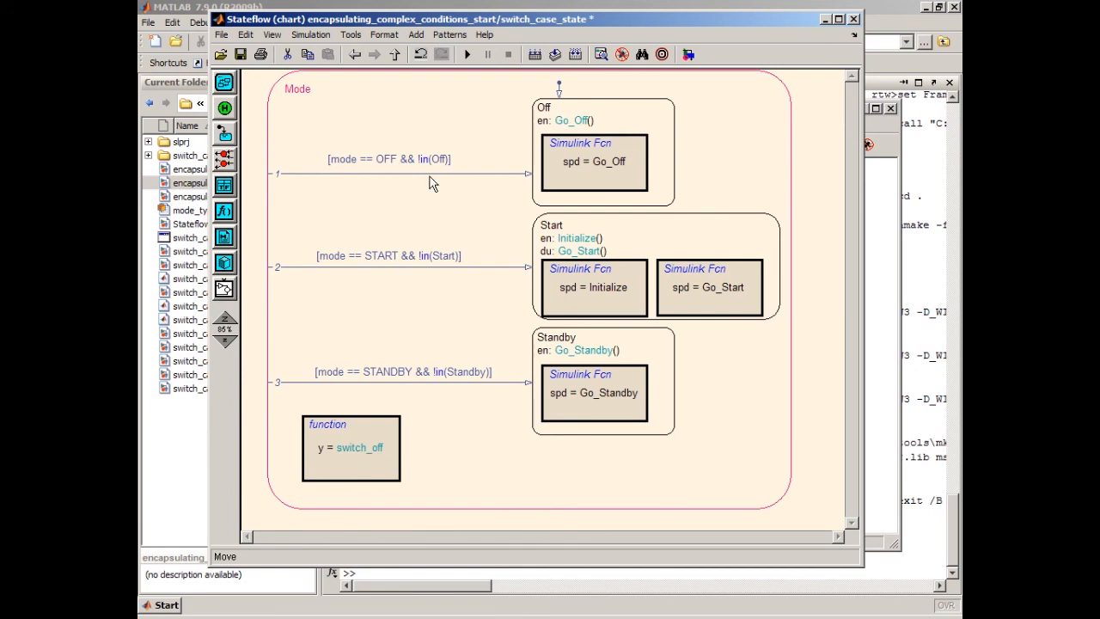
pyautogui.doubleClick(389, 159)
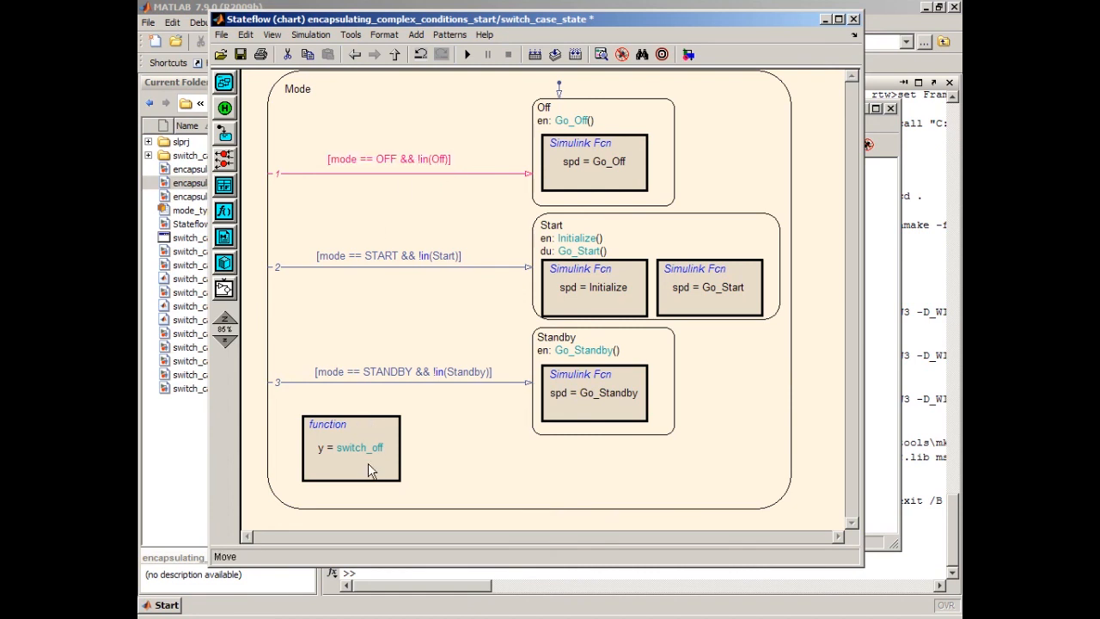
pyautogui.doubleClick(350, 447)
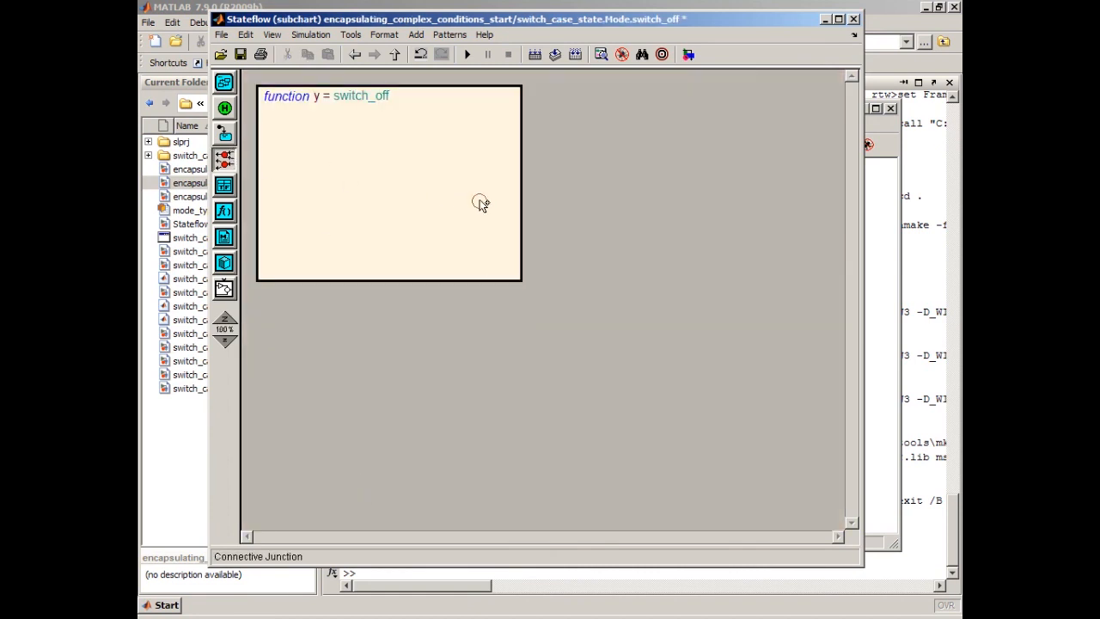
# - Draw a junction-to-junction transition in switch_off labelled {y = mode == OFF && !in(Off)}
pyautogui.moveTo(447, 187); pyautogui.dragTo(477, 199)
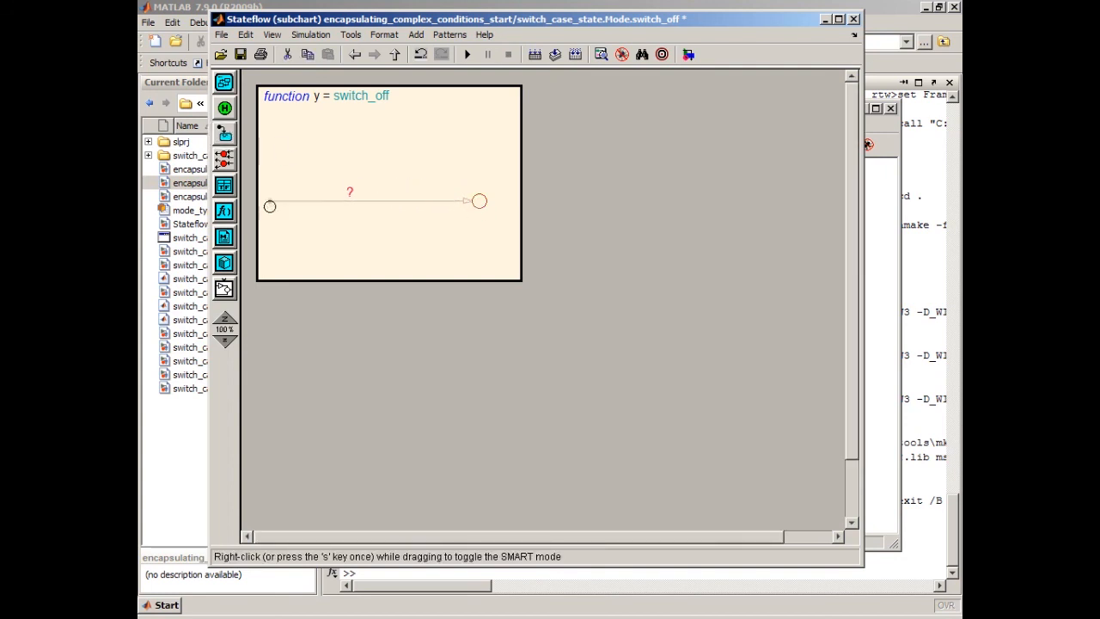
pyautogui.click(360, 201)
pyautogui.write('[mode == OFF && !in(Off')
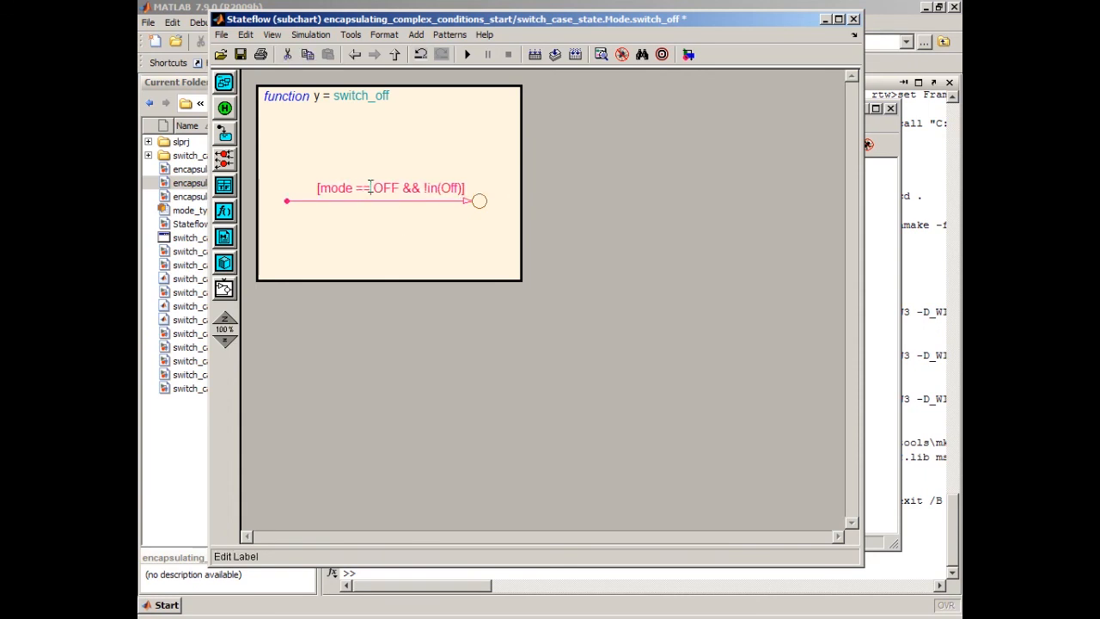
pyautogui.write('y')
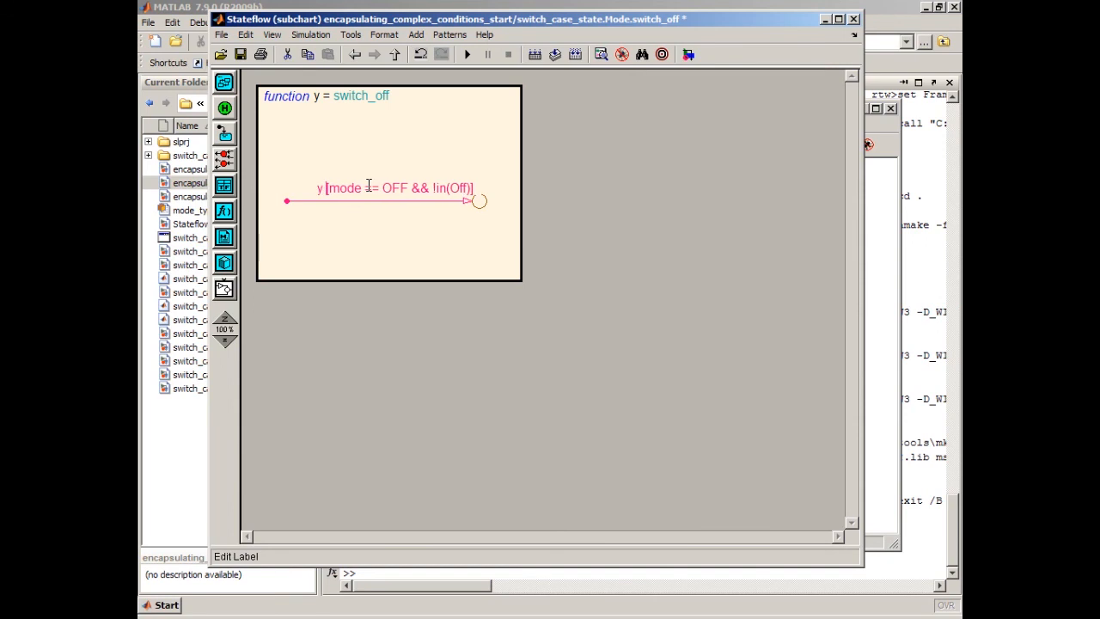
pyautogui.write('=')
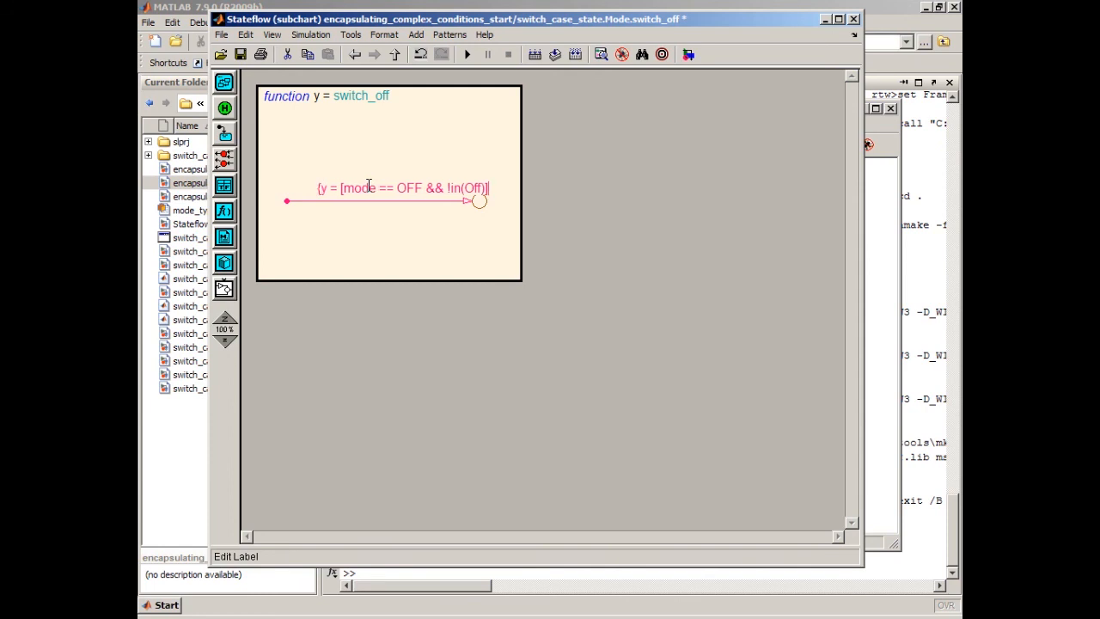
pyautogui.write(']')
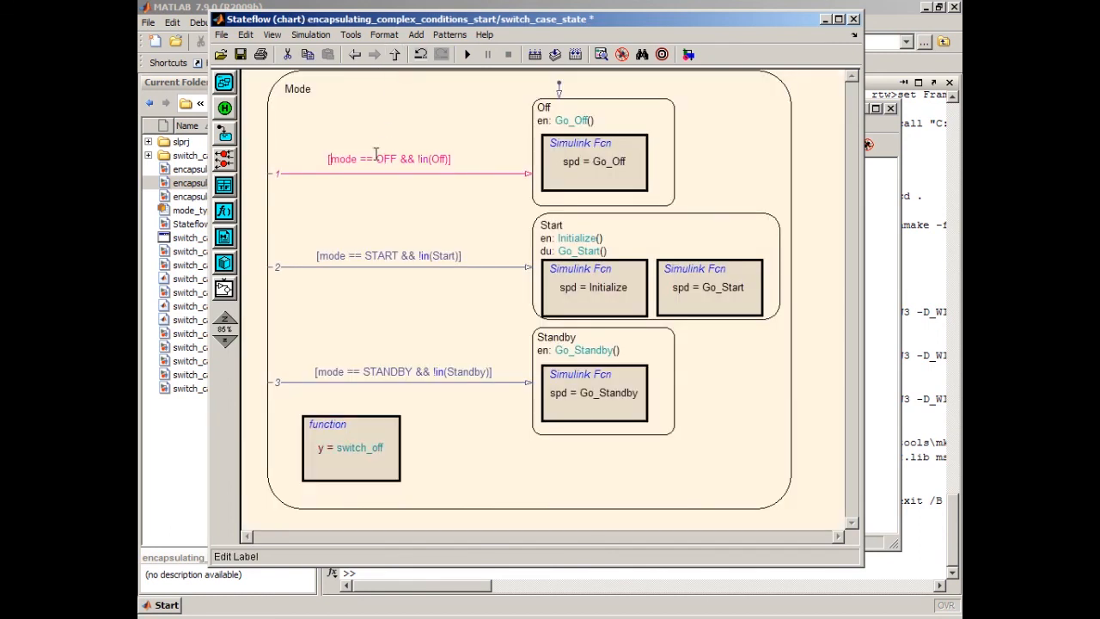
# - Replace the Off transition's long guard with [switch_off()]
pyautogui.write('switch_off()]')
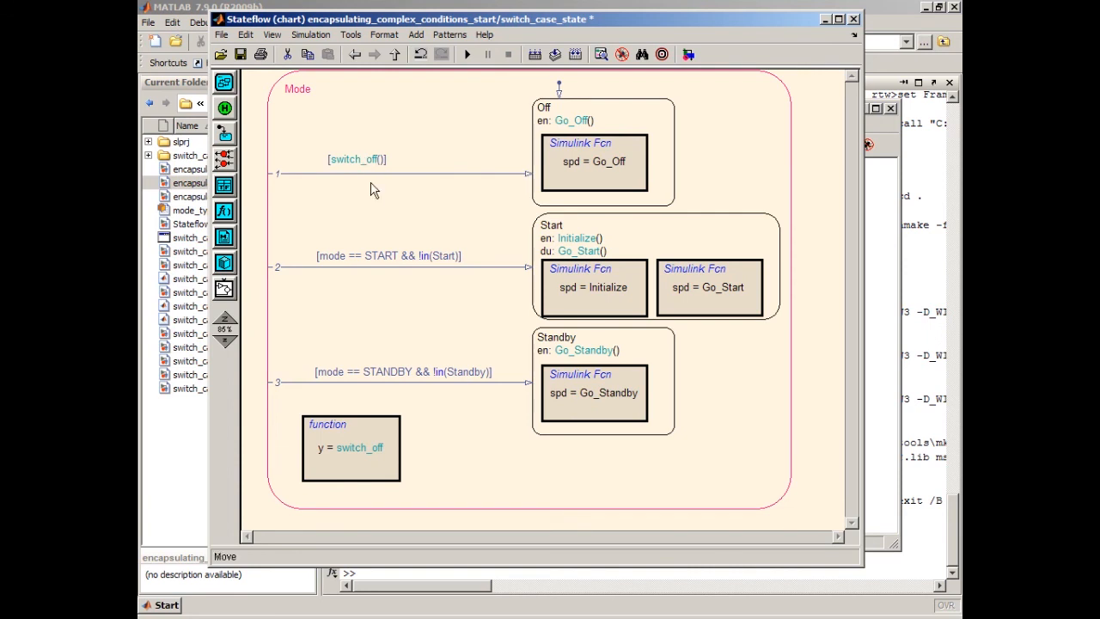
pyautogui.moveTo(459, 182)
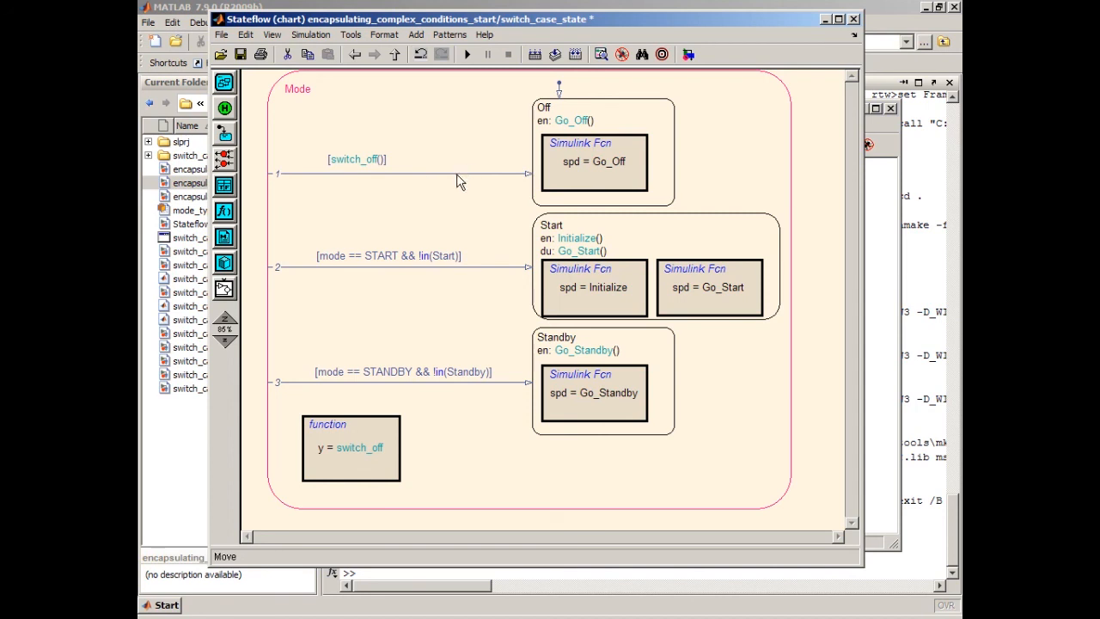
pyautogui.moveTo(454, 180)
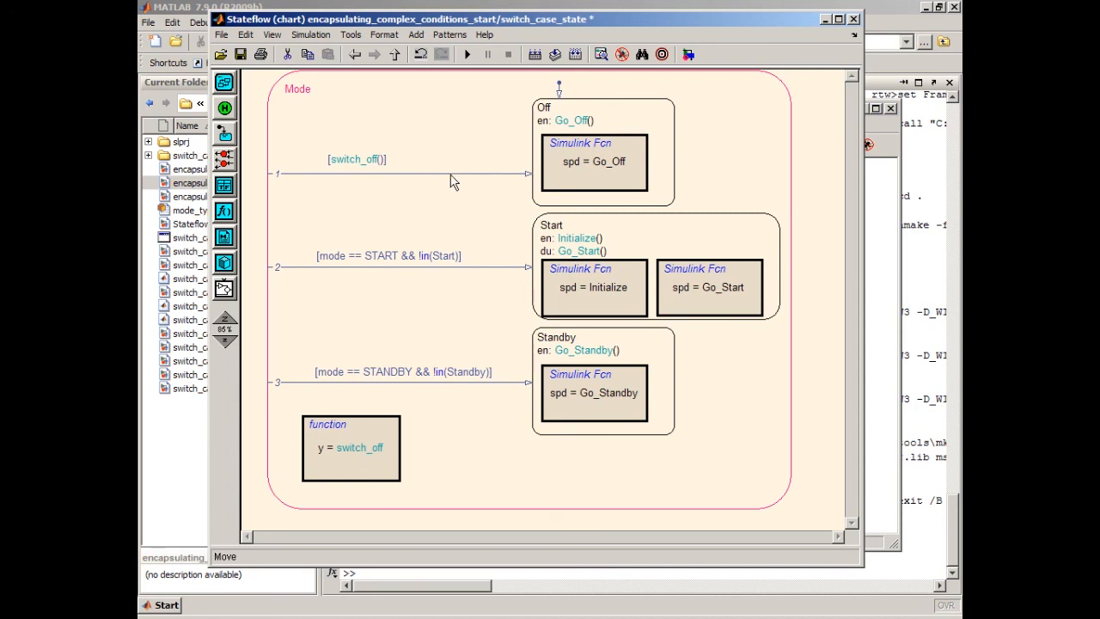
pyautogui.moveTo(445, 168)
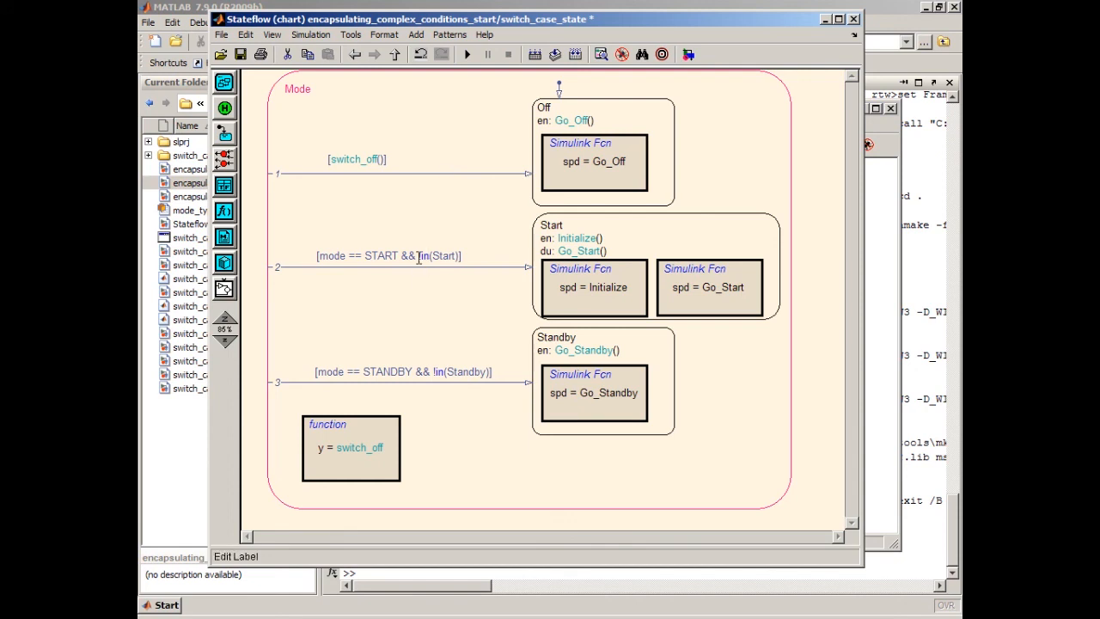
pyautogui.moveTo(458, 397)
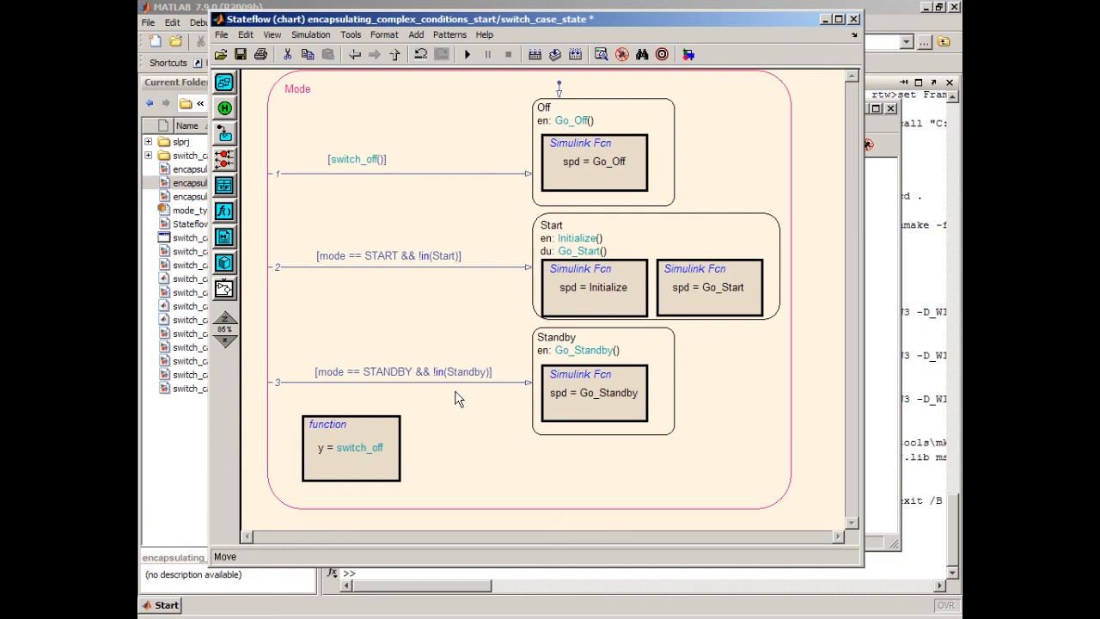
pyautogui.moveTo(395, 92)
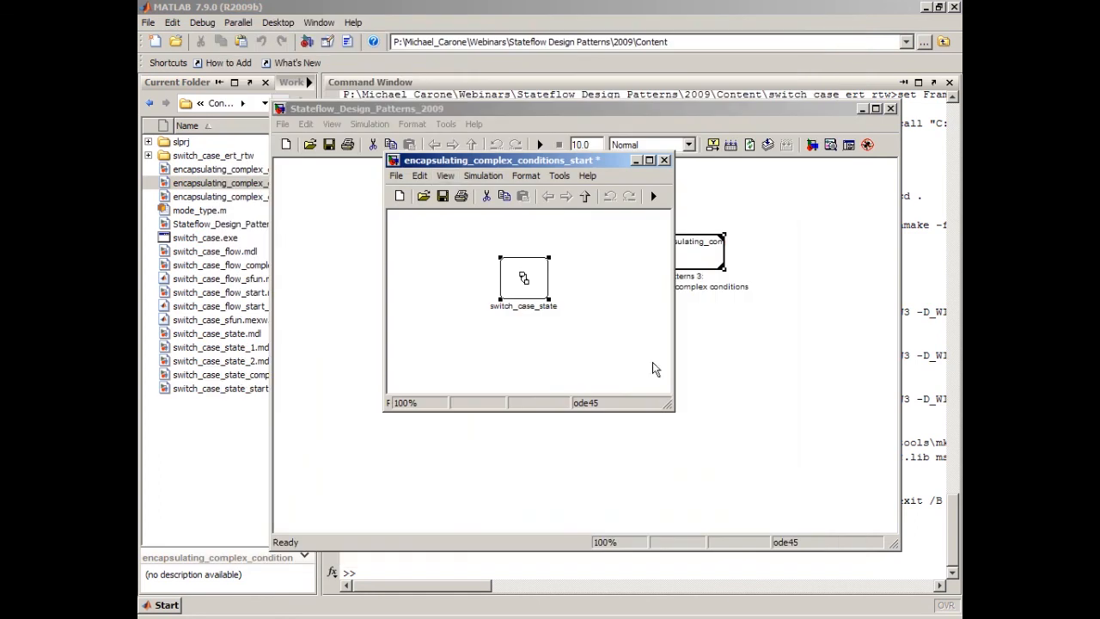
# - Close the encapsulating_complex_conditions_start model window
pyautogui.click(663, 159)
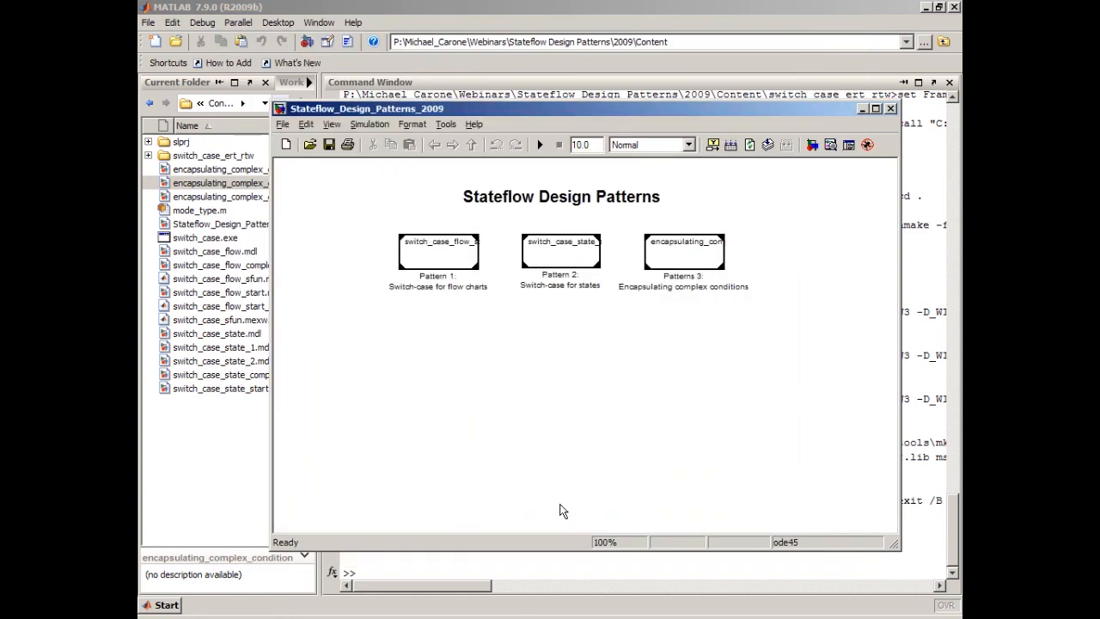